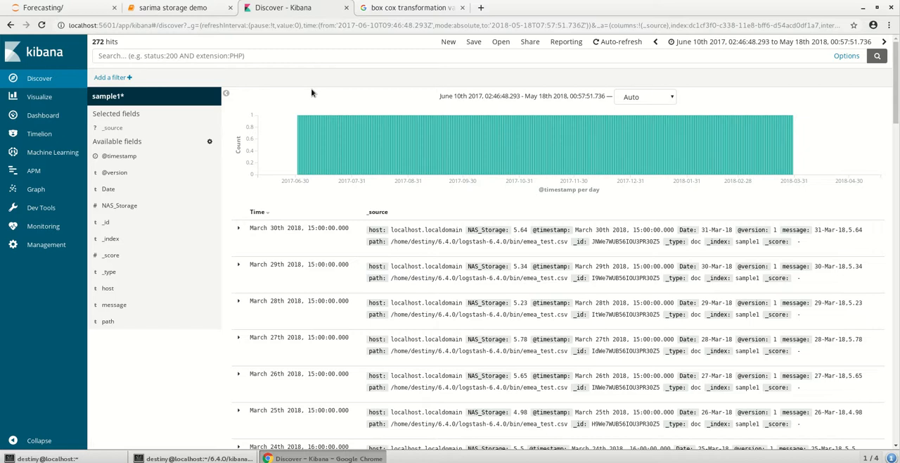
Step: Expand the March 29th 2018 document in Discover to show its field table
{"action": "left_click", "coordinate": [239, 264]}
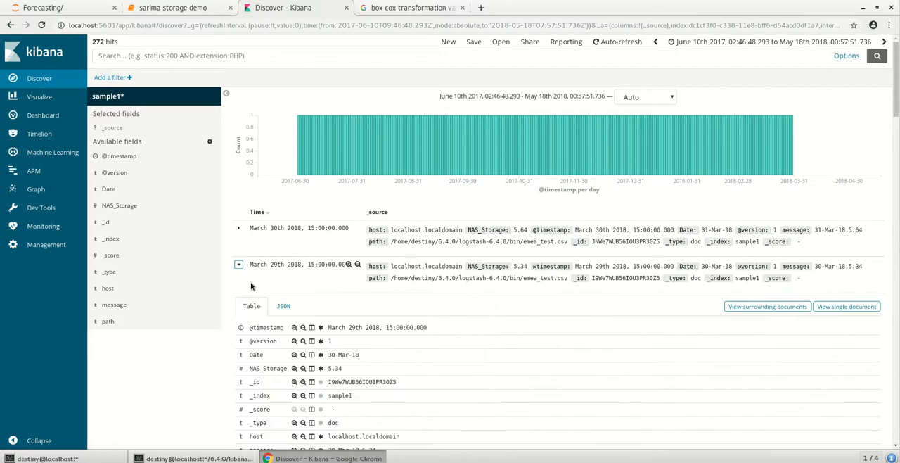
{"action": "scroll", "scroll_direction": "down", "scroll_amount": 3}
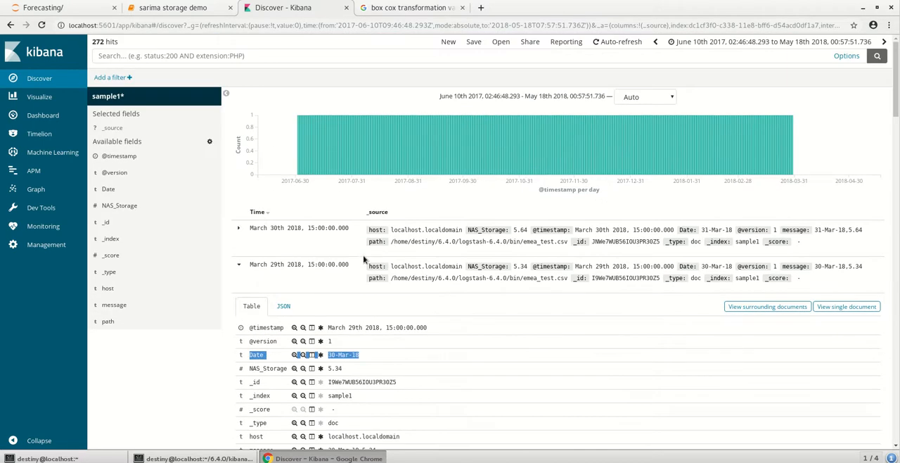
{"action": "mouse_move", "coordinate": [359, 264]}
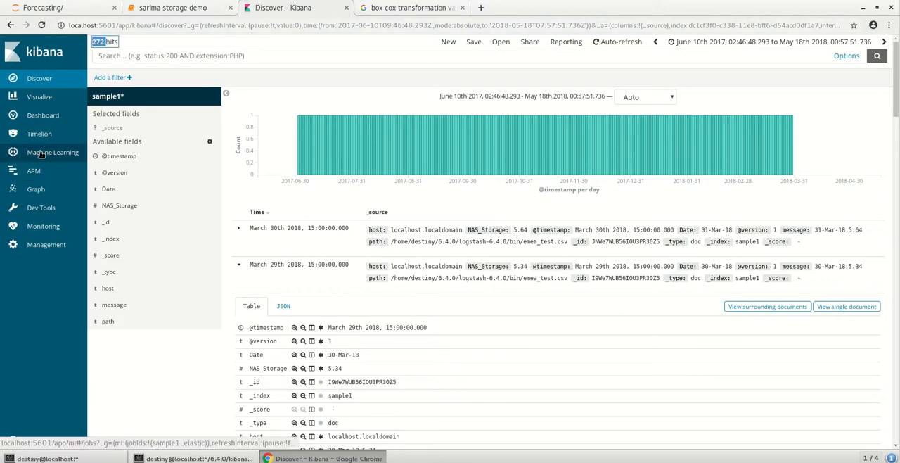
Step: Start a single-metric ML job on sample1* using mean of NAS_Storage
{"action": "left_click", "coordinate": [52, 152]}
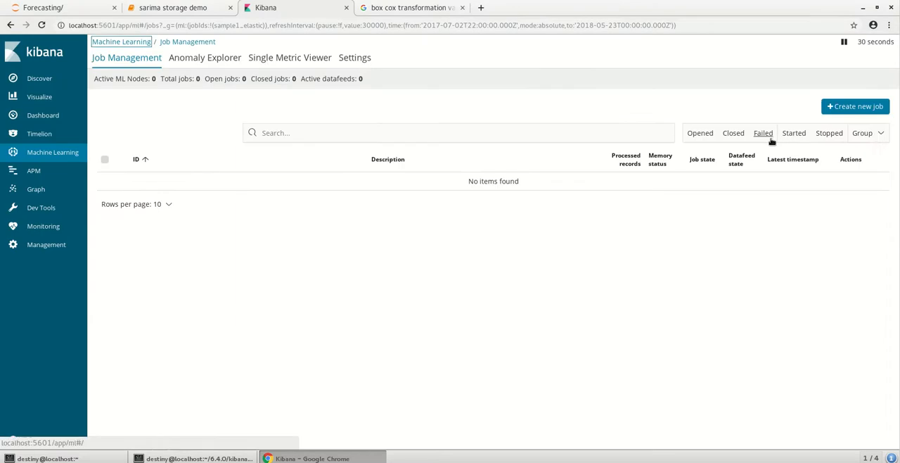
{"action": "left_click", "coordinate": [856, 107]}
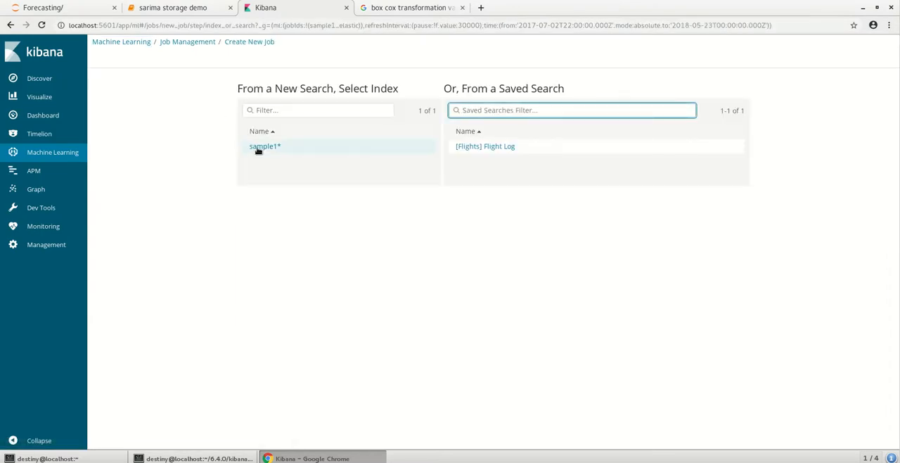
{"action": "left_click", "coordinate": [265, 146]}
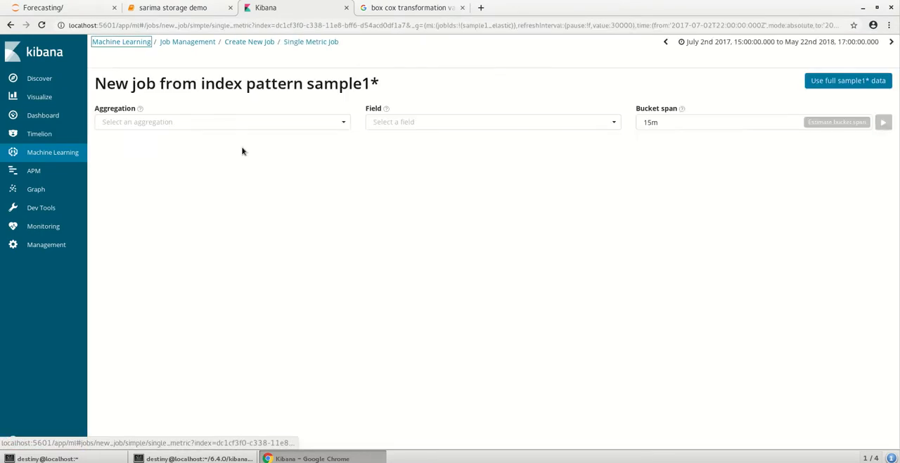
{"action": "left_click", "coordinate": [222, 122]}
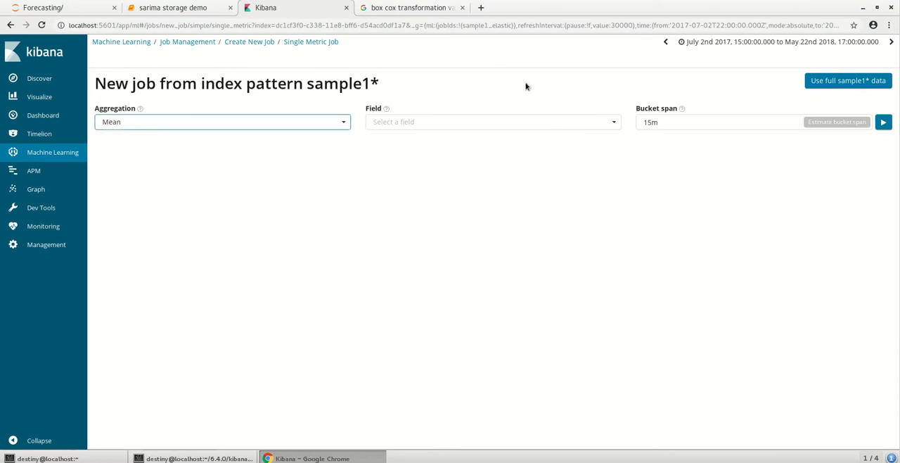
{"action": "left_click", "coordinate": [493, 122]}
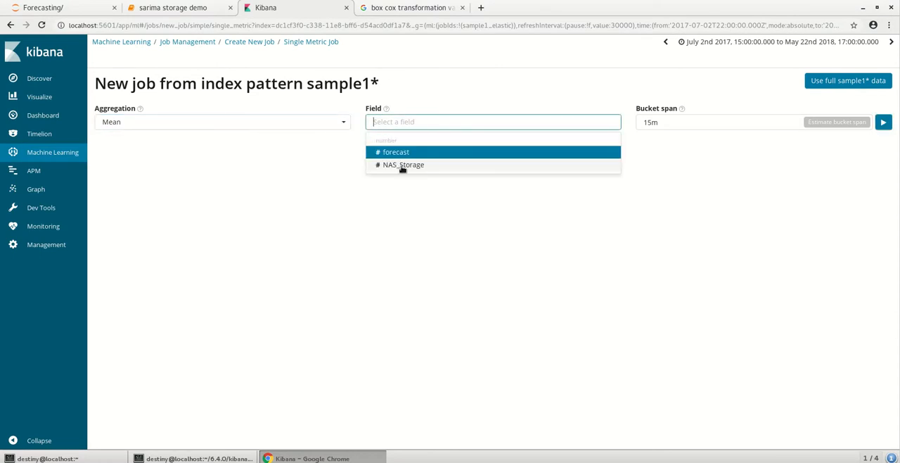
{"action": "left_click", "coordinate": [404, 164]}
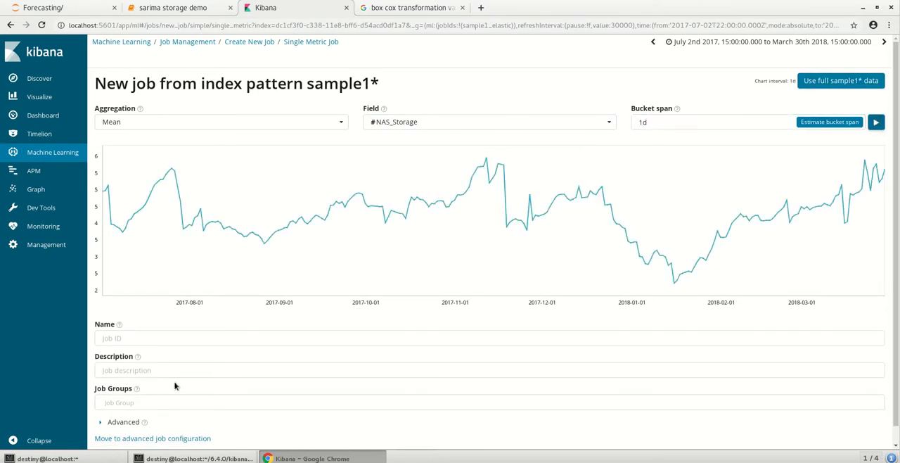
Step: Name the job sample1_elastic, use a dedicated results index, and create it
{"action": "type", "text": "sample1_"}
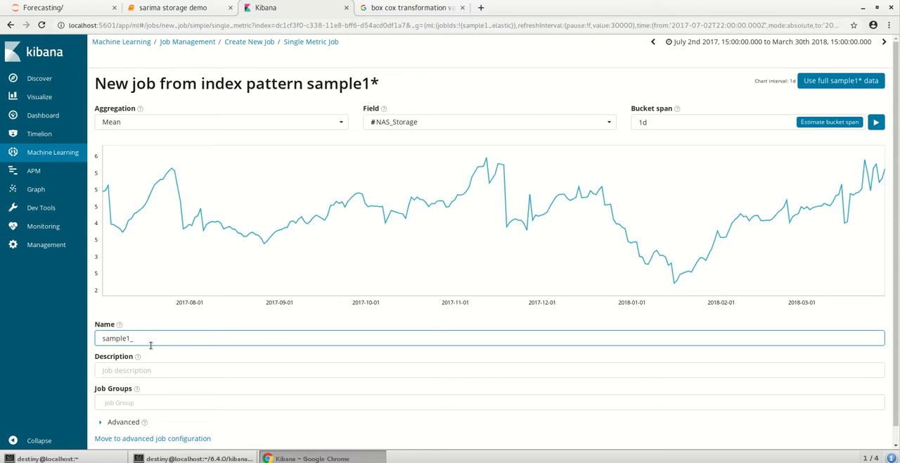
{"action": "type", "text": "elastic"}
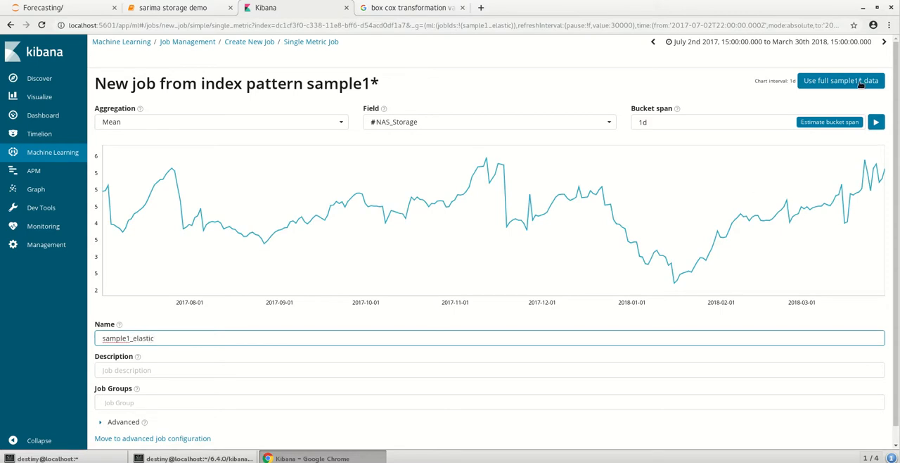
{"action": "scroll", "scroll_direction": "down", "scroll_amount": 3}
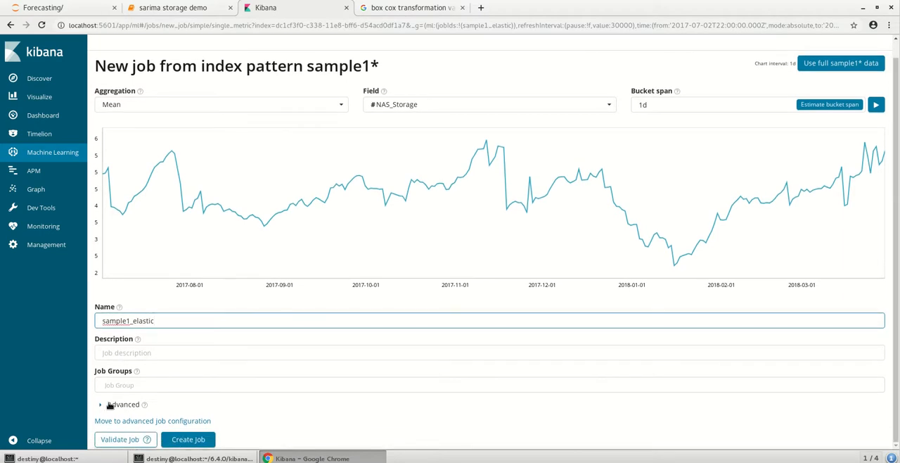
{"action": "left_click", "coordinate": [124, 405]}
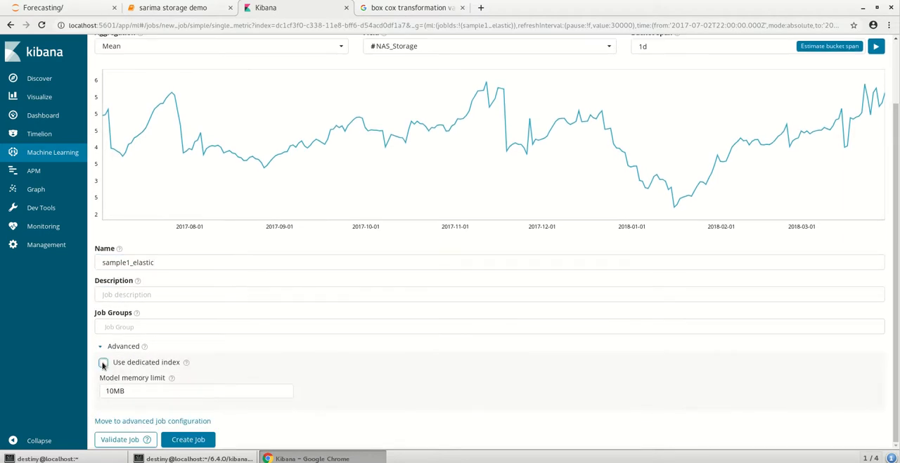
{"action": "left_click", "coordinate": [104, 362]}
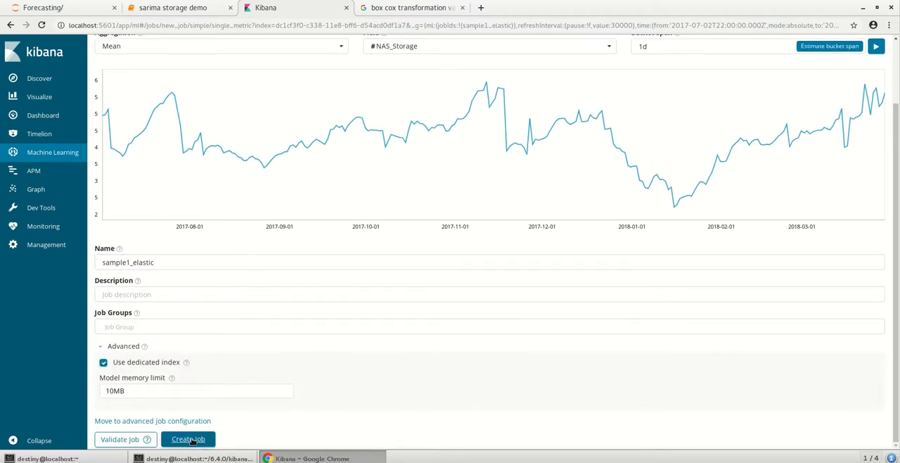
{"action": "left_click", "coordinate": [189, 439]}
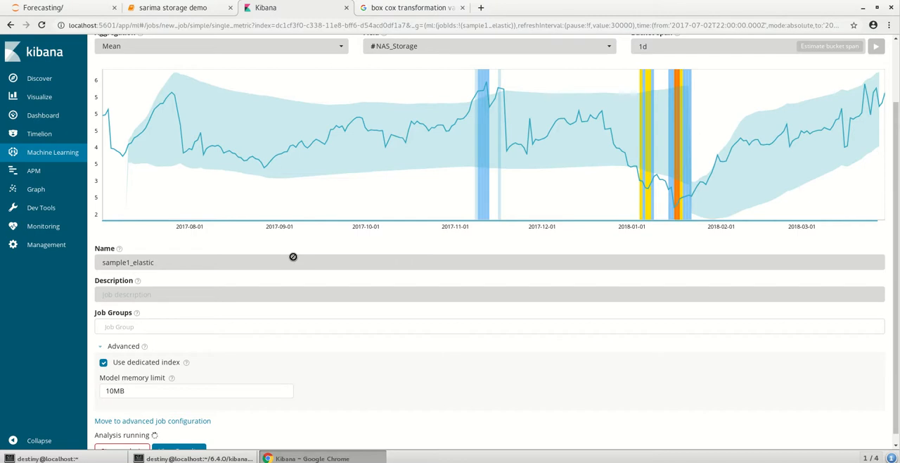
{"action": "mouse_move", "coordinate": [247, 292]}
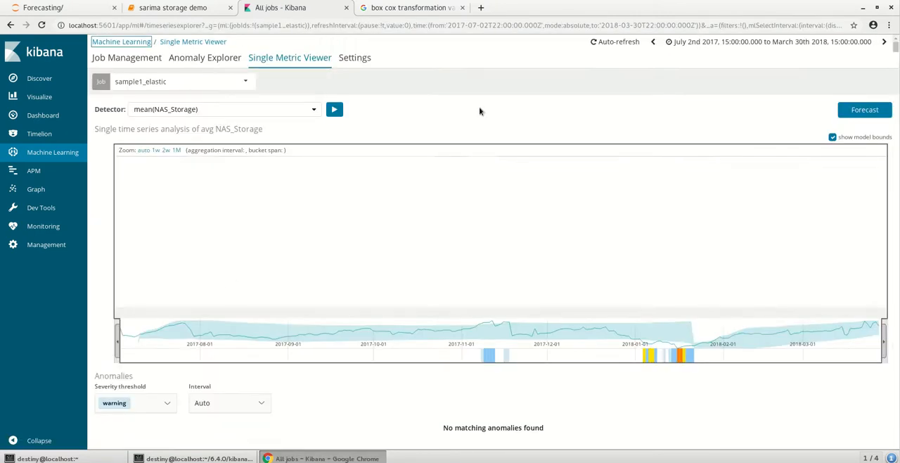
Step: Run an 8w forecast on sample1_elastic in the Single Metric Viewer
{"action": "left_click", "coordinate": [863, 109]}
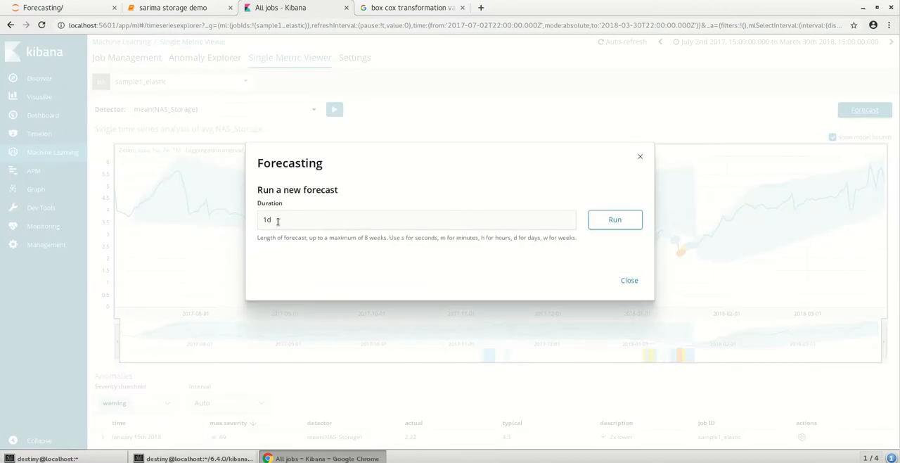
{"action": "type", "text": "8w"}
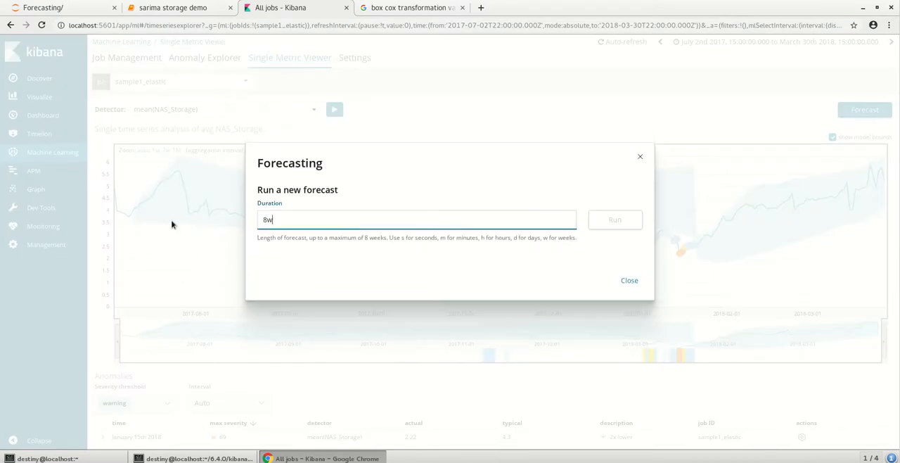
{"action": "left_click", "coordinate": [613, 219]}
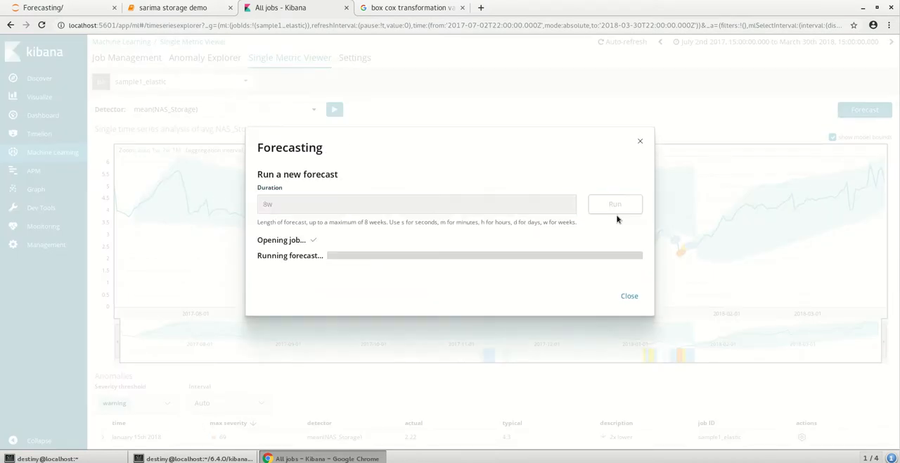
{"action": "left_click", "coordinate": [629, 296]}
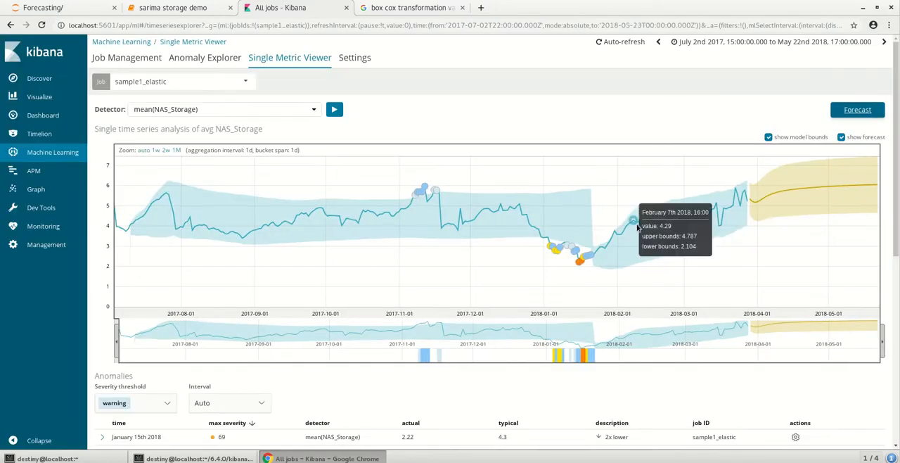
{"action": "mouse_move", "coordinate": [783, 192]}
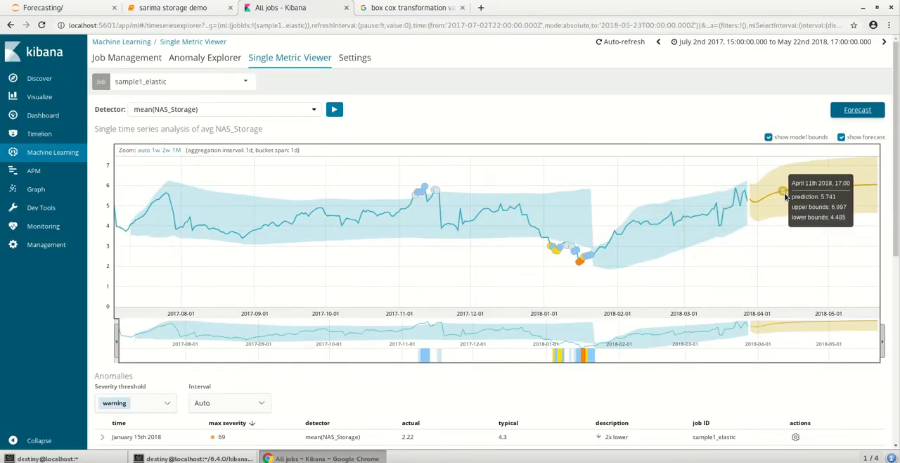
{"action": "mouse_move", "coordinate": [847, 189]}
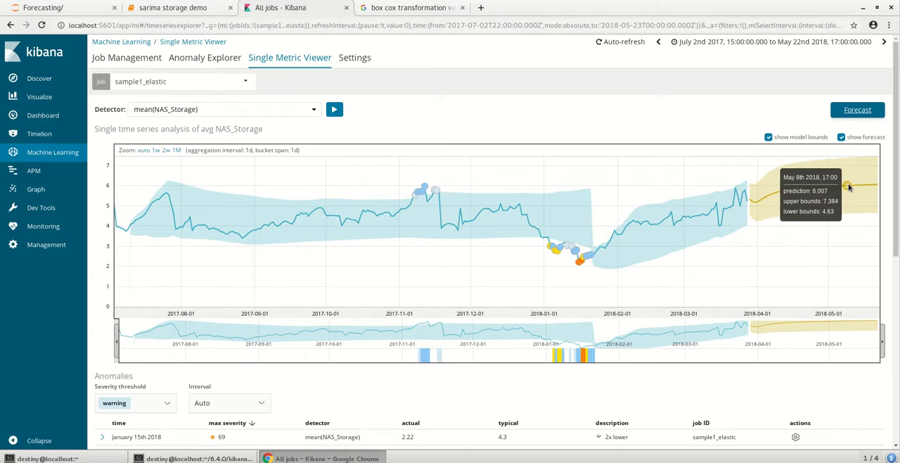
{"action": "mouse_move", "coordinate": [875, 186]}
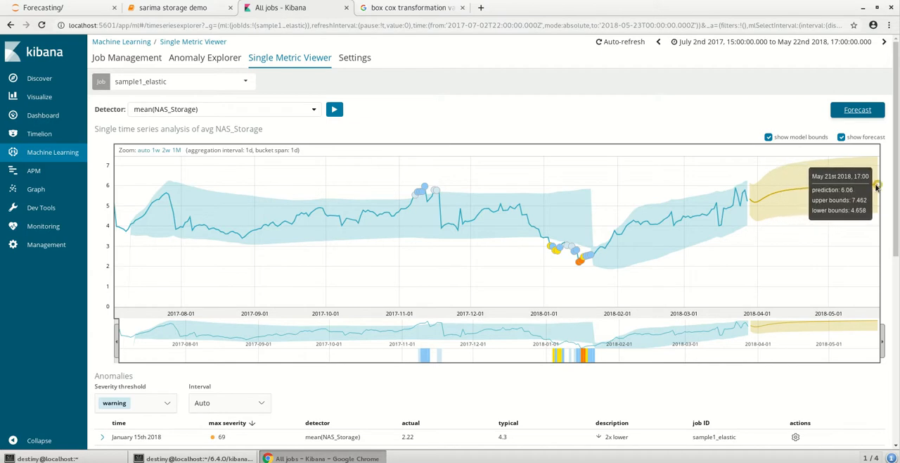
{"action": "mouse_move", "coordinate": [672, 278]}
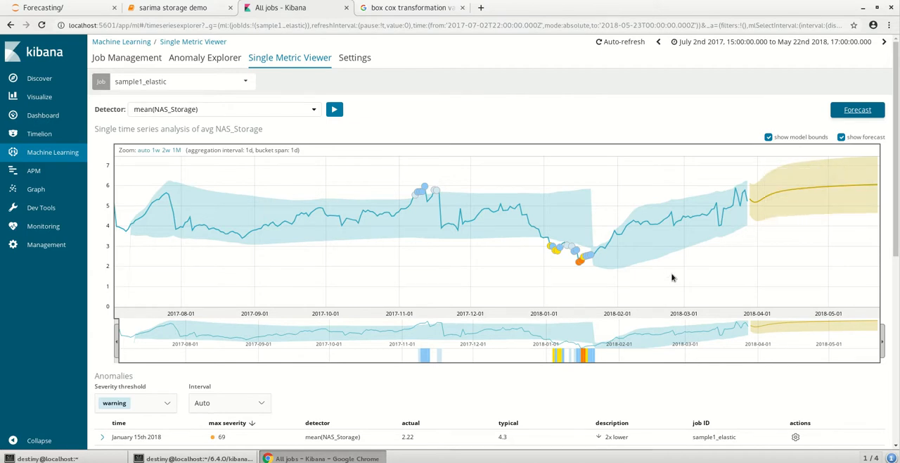
{"action": "mouse_move", "coordinate": [804, 222]}
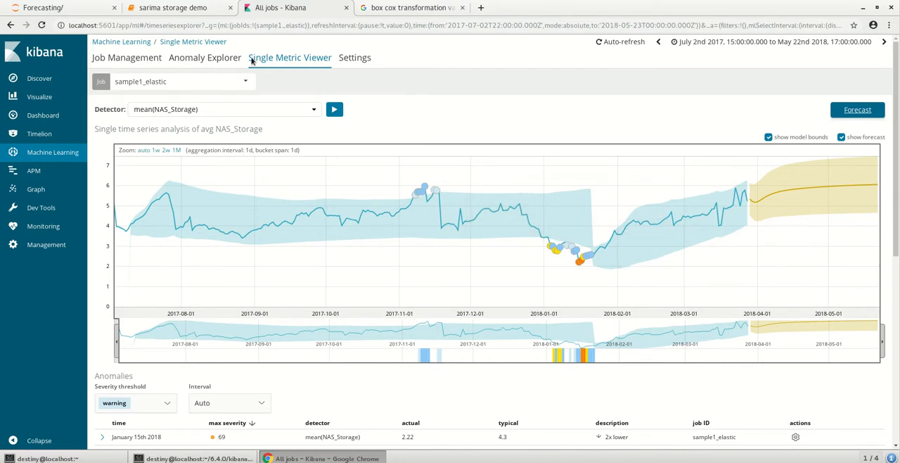
Step: Switch to the SARIMA storage notebook and select the decomposition cell
{"action": "left_click", "coordinate": [171, 9]}
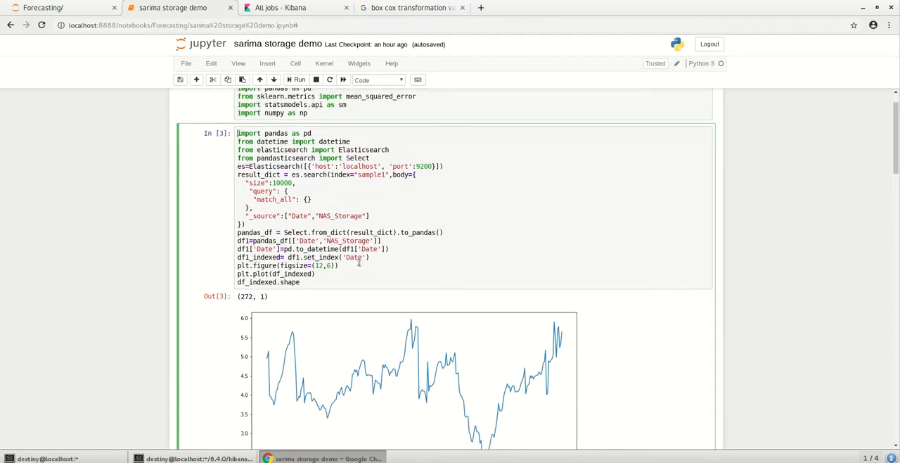
{"action": "scroll", "scroll_direction": "down", "scroll_amount": 3}
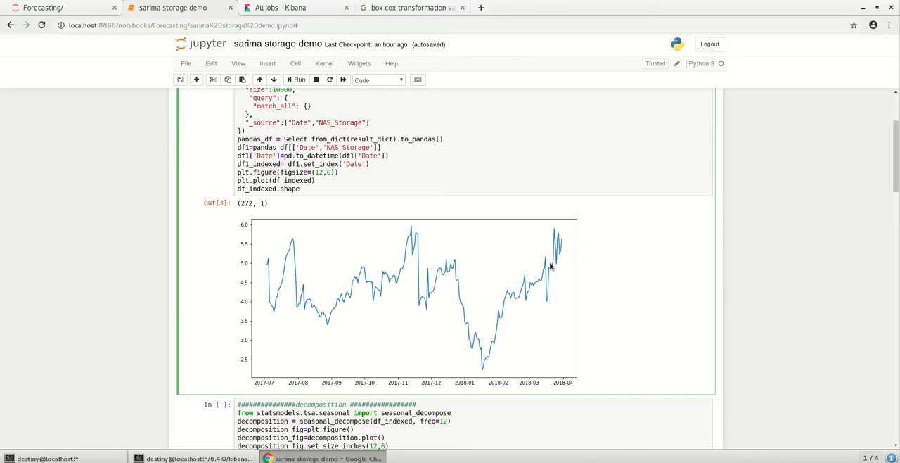
{"action": "scroll", "scroll_direction": "down", "scroll_amount": 3}
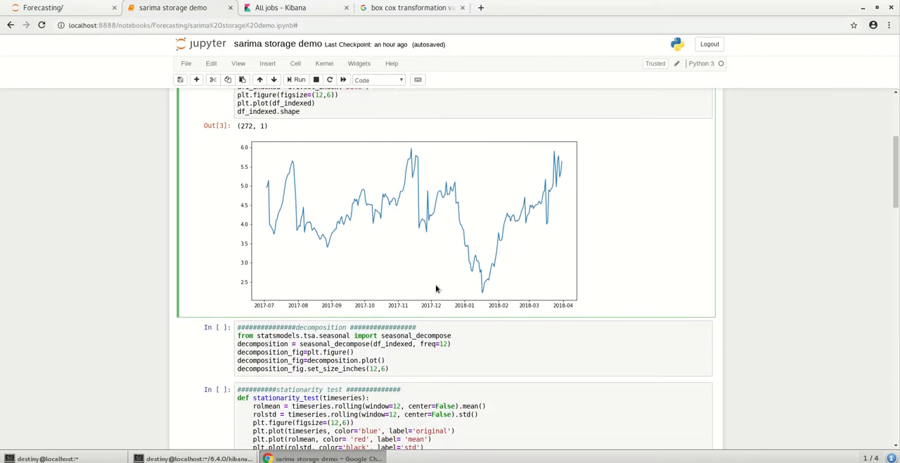
{"action": "left_click", "coordinate": [443, 347]}
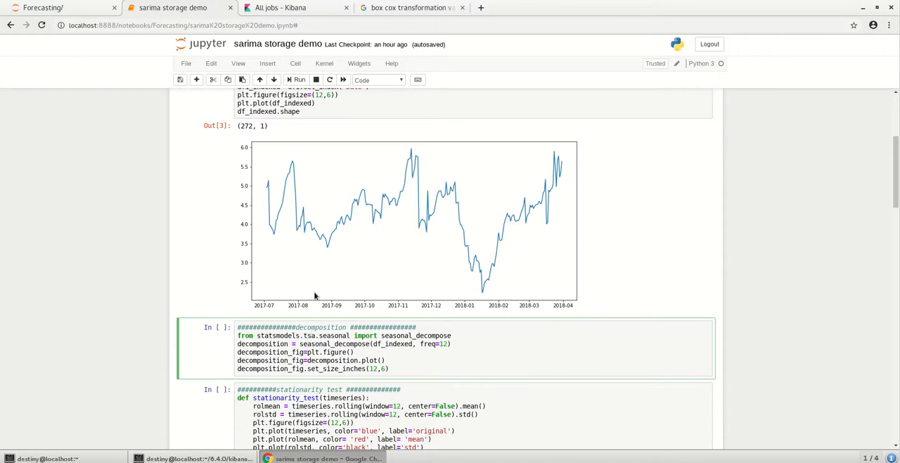
Step: Run seasonal_decompose to plot observed, trend, seasonal and residual components
{"action": "left_click", "coordinate": [295, 78]}
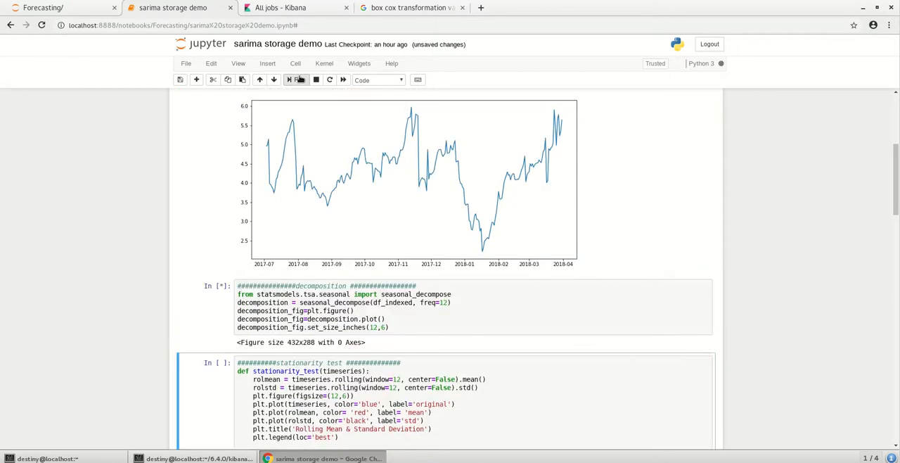
{"action": "left_click", "coordinate": [295, 79]}
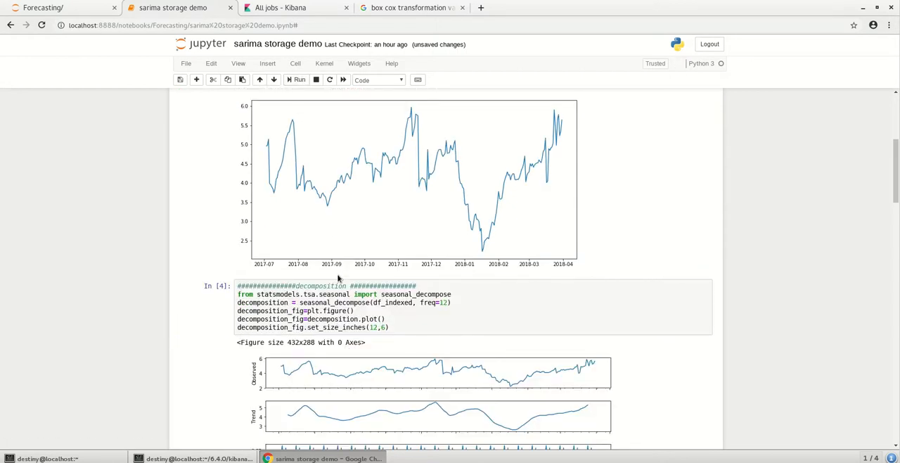
{"action": "scroll", "scroll_direction": "down", "scroll_amount": 3}
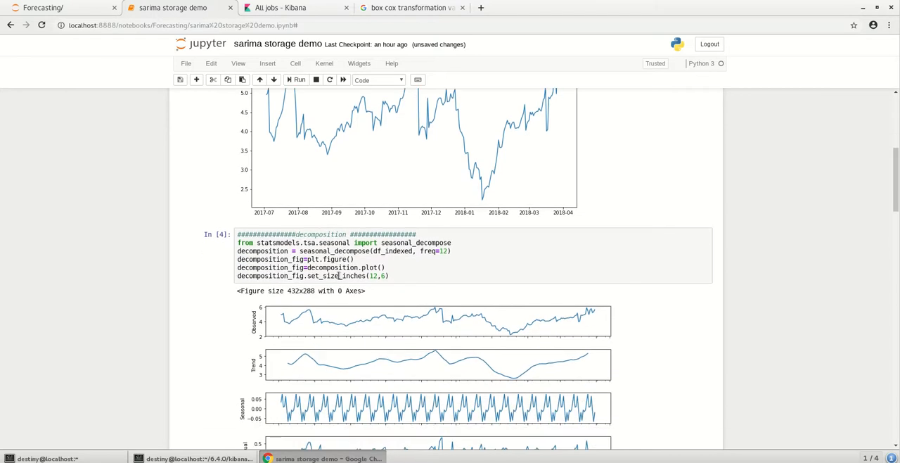
{"action": "scroll", "scroll_direction": "down", "scroll_amount": 3}
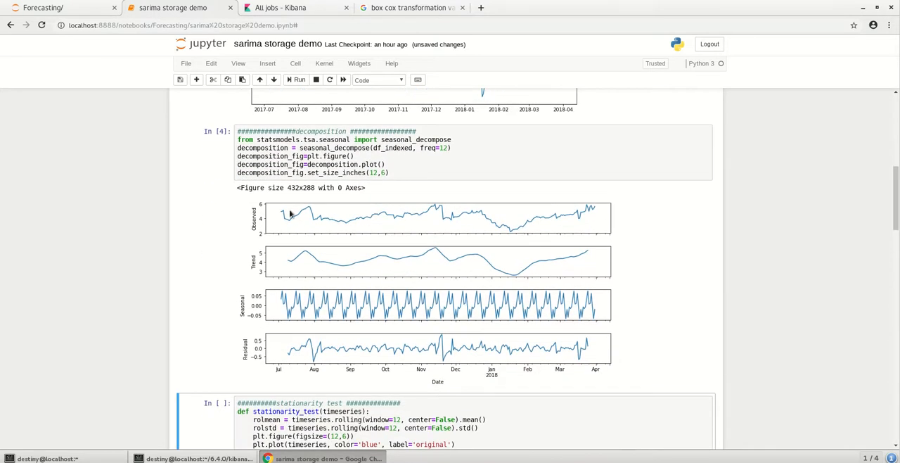
{"action": "scroll", "scroll_direction": "down", "scroll_amount": 3}
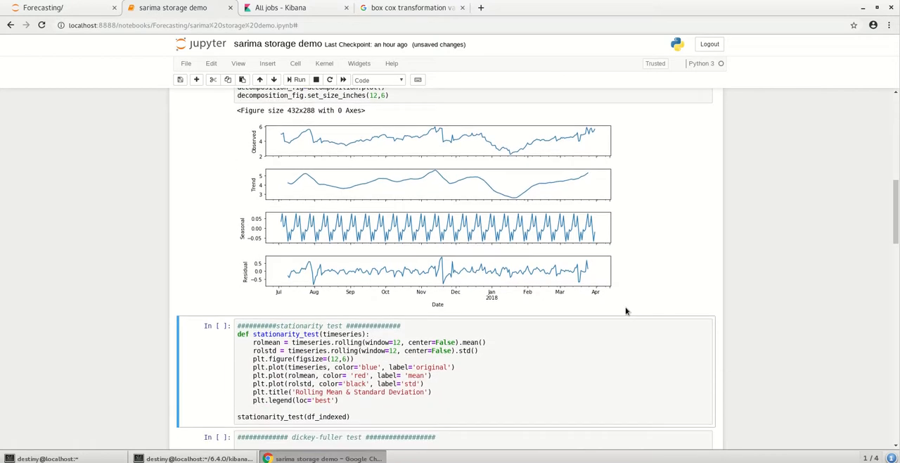
Step: Run the stationarity and Dickey-Fuller test cells, then move into the Box Cox cell
{"action": "scroll", "scroll_direction": "down", "scroll_amount": 3}
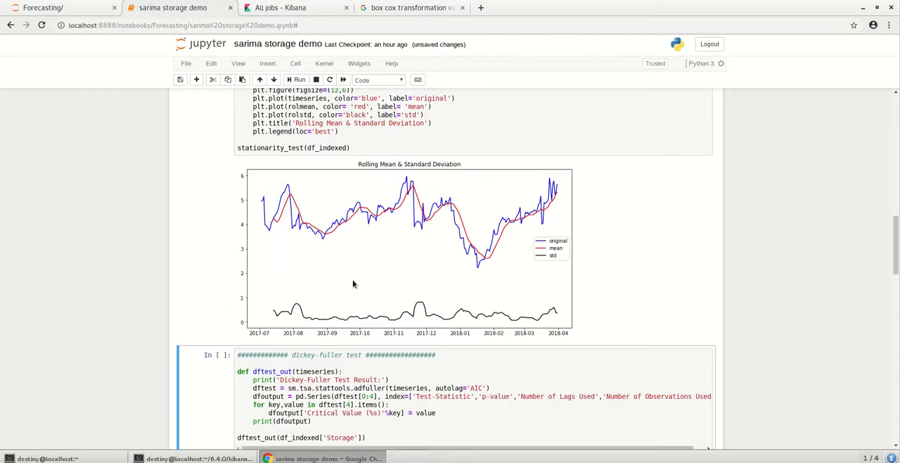
{"action": "mouse_move", "coordinate": [555, 245]}
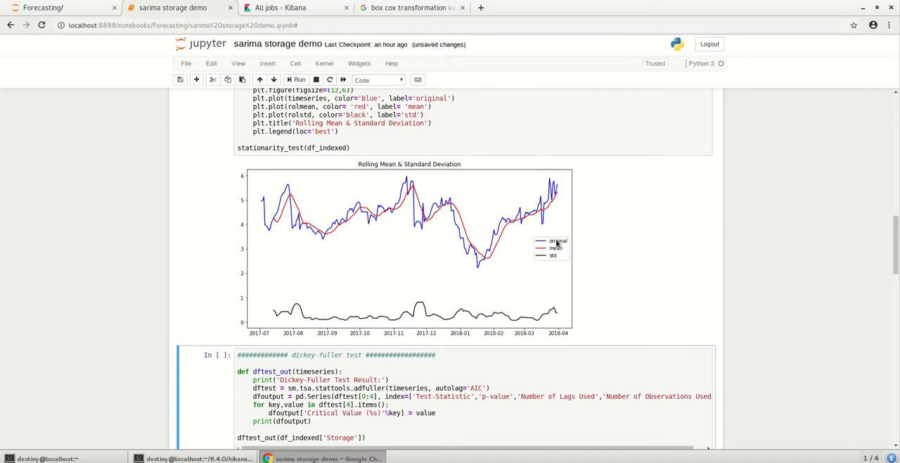
{"action": "mouse_move", "coordinate": [590, 216]}
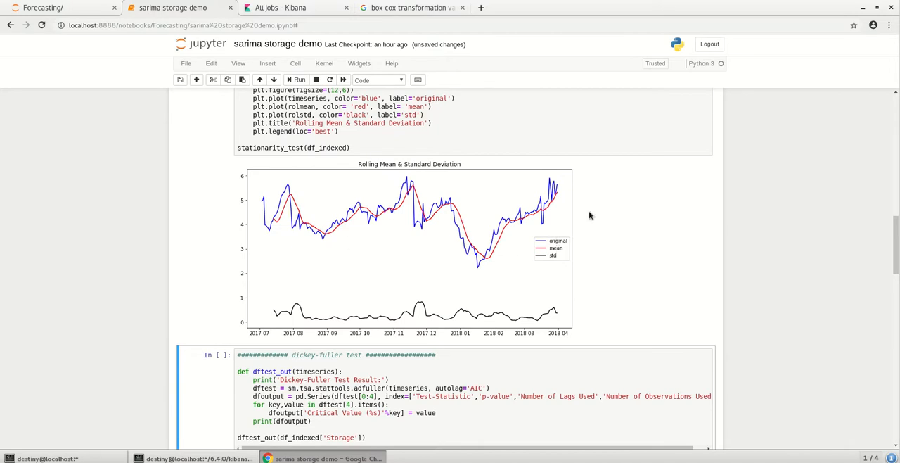
{"action": "scroll", "scroll_direction": "down", "scroll_amount": 3}
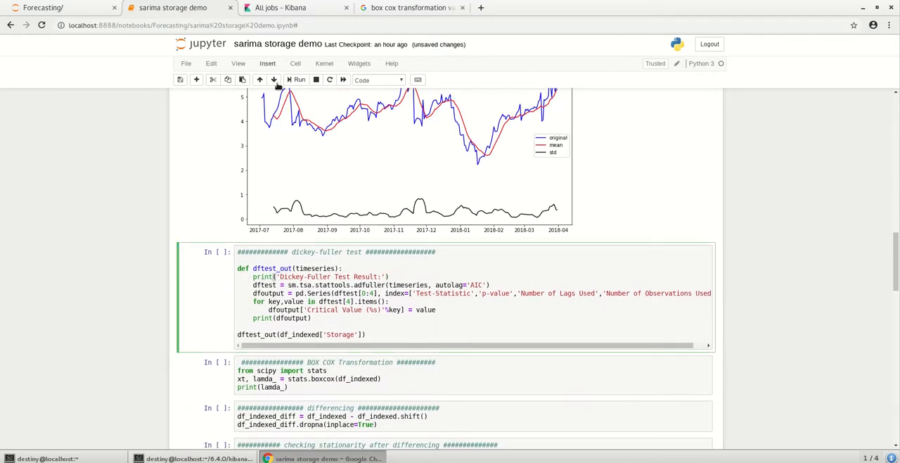
{"action": "left_click", "coordinate": [295, 78]}
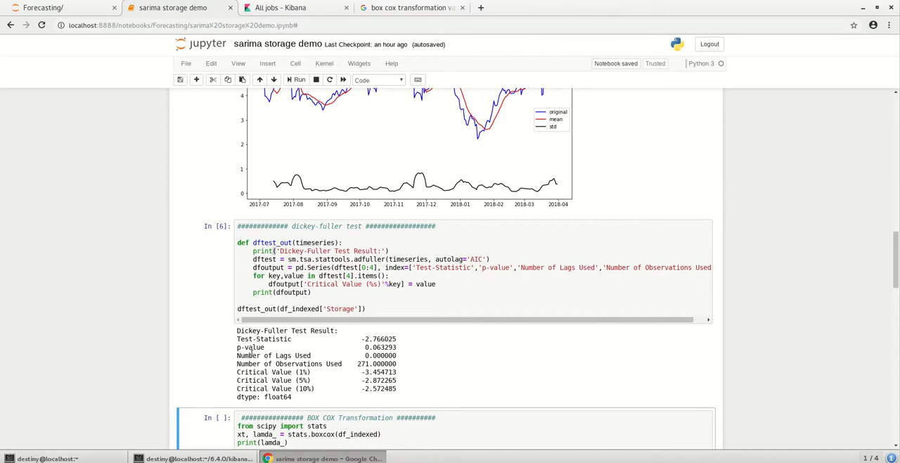
{"action": "double_click", "coordinate": [377, 338]}
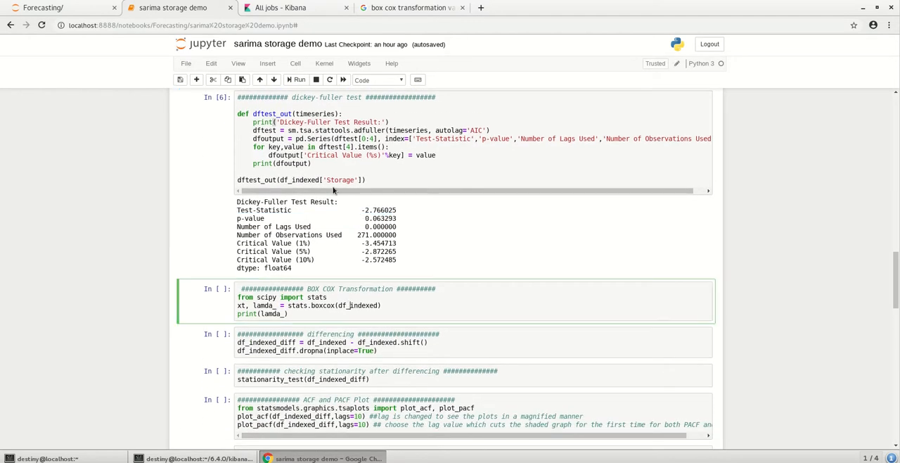
Step: Run the Box Cox cell, select the printed lambda, and view the Box Cox image results
{"action": "left_click", "coordinate": [296, 79]}
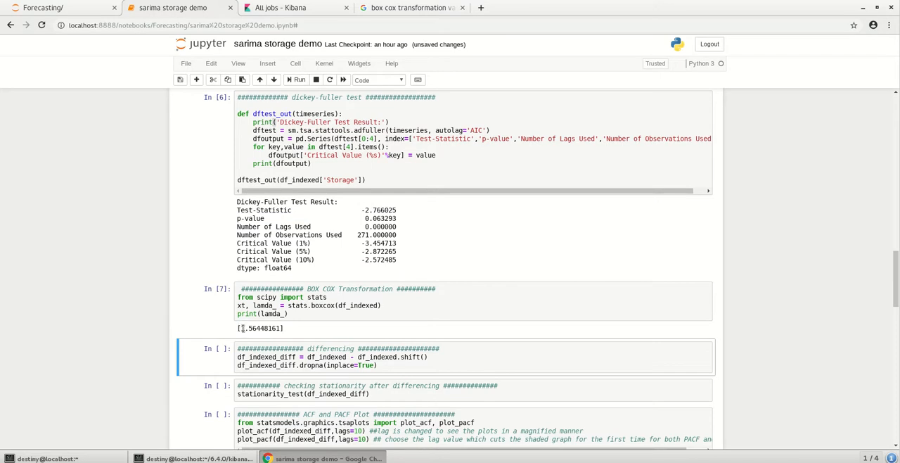
{"action": "double_click", "coordinate": [261, 328]}
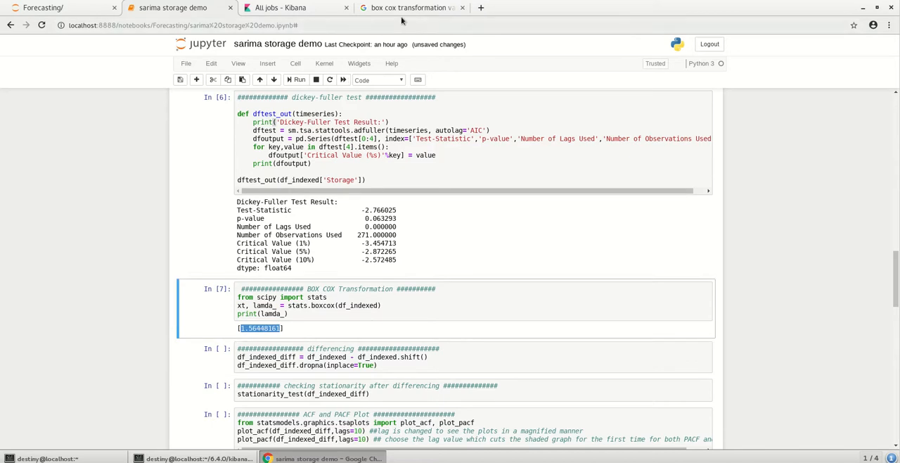
{"action": "left_click", "coordinate": [408, 8]}
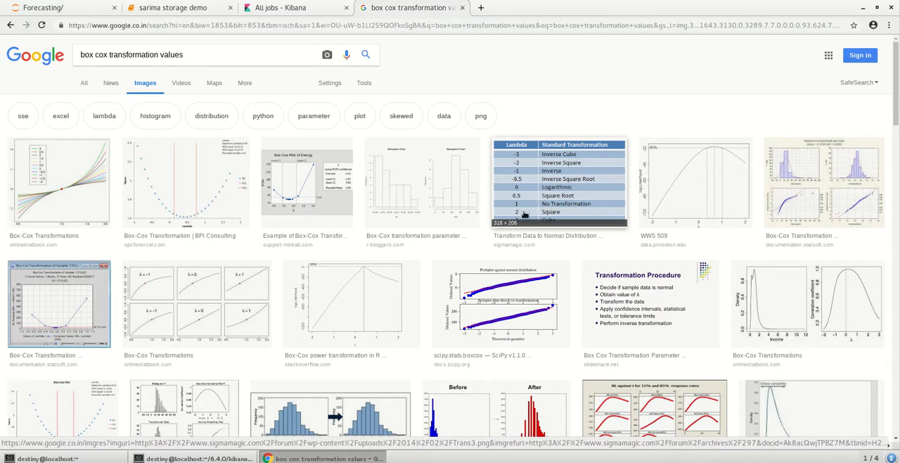
{"action": "mouse_move", "coordinate": [522, 209]}
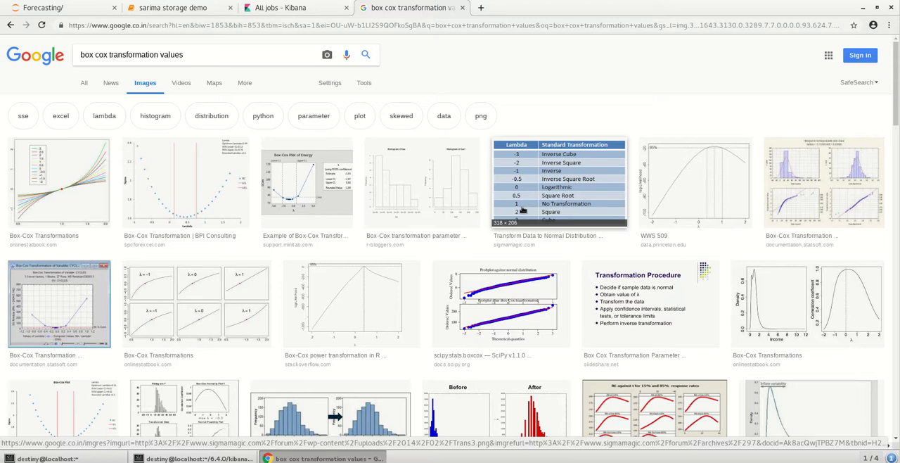
{"action": "mouse_move", "coordinate": [522, 208]}
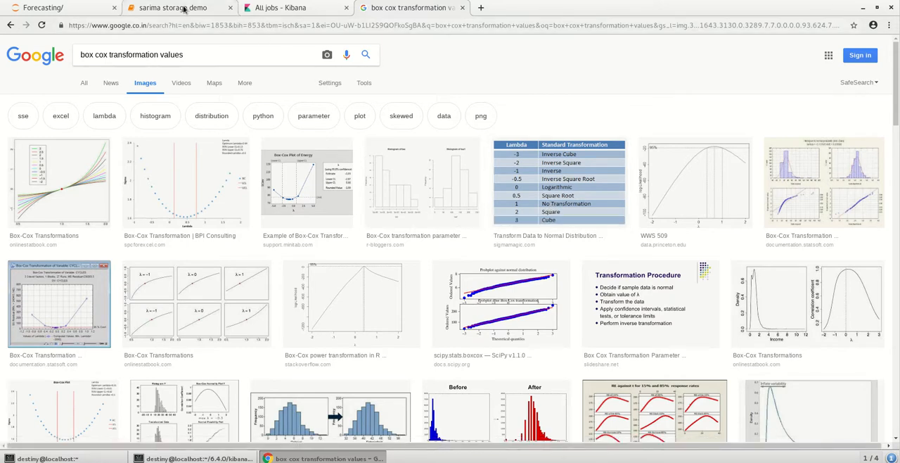
Step: Return to the sarima storage demo notebook after reviewing the lambda table
{"action": "left_click", "coordinate": [180, 9]}
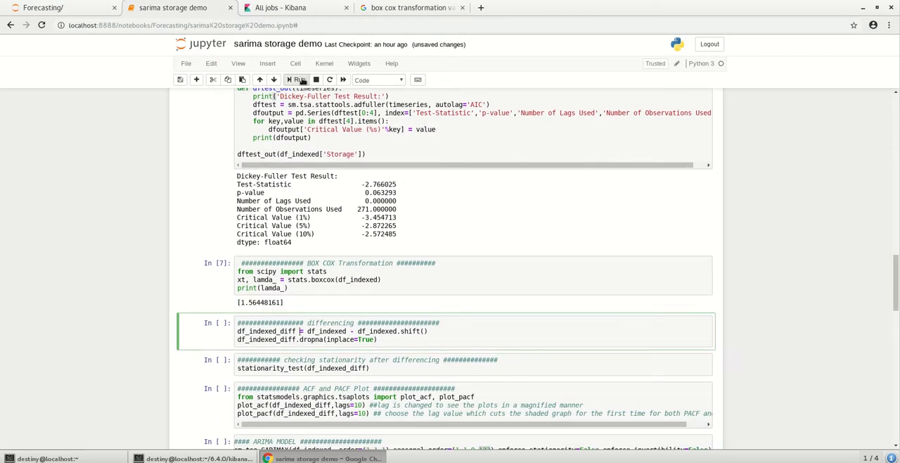
Step: Run the differencing and post-differencing stationarity cells to plot rolling statistics
{"action": "left_click", "coordinate": [298, 78]}
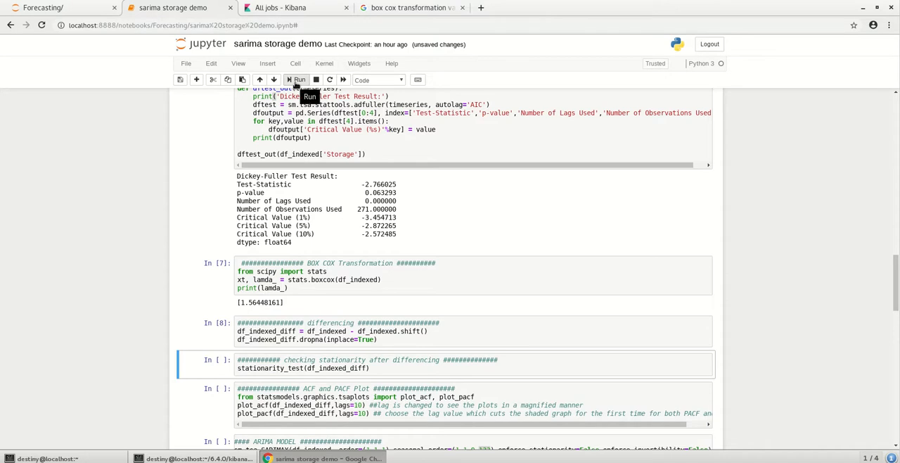
{"action": "left_click", "coordinate": [298, 79]}
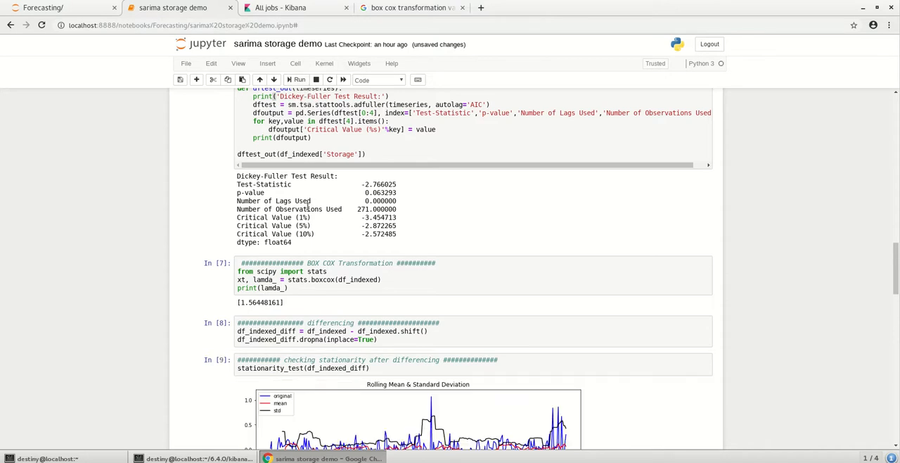
{"action": "scroll", "scroll_direction": "down", "scroll_amount": 3}
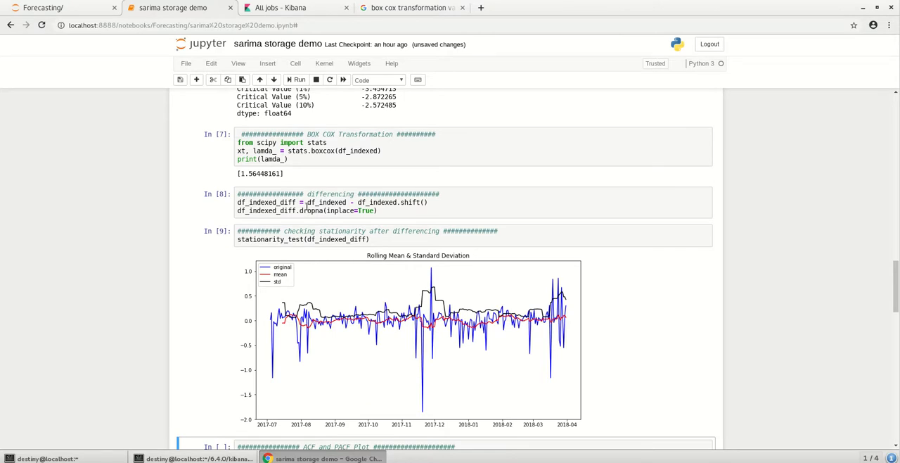
{"action": "scroll", "scroll_direction": "down", "scroll_amount": 3}
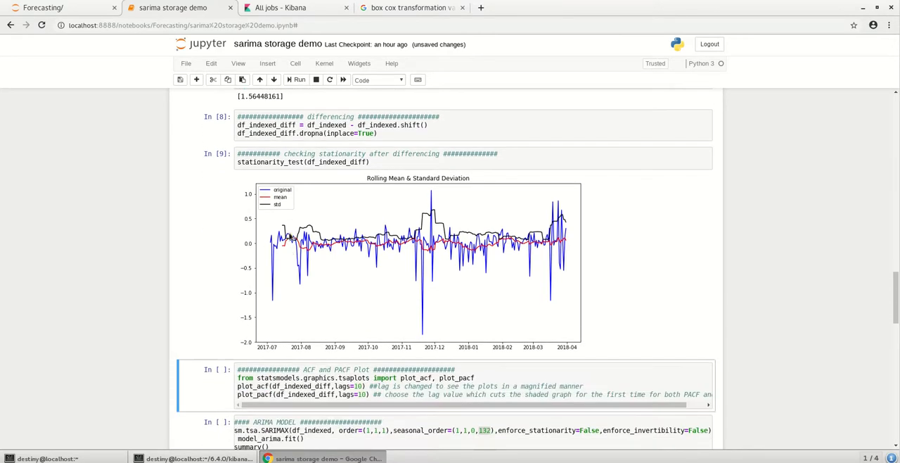
{"action": "mouse_move", "coordinate": [358, 239]}
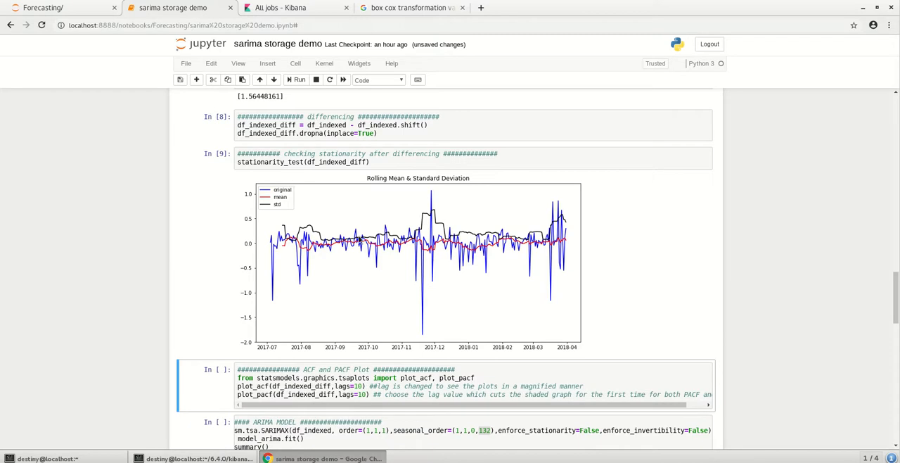
{"action": "mouse_move", "coordinate": [382, 246]}
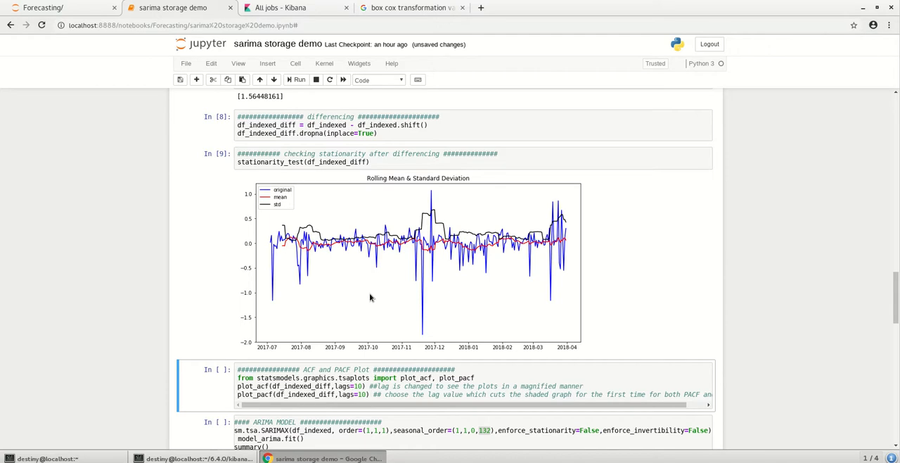
{"action": "scroll", "scroll_direction": "down", "scroll_amount": 3}
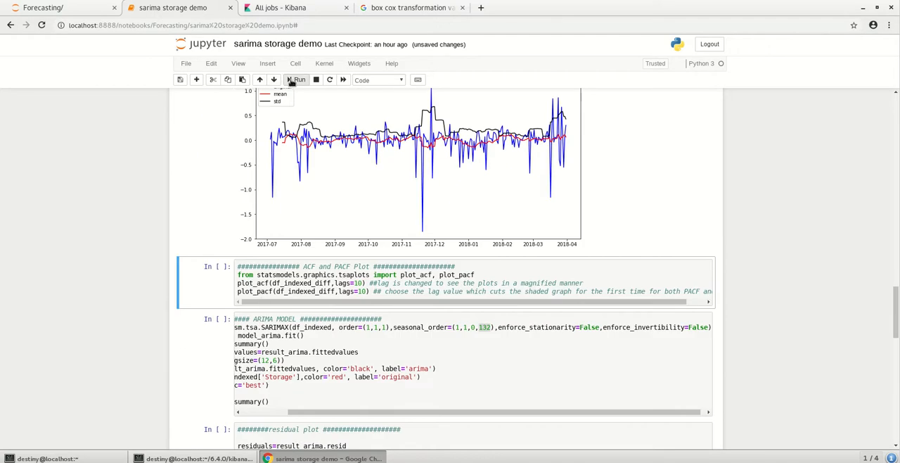
{"action": "mouse_move", "coordinate": [297, 79]}
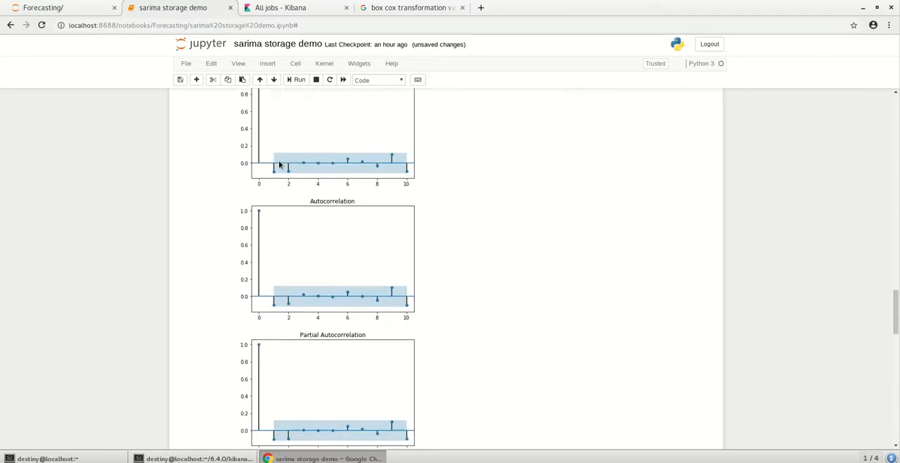
{"action": "scroll", "scroll_direction": "down", "scroll_amount": 3}
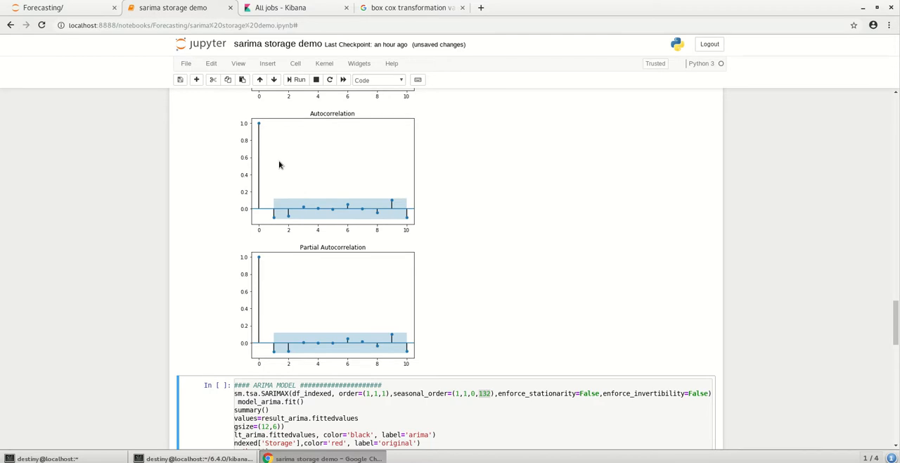
{"action": "mouse_move", "coordinate": [270, 183]}
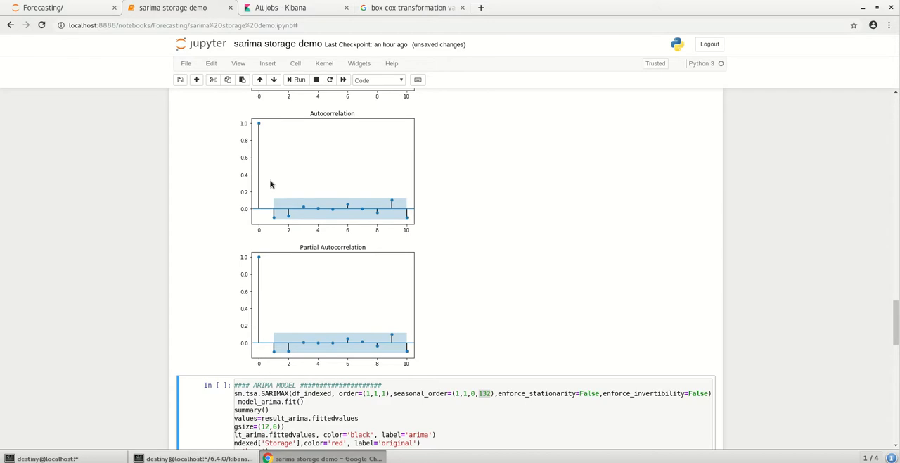
{"action": "mouse_move", "coordinate": [273, 213]}
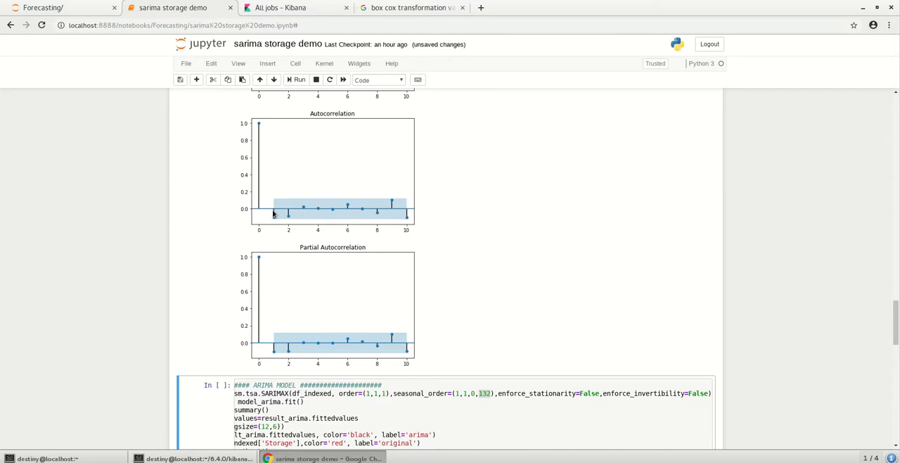
{"action": "mouse_move", "coordinate": [273, 223]}
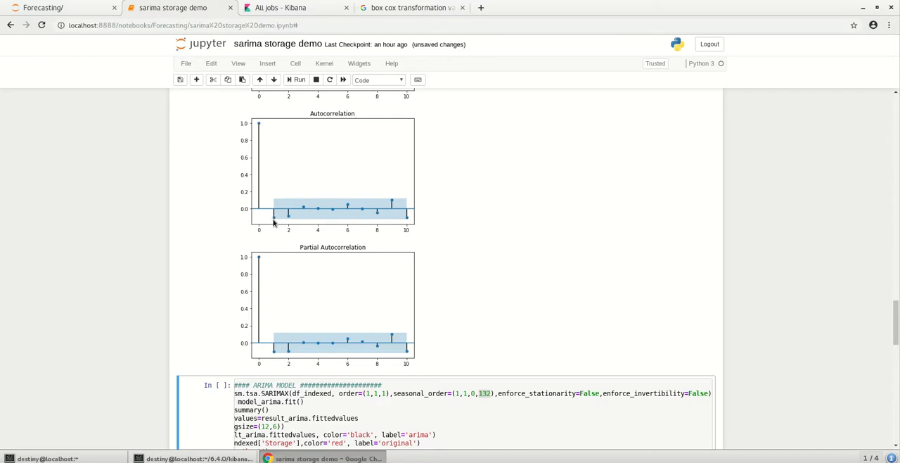
{"action": "mouse_move", "coordinate": [272, 357]}
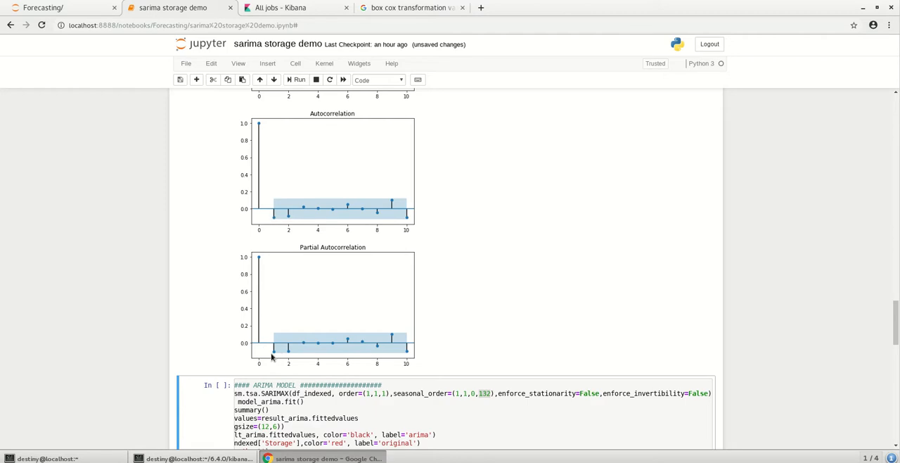
{"action": "mouse_move", "coordinate": [275, 358]}
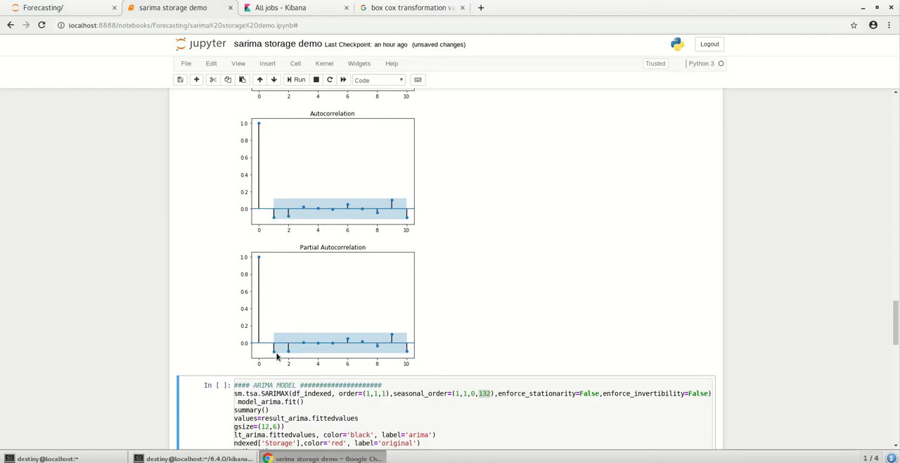
{"action": "mouse_move", "coordinate": [268, 279]}
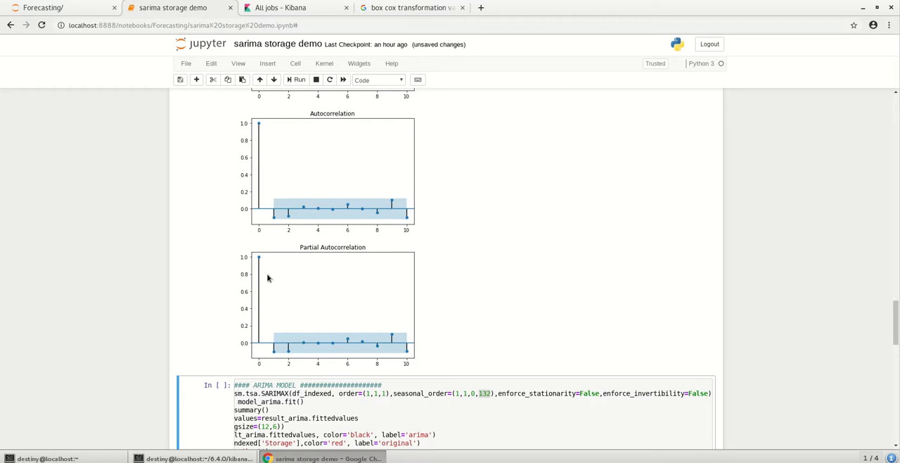
{"action": "scroll", "scroll_direction": "down", "scroll_amount": 3}
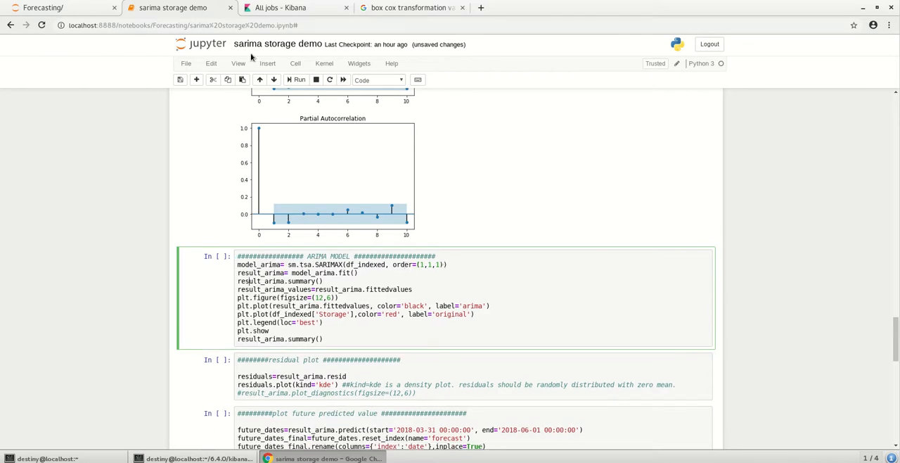
Step: Run the ARIMA(1,1,1) cell and view its statespace model summary
{"action": "left_click", "coordinate": [298, 79]}
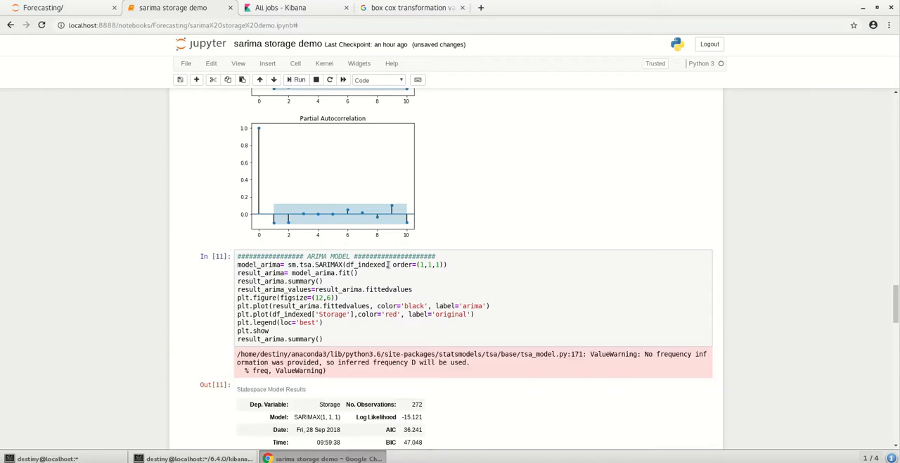
{"action": "scroll", "scroll_direction": "down", "scroll_amount": 3}
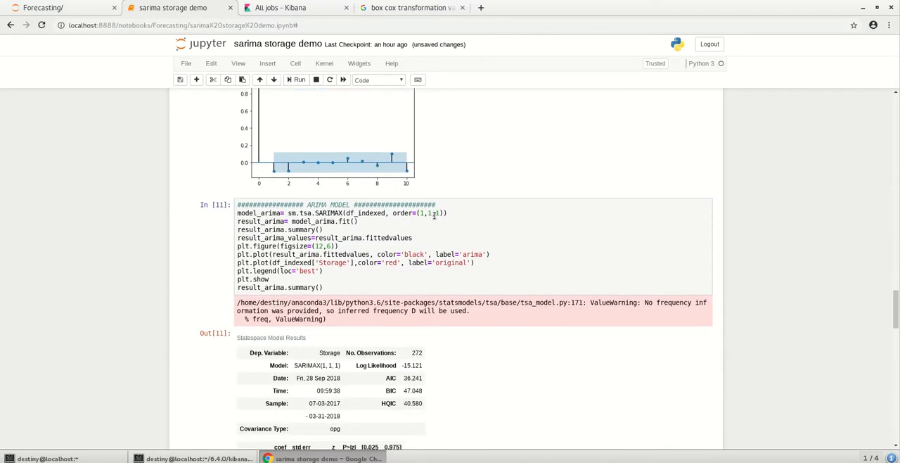
{"action": "scroll", "scroll_direction": "down", "scroll_amount": 3}
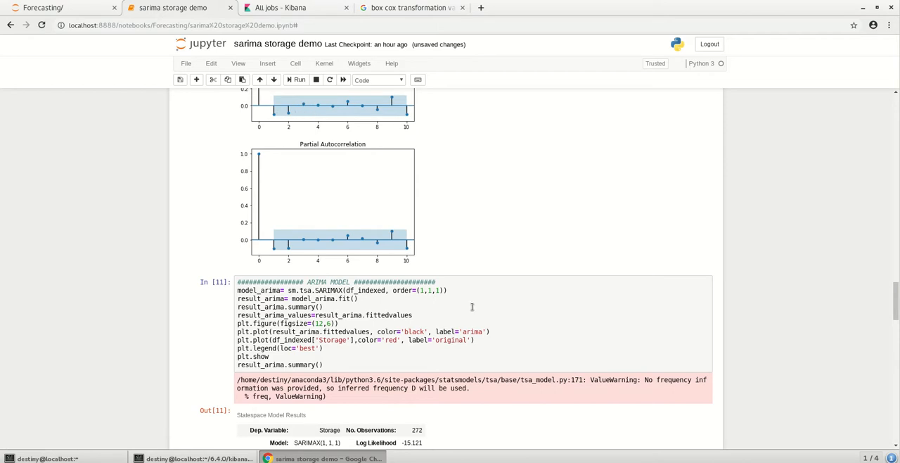
{"action": "scroll", "scroll_direction": "down", "scroll_amount": 3}
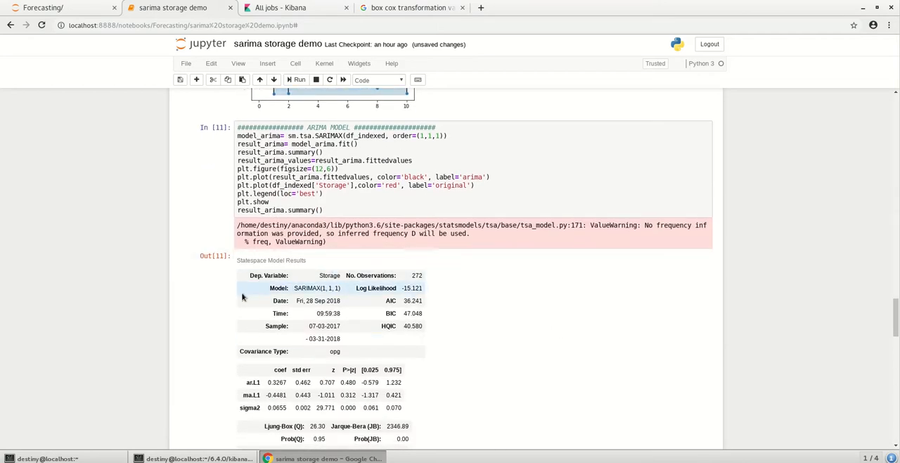
{"action": "scroll", "scroll_direction": "down", "scroll_amount": 3}
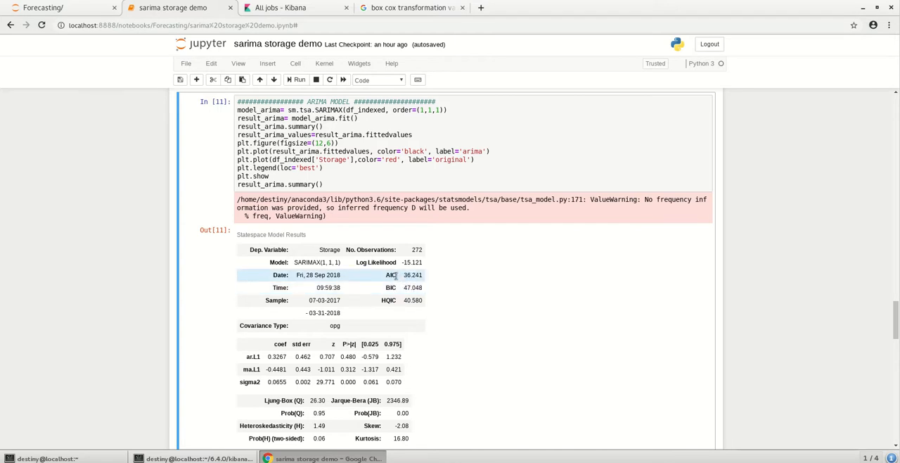
Step: Highlight the AIC value 36.241 in the results summary table
{"action": "double_click", "coordinate": [388, 276]}
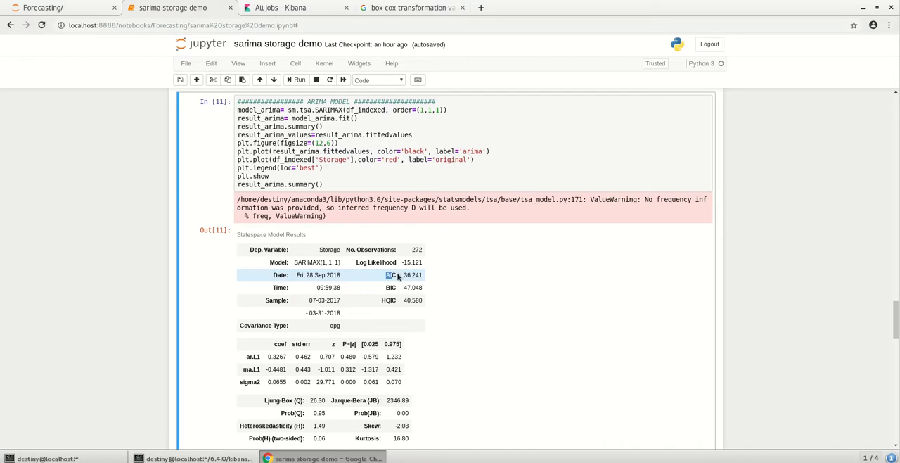
{"action": "left_click_drag", "start_coordinate": [387, 276], "coordinate": [422, 276]}
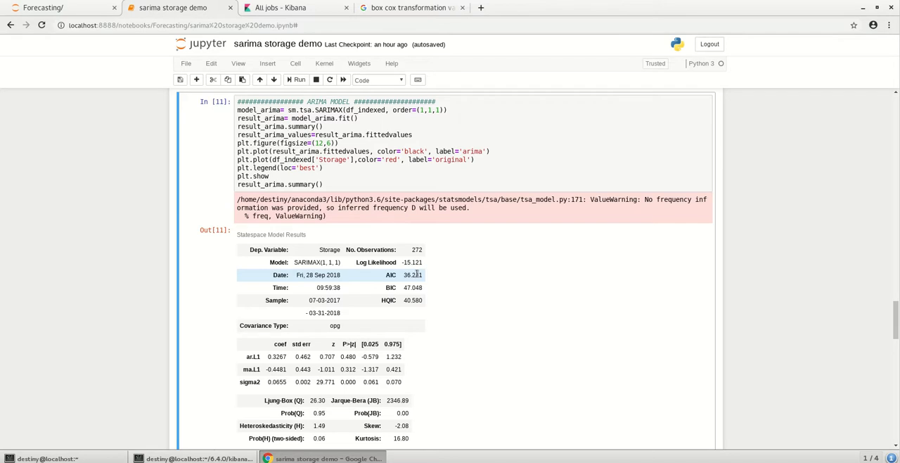
Step: Re-run the ARIMA(1,1,1) cell to regenerate its summary and fitted-vs-original plot
{"action": "scroll", "scroll_direction": "down", "scroll_amount": 3}
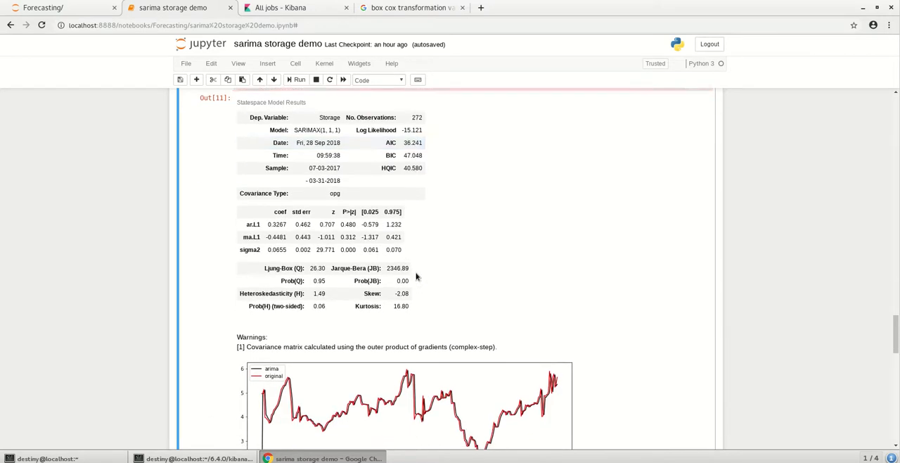
{"action": "scroll", "scroll_direction": "down", "scroll_amount": 3}
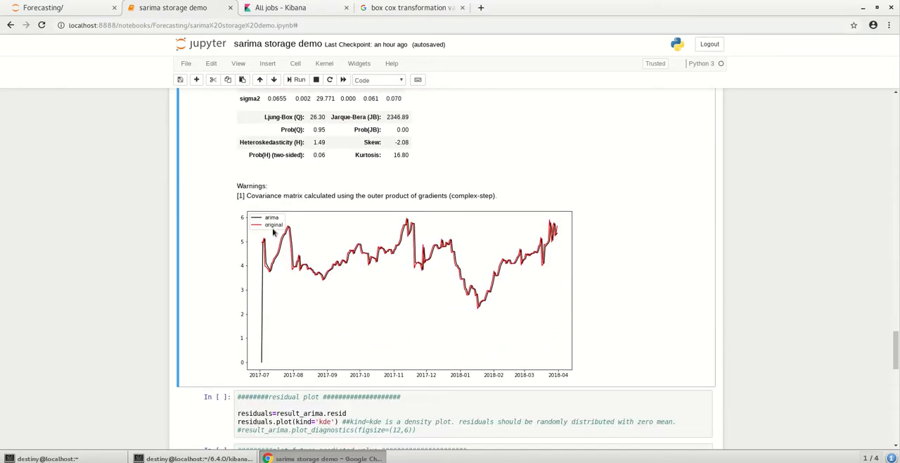
{"action": "mouse_move", "coordinate": [495, 262]}
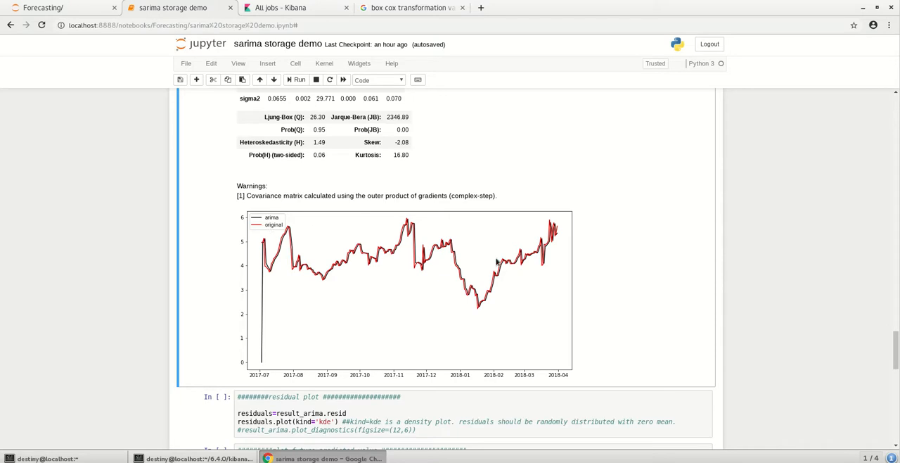
{"action": "scroll", "scroll_direction": "down", "scroll_amount": 3}
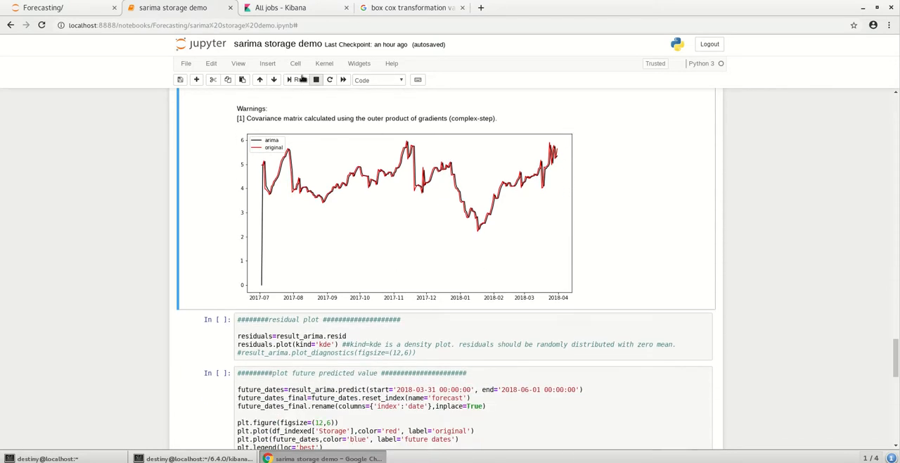
{"action": "left_click", "coordinate": [296, 79]}
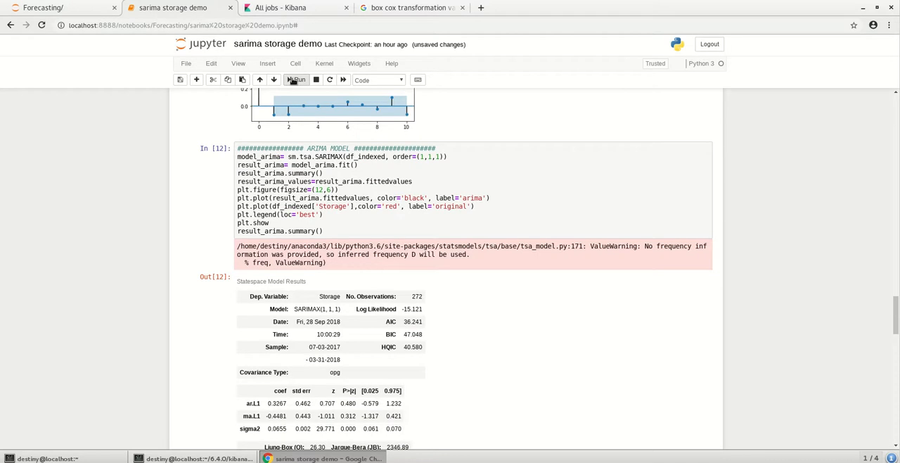
{"action": "scroll", "scroll_direction": "down", "scroll_amount": 3}
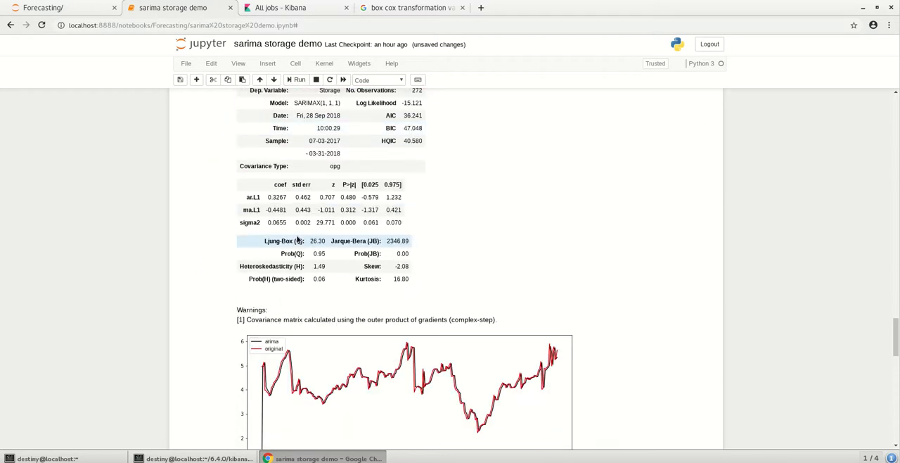
{"action": "scroll", "scroll_direction": "down", "scroll_amount": 3}
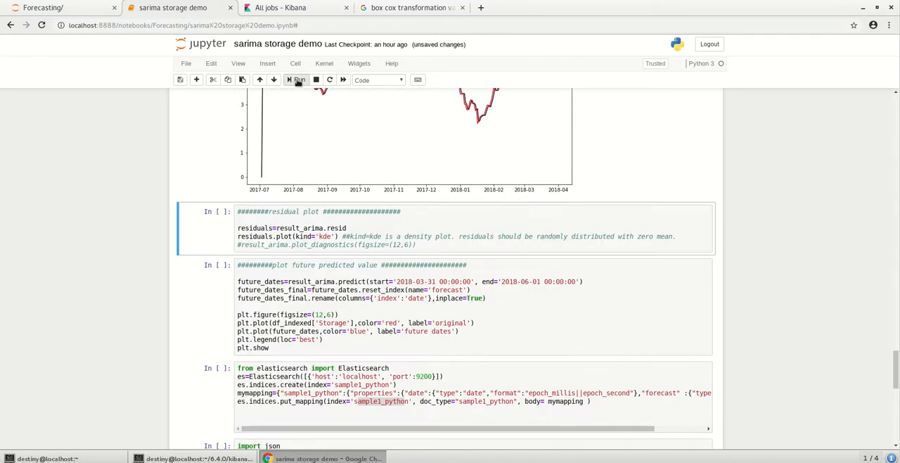
Step: Run the residual plot cell to draw the ARIMA residual density curve
{"action": "left_click", "coordinate": [299, 79]}
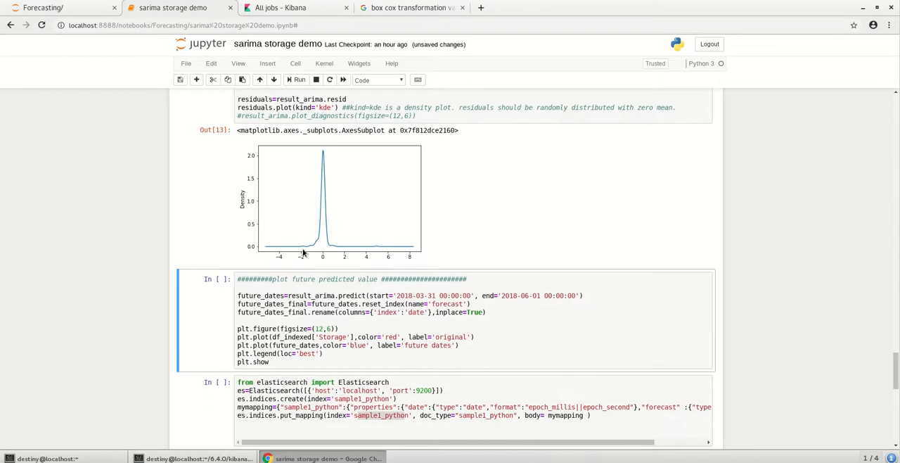
{"action": "mouse_move", "coordinate": [321, 154]}
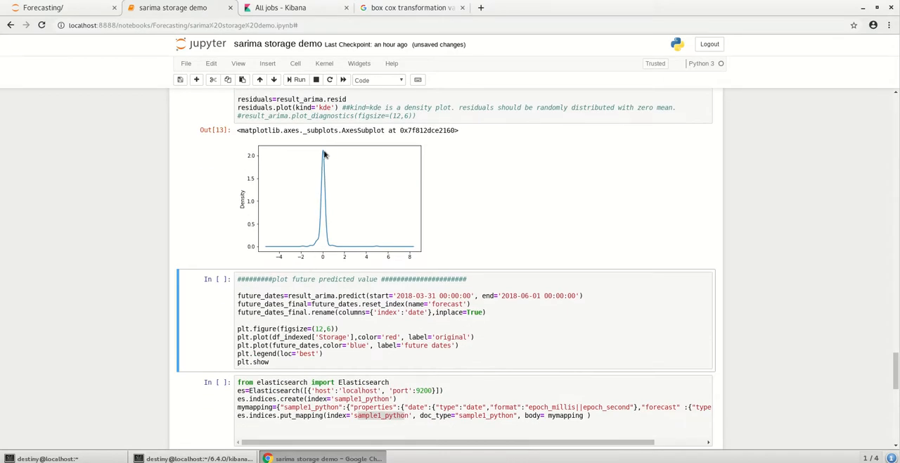
{"action": "mouse_move", "coordinate": [318, 207]}
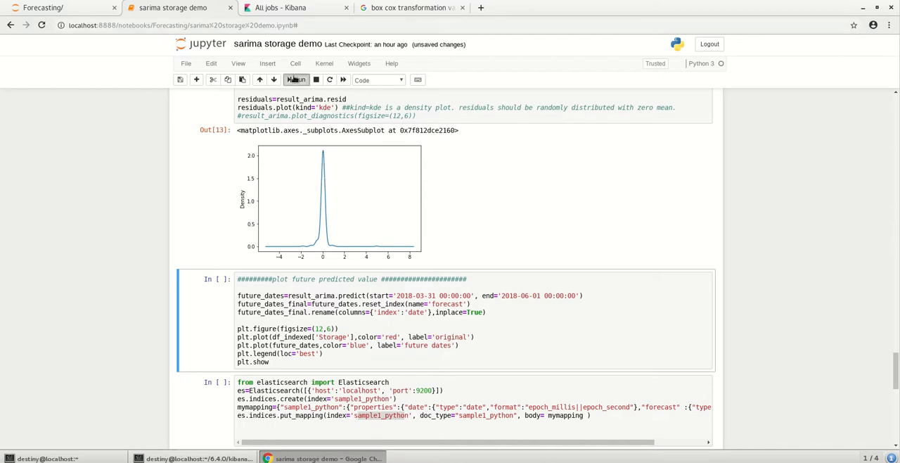
Step: Run the future prediction cell charting the blue forecast to June 2018 beside the red original
{"action": "left_click", "coordinate": [298, 78]}
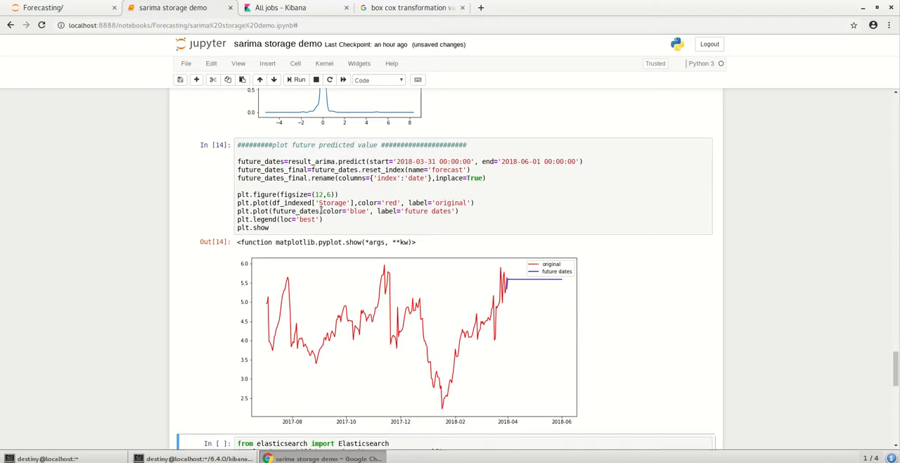
{"action": "scroll", "scroll_direction": "down", "scroll_amount": 3}
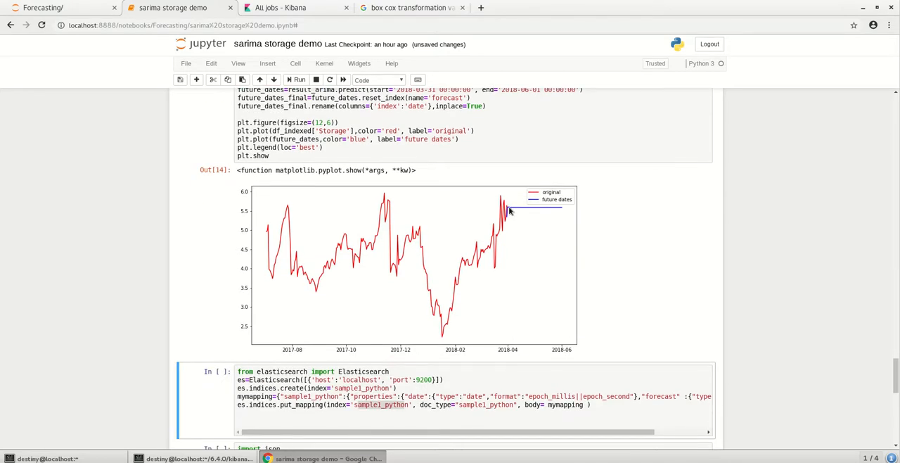
{"action": "mouse_move", "coordinate": [506, 210]}
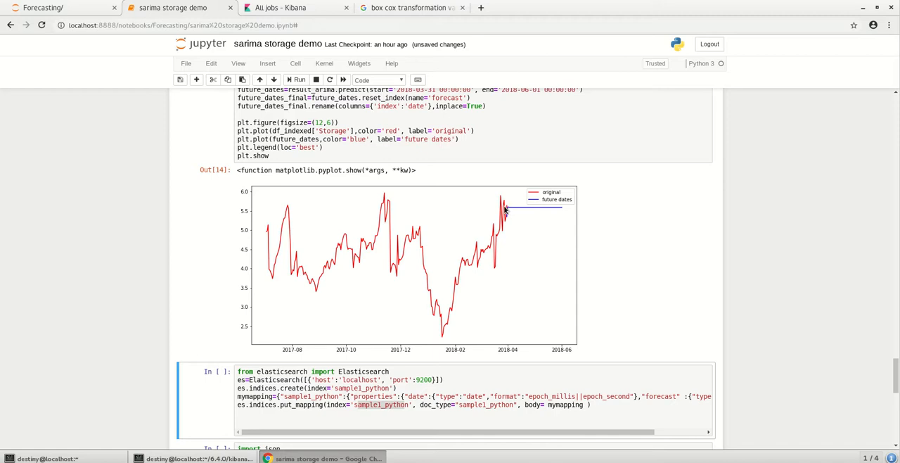
{"action": "mouse_move", "coordinate": [557, 211]}
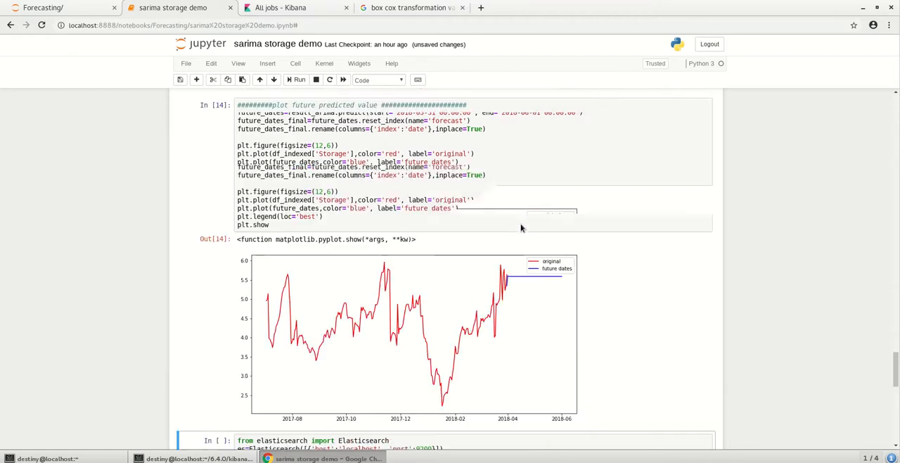
Step: Refit the ARIMA cell with seasonal order (1,1,0,132) and show the SARIMAX results summary
{"action": "scroll", "scroll_direction": "up", "scroll_amount": 3}
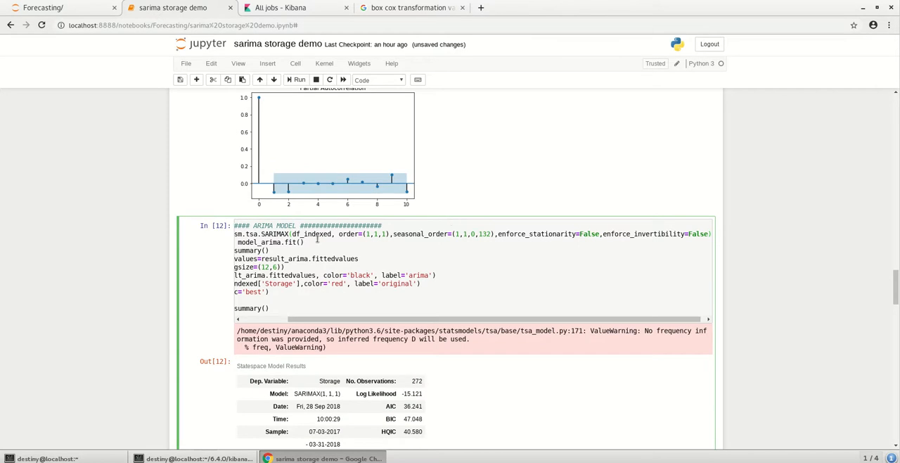
{"action": "left_click", "coordinate": [295, 79]}
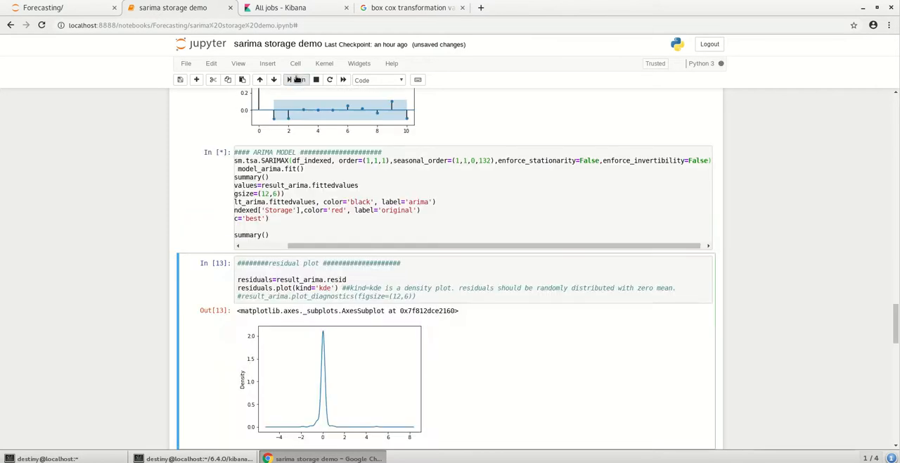
{"action": "left_click", "coordinate": [296, 79]}
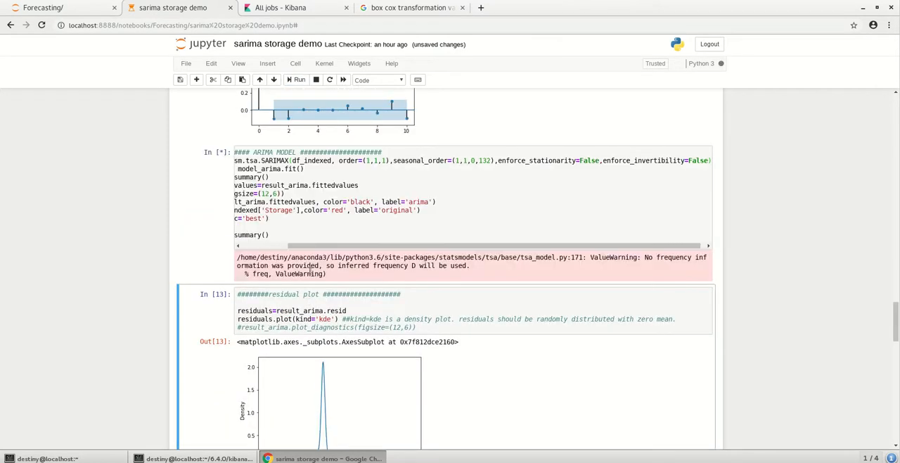
{"action": "mouse_move", "coordinate": [512, 157]}
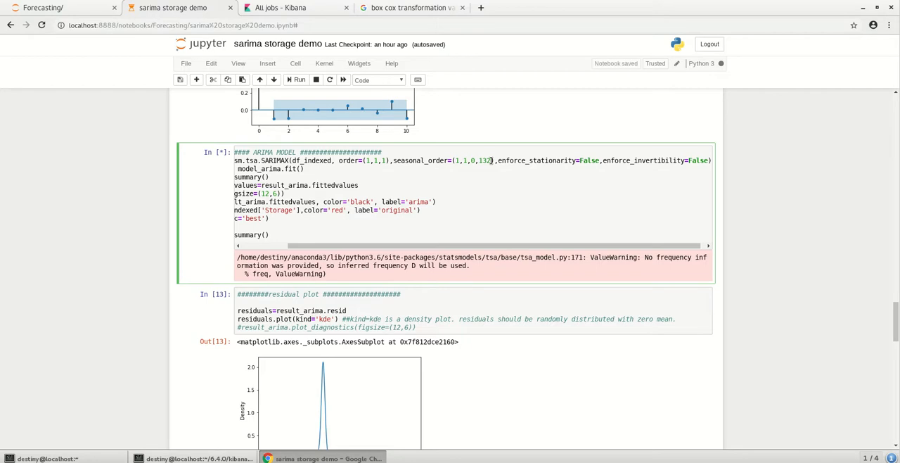
{"action": "left_click", "coordinate": [298, 79]}
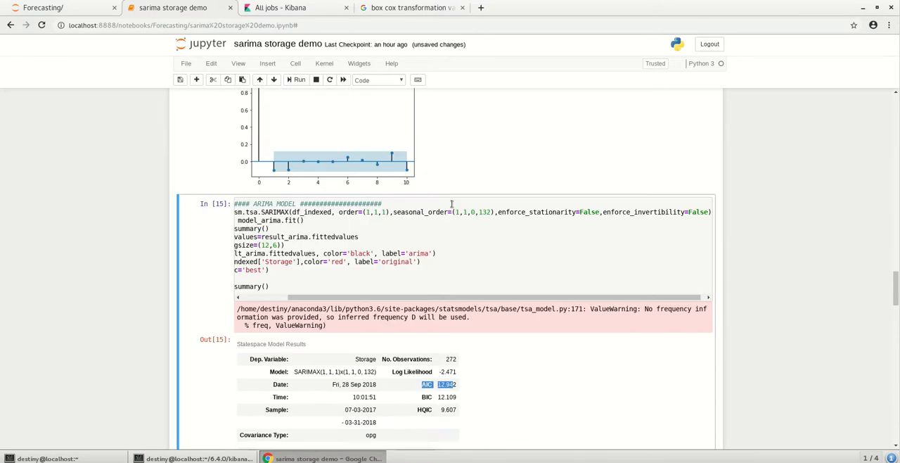
{"action": "scroll", "scroll_direction": "down", "scroll_amount": 3}
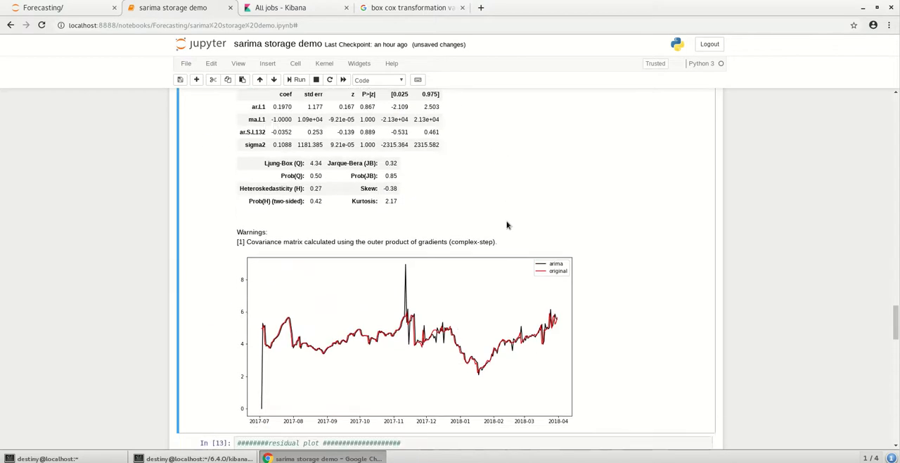
{"action": "scroll", "scroll_direction": "down", "scroll_amount": 3}
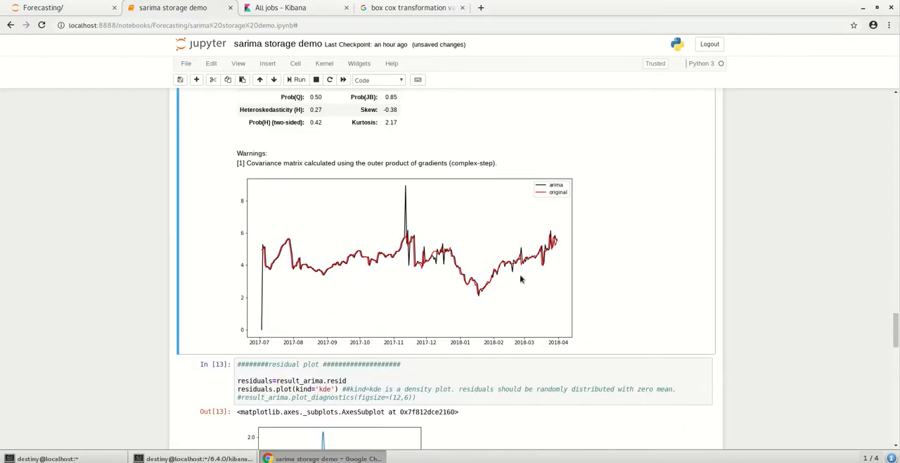
{"action": "scroll", "scroll_direction": "down", "scroll_amount": 3}
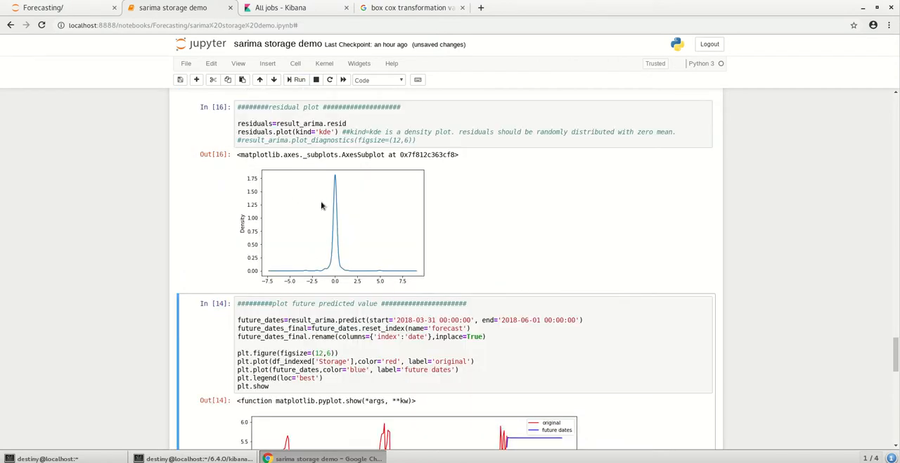
{"action": "scroll", "scroll_direction": "down", "scroll_amount": 3}
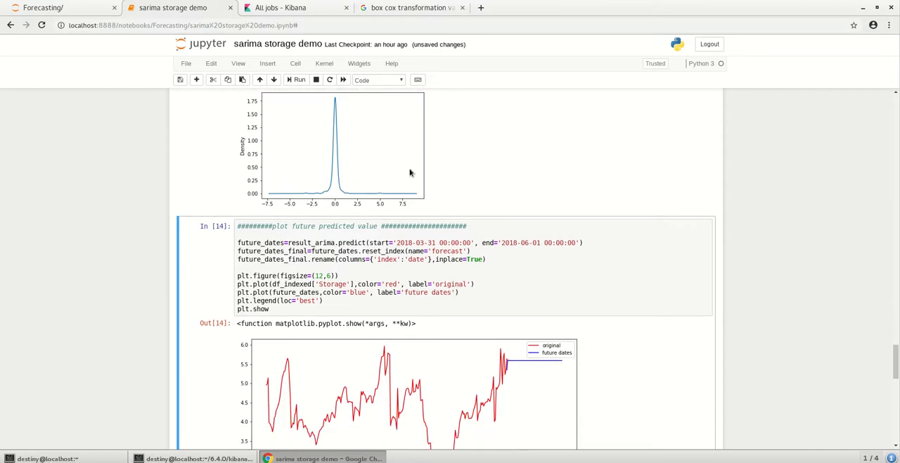
Step: Rerun the forecast plot cell with end date 2019-06-01, extending the seasonal blue forecast
{"action": "left_click", "coordinate": [237, 267]}
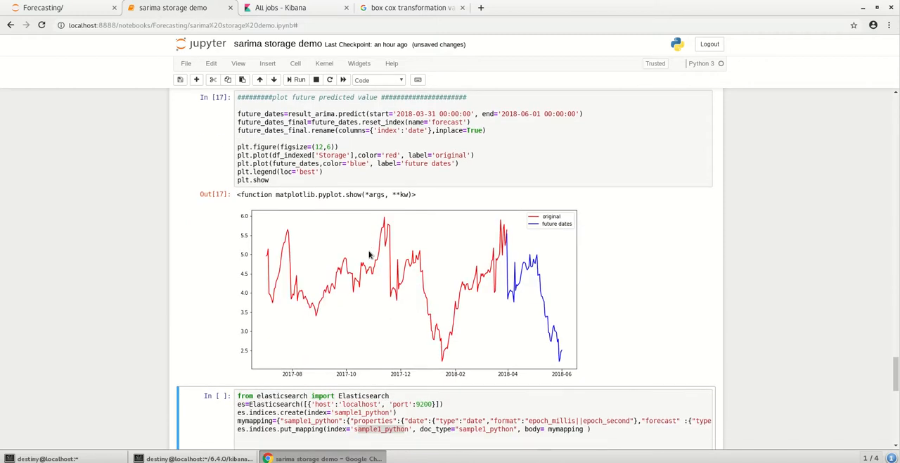
{"action": "mouse_move", "coordinate": [498, 252]}
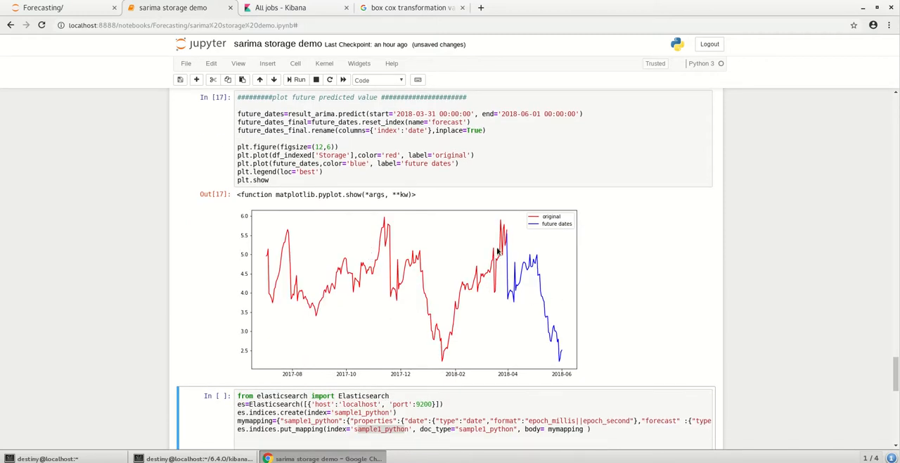
{"action": "mouse_move", "coordinate": [537, 237]}
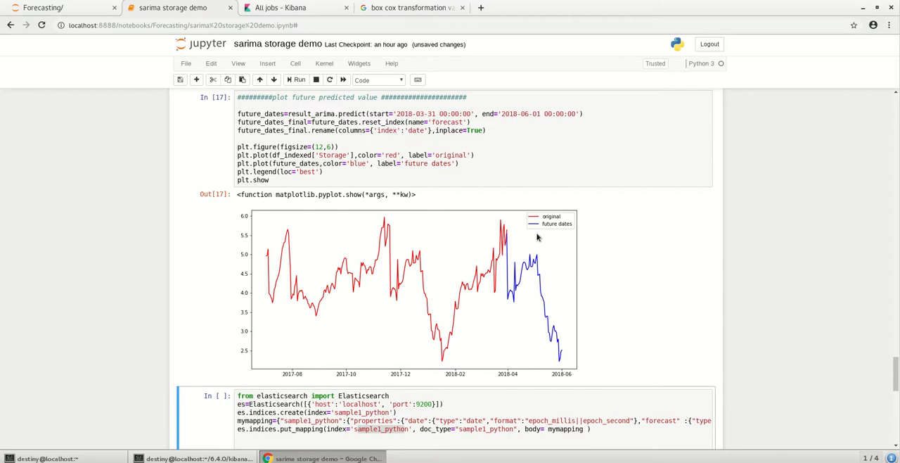
{"action": "mouse_move", "coordinate": [506, 239]}
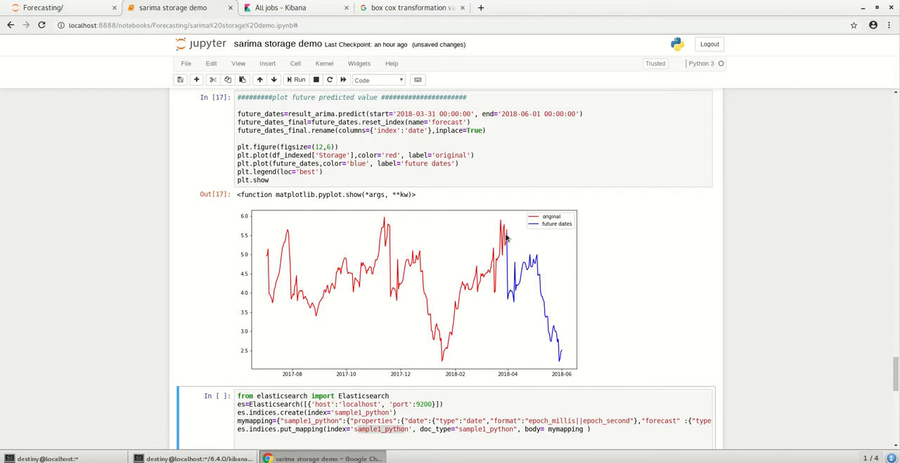
{"action": "mouse_move", "coordinate": [509, 237]}
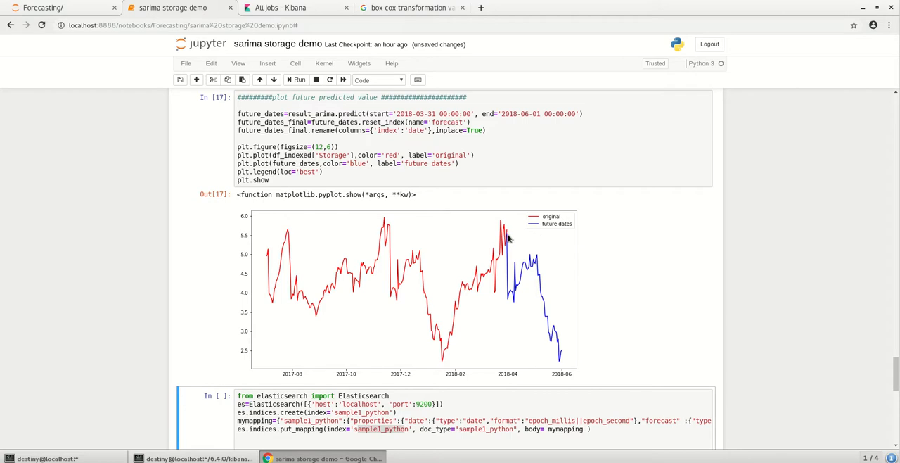
{"action": "mouse_move", "coordinate": [509, 265]}
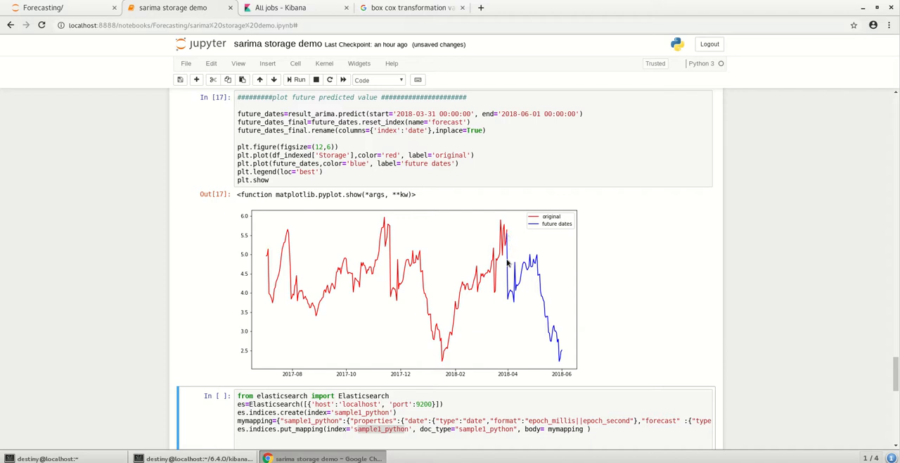
{"action": "mouse_move", "coordinate": [386, 261]}
{"action": "type", "text": "9"}
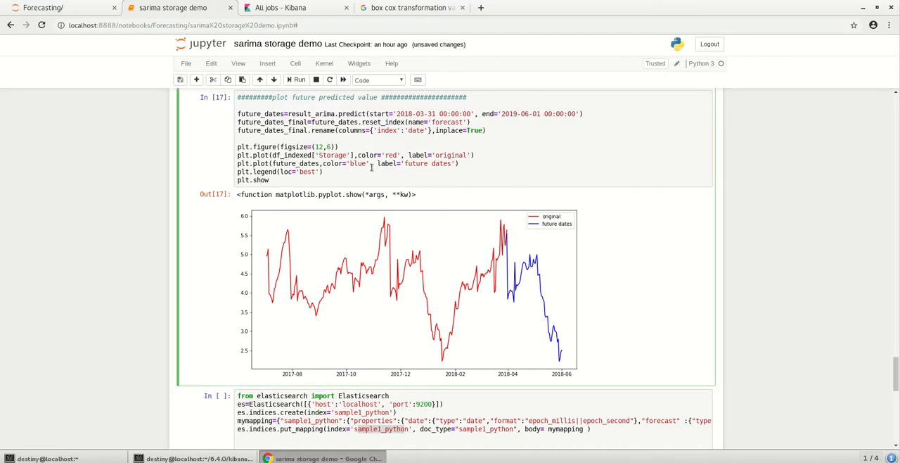
{"action": "left_click", "coordinate": [296, 78]}
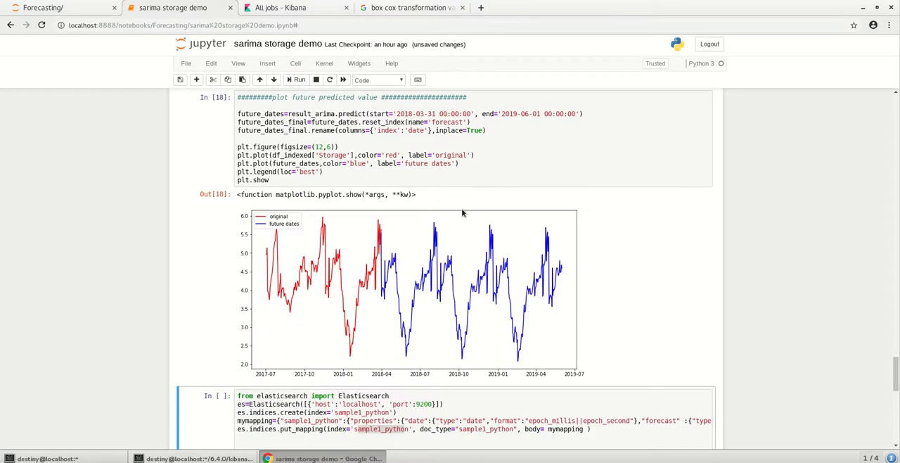
{"action": "mouse_move", "coordinate": [464, 223]}
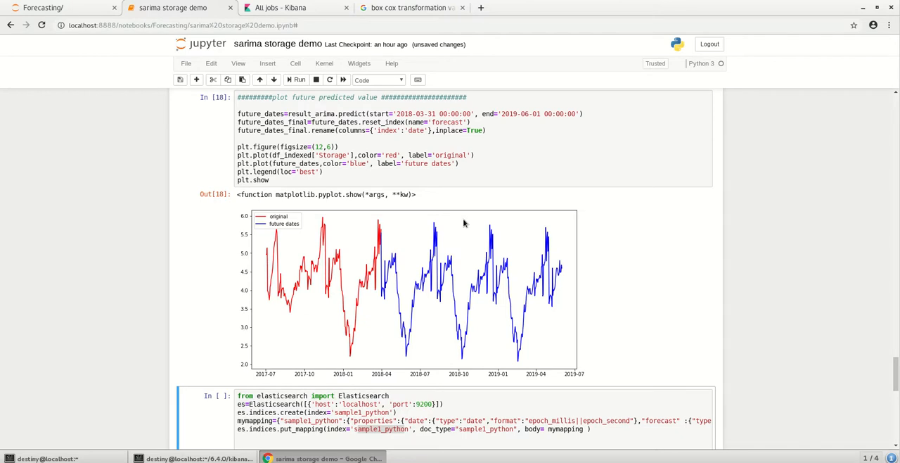
{"action": "scroll", "scroll_direction": "down", "scroll_amount": 3}
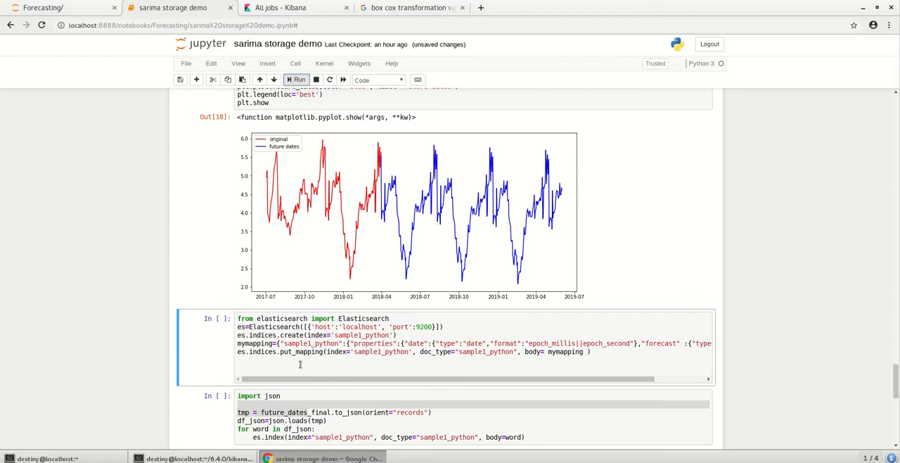
{"action": "scroll", "scroll_direction": "down", "scroll_amount": 3}
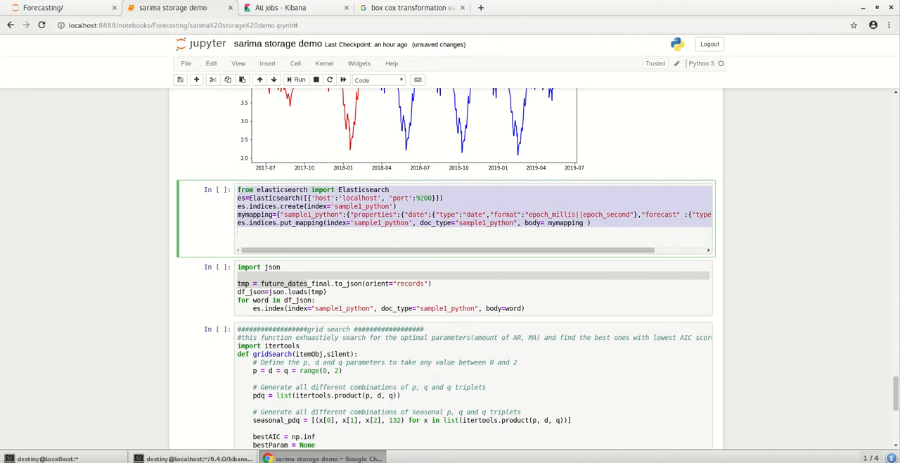
{"action": "left_click", "coordinate": [280, 8]}
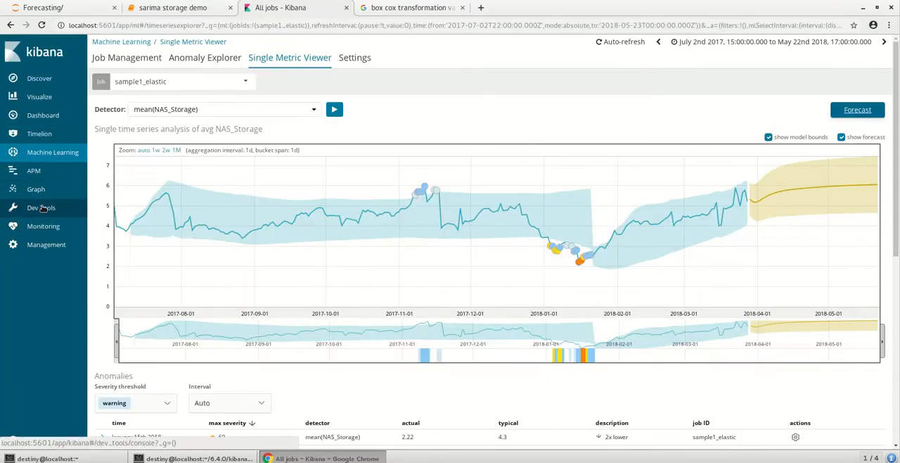
{"action": "left_click", "coordinate": [40, 208]}
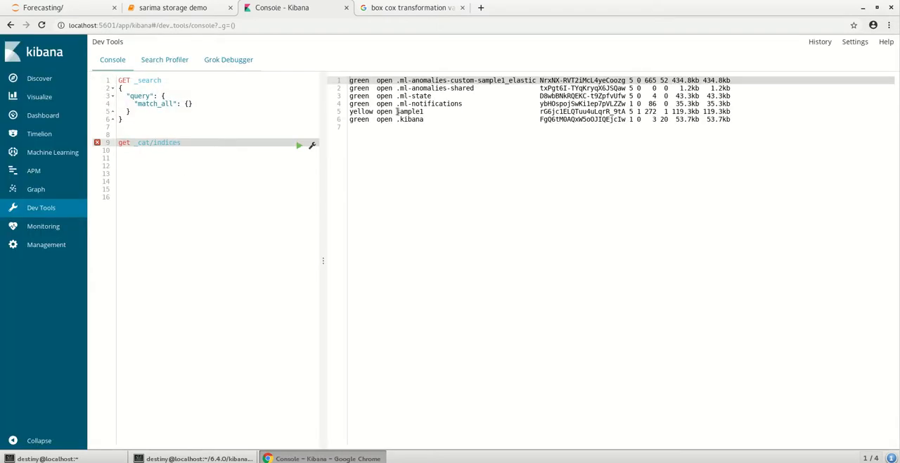
{"action": "double_click", "coordinate": [411, 111]}
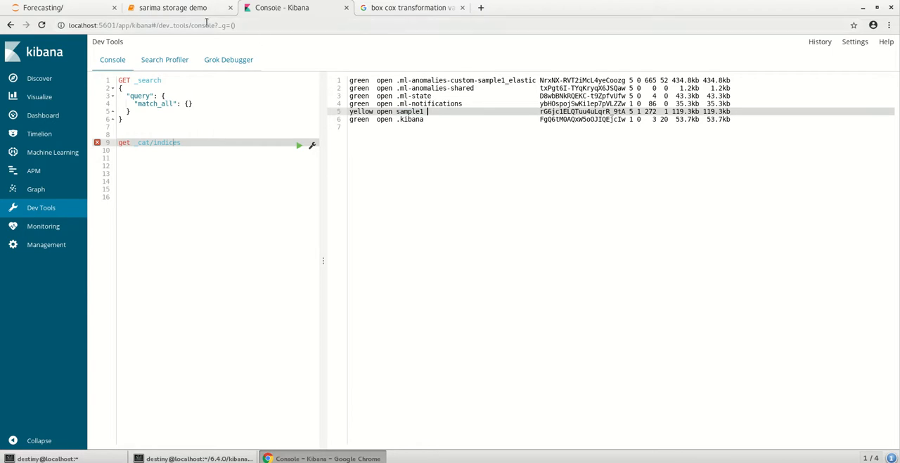
{"action": "left_click", "coordinate": [172, 8]}
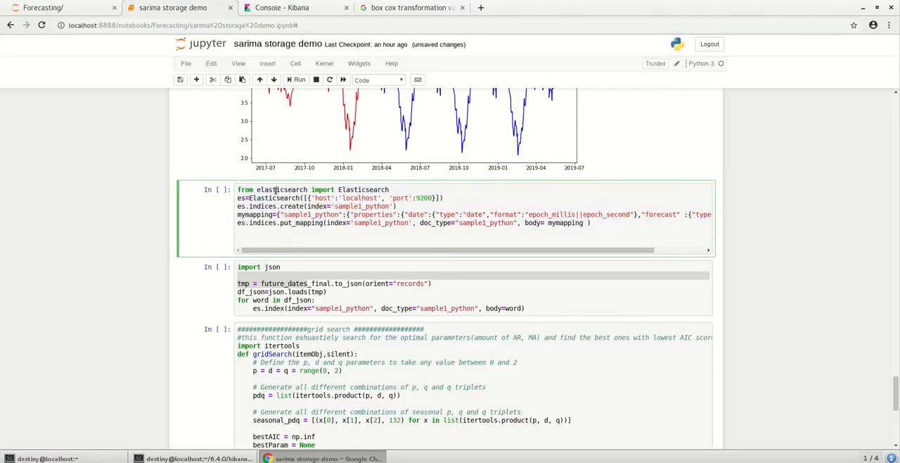
Step: Run the cell creating the sample1_python index and move down the notebook
{"action": "left_click", "coordinate": [298, 78]}
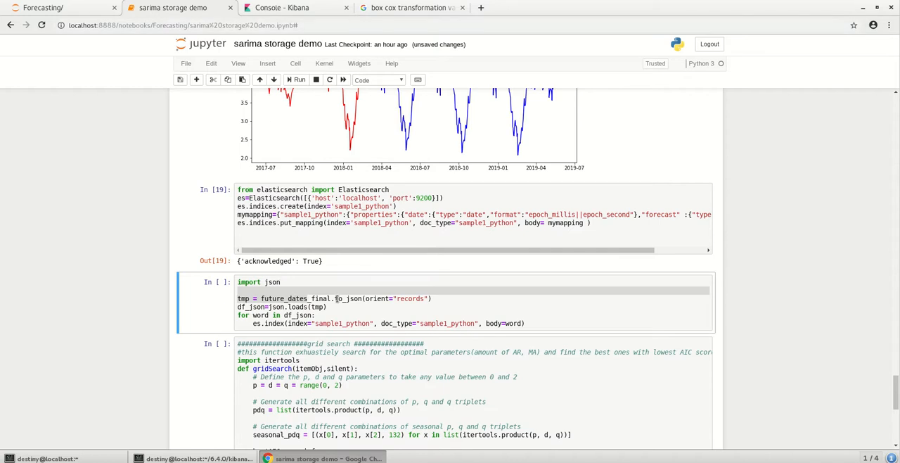
{"action": "scroll", "scroll_direction": "down", "scroll_amount": 3}
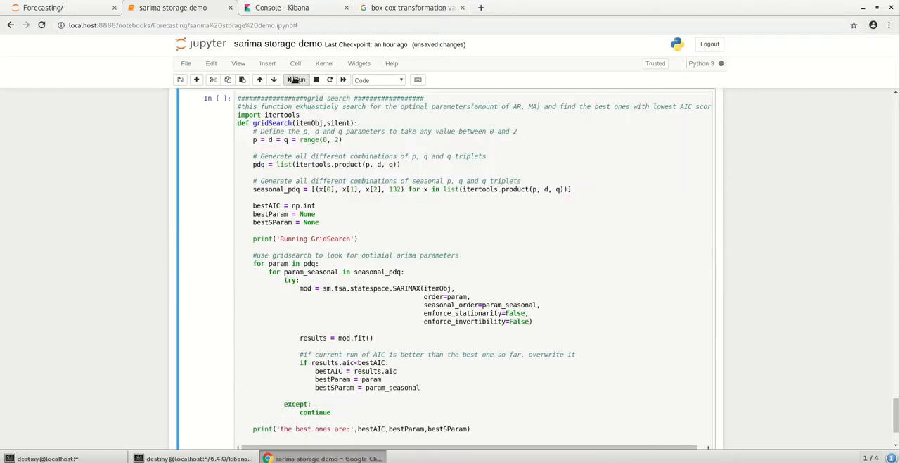
{"action": "scroll", "scroll_direction": "down", "scroll_amount": 3}
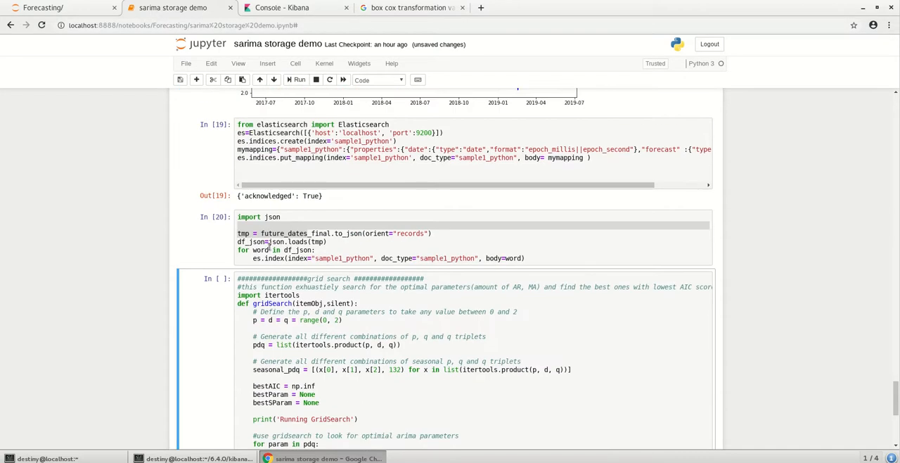
{"action": "scroll", "scroll_direction": "down", "scroll_amount": 3}
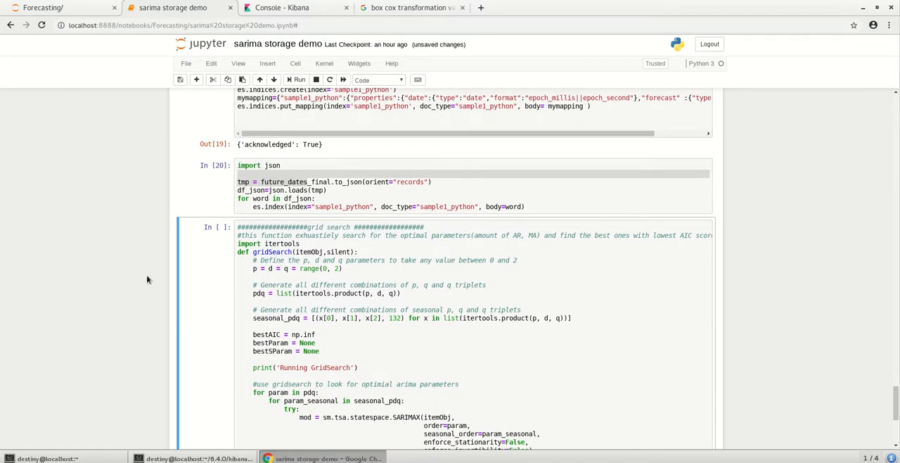
{"action": "scroll", "scroll_direction": "down", "scroll_amount": 3}
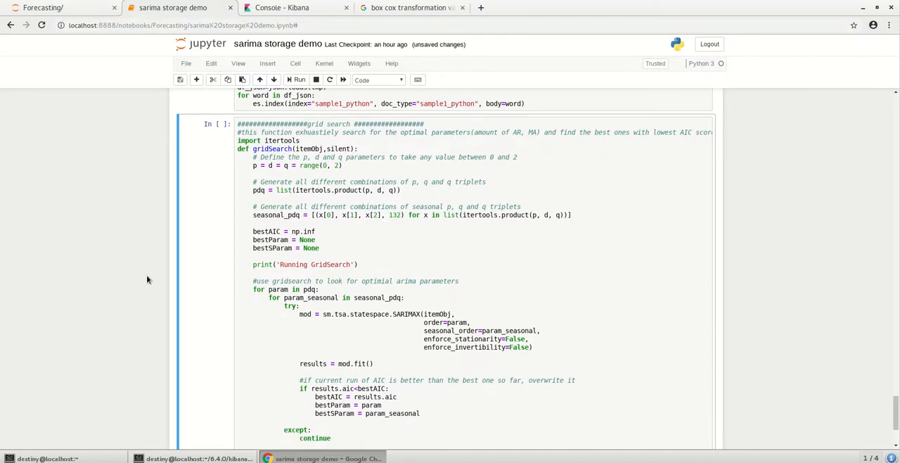
Step: Bring up the sarima storage demo notebook at the unrun gridSearch cell for SARIMA parameters
{"action": "left_click", "coordinate": [343, 166]}
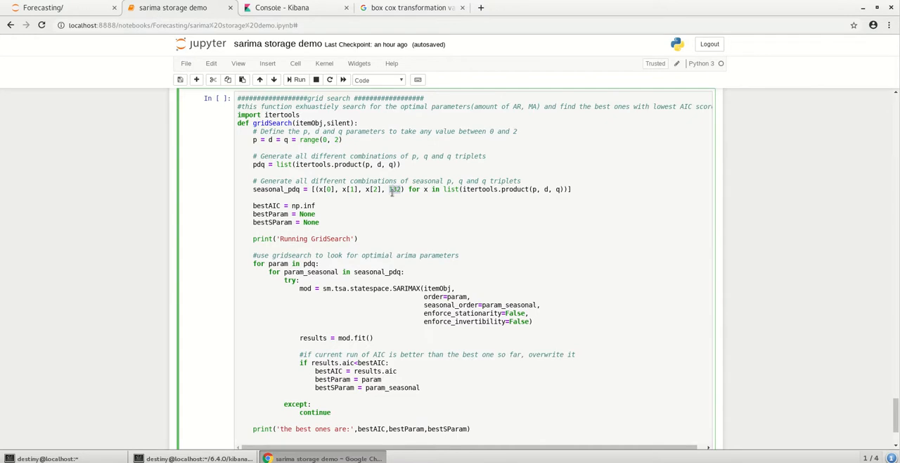
{"action": "scroll", "scroll_direction": "down", "scroll_amount": 3}
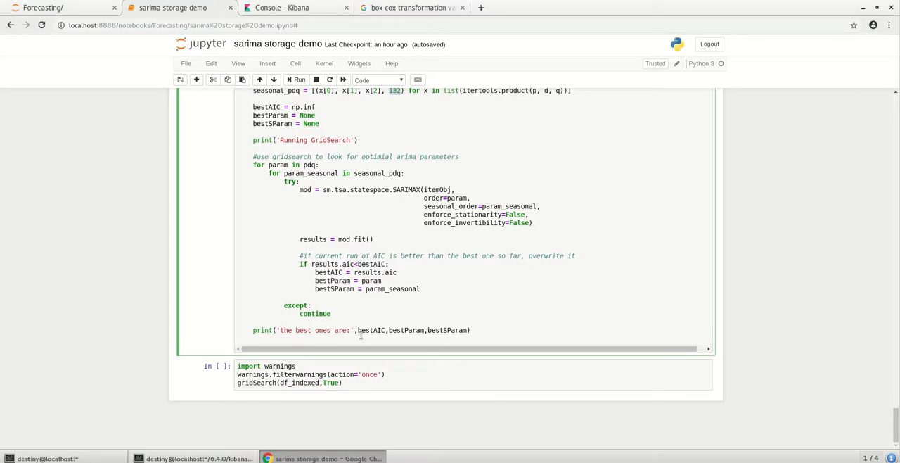
{"action": "double_click", "coordinate": [372, 264]}
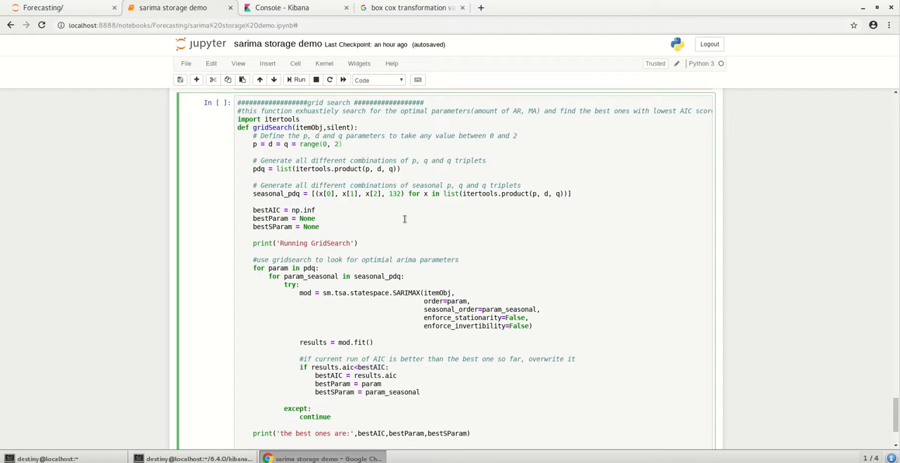
{"action": "scroll", "scroll_direction": "down", "scroll_amount": 3}
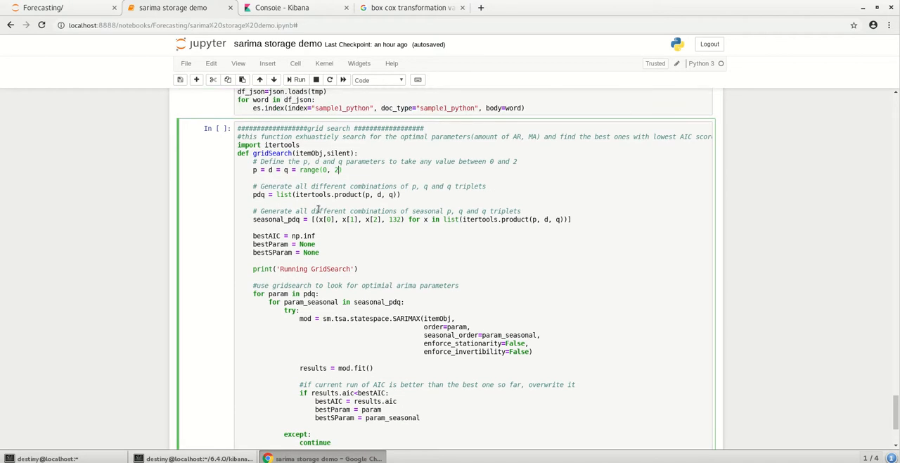
Step: Go to Management > Index Patterns and start a new index pattern
{"action": "left_click", "coordinate": [281, 8]}
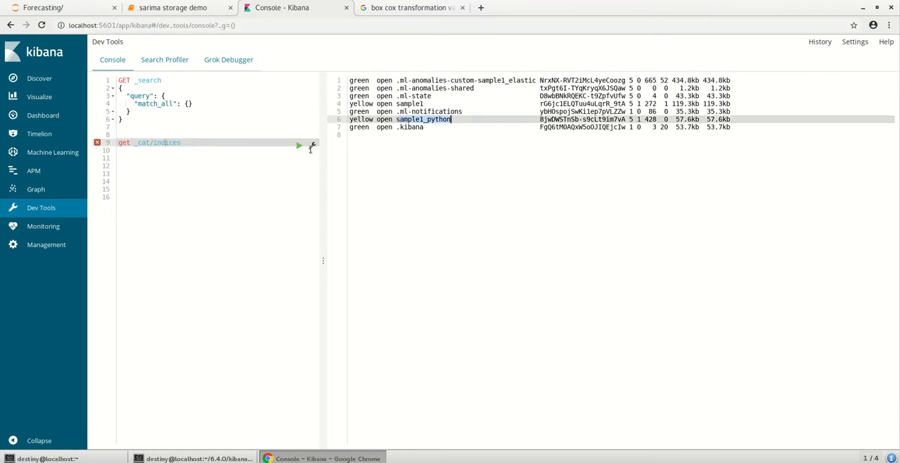
{"action": "left_click", "coordinate": [47, 244]}
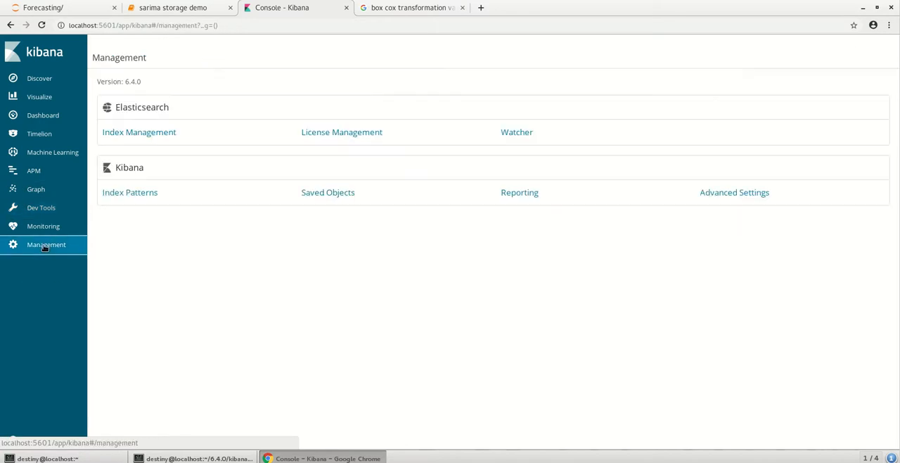
{"action": "left_click", "coordinate": [130, 191]}
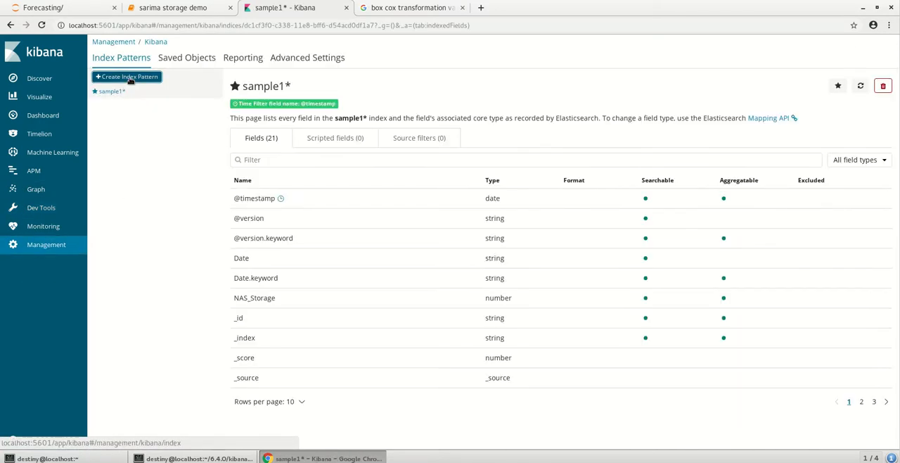
{"action": "left_click", "coordinate": [127, 76]}
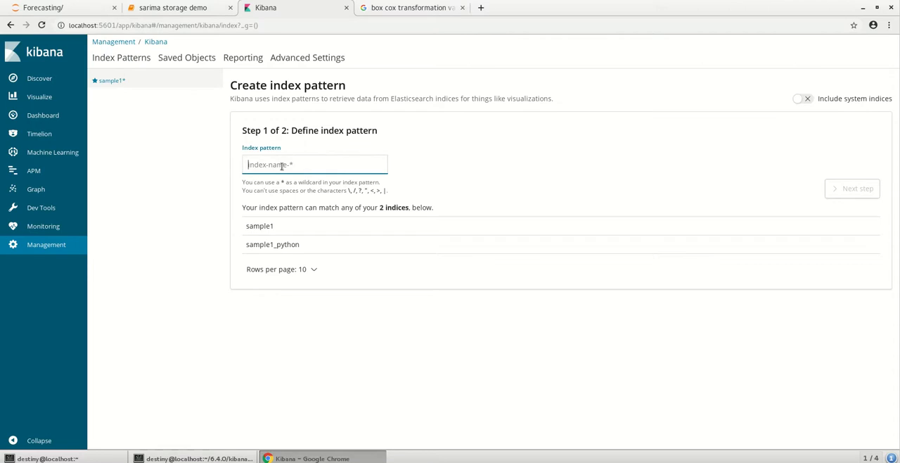
Step: Define the pattern 'sample*' with date as the Time Filter field and create it
{"action": "type", "text": "sample*"}
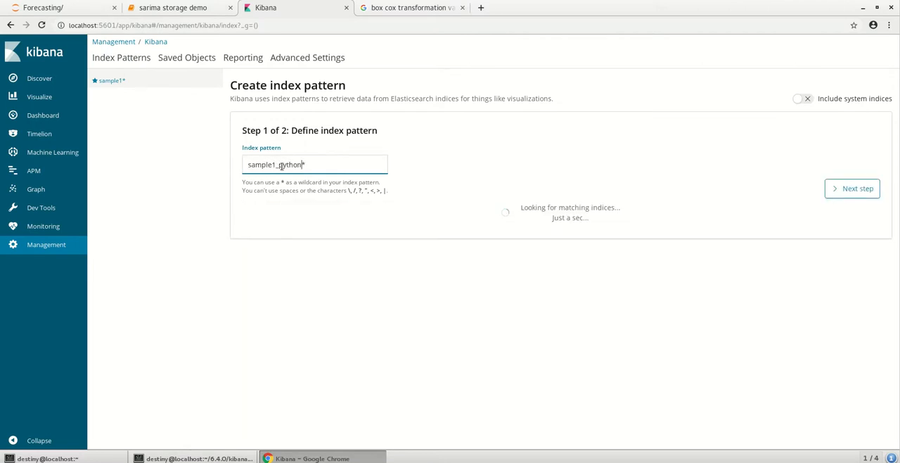
{"action": "left_click", "coordinate": [852, 189]}
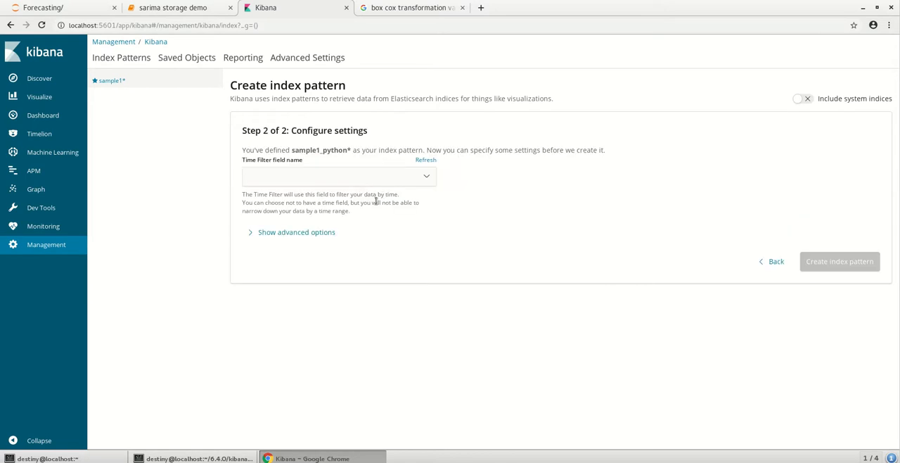
{"action": "left_click", "coordinate": [338, 176]}
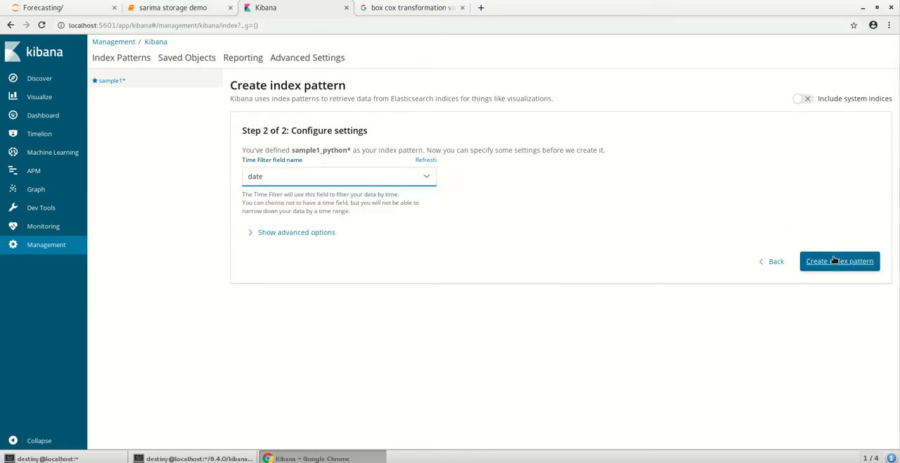
{"action": "left_click", "coordinate": [838, 261]}
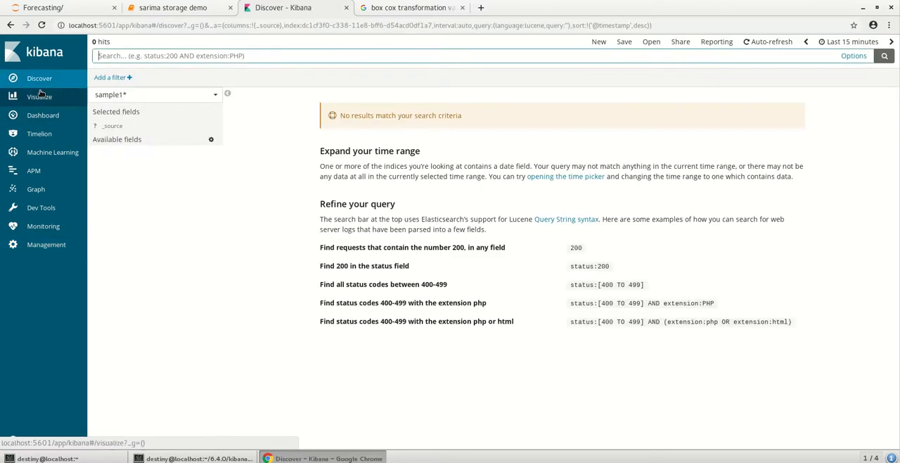
Step: Start a Line visualization on sample1* with Y-Axis Average of NAS_Storage
{"action": "left_click", "coordinate": [39, 95]}
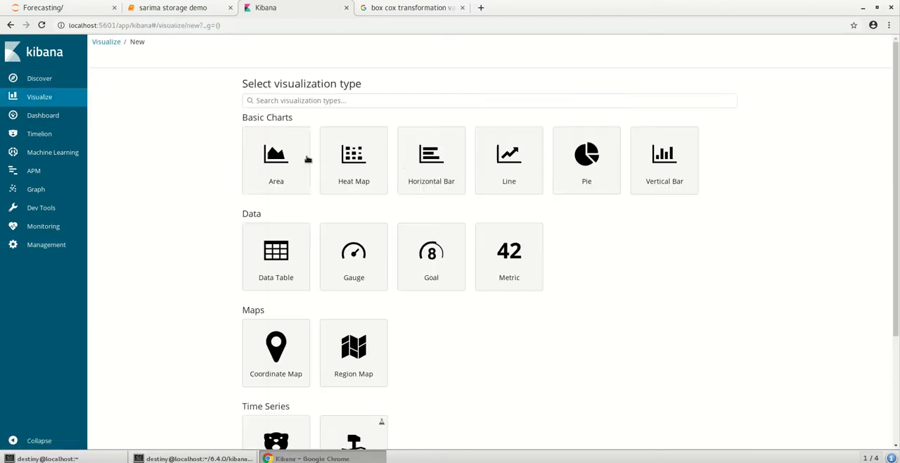
{"action": "left_click", "coordinate": [510, 160]}
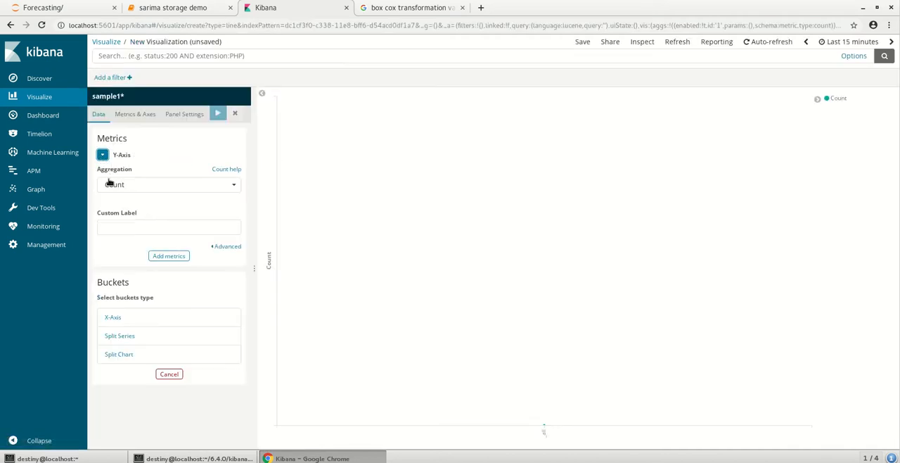
{"action": "left_click", "coordinate": [169, 184]}
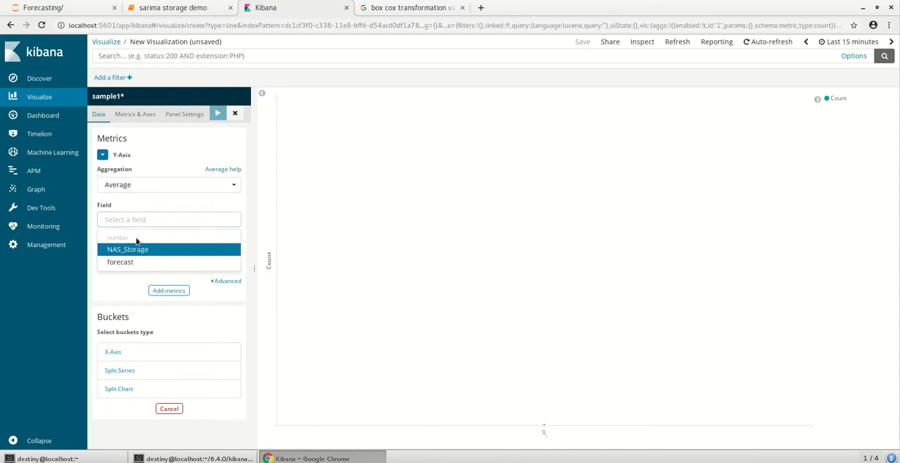
{"action": "left_click", "coordinate": [126, 249]}
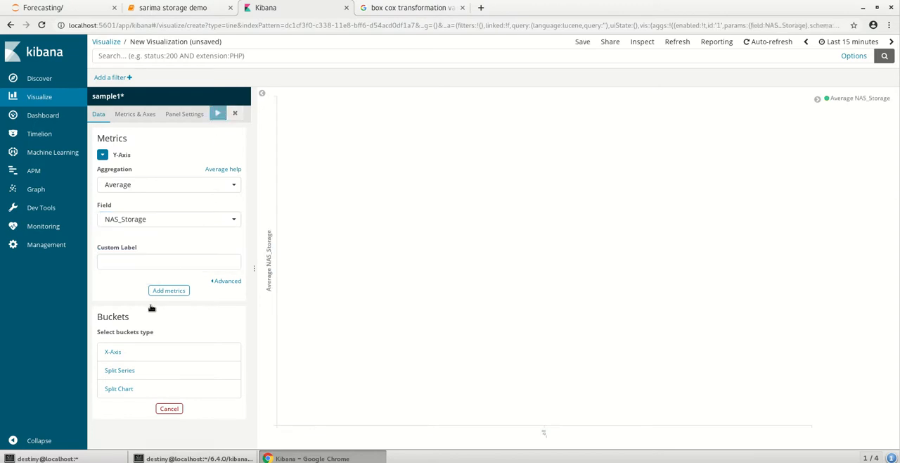
Step: Add an X-Axis Date Histogram bucketed Daily and render the NAS_Storage line
{"action": "left_click", "coordinate": [113, 352]}
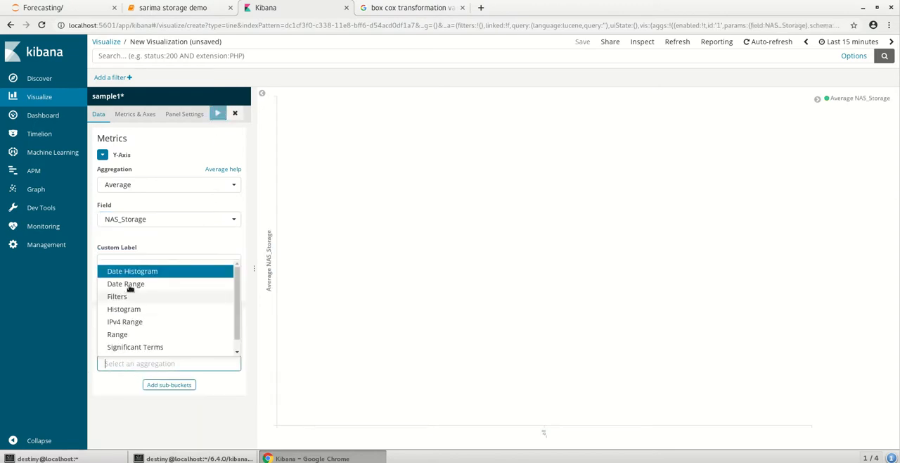
{"action": "left_click", "coordinate": [133, 270]}
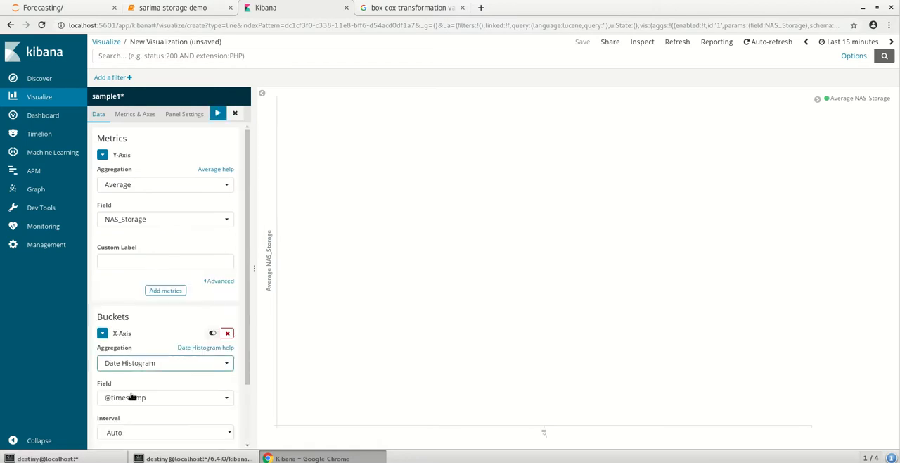
{"action": "left_click", "coordinate": [166, 432]}
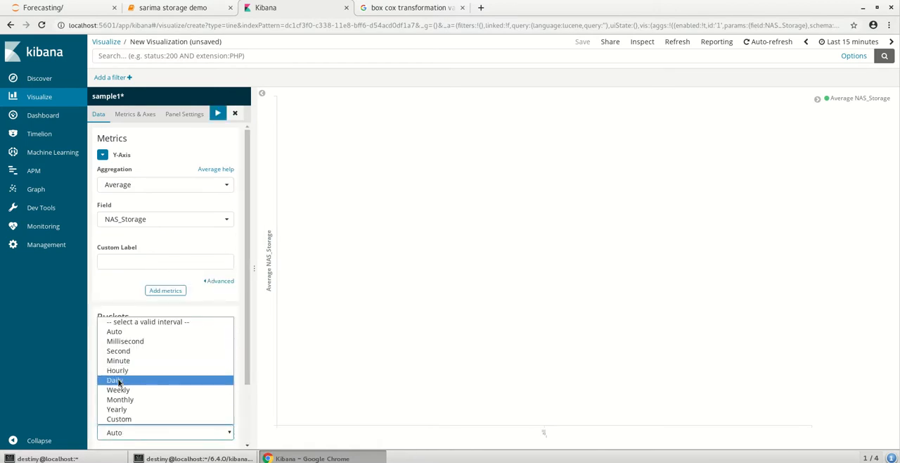
{"action": "left_click", "coordinate": [115, 379]}
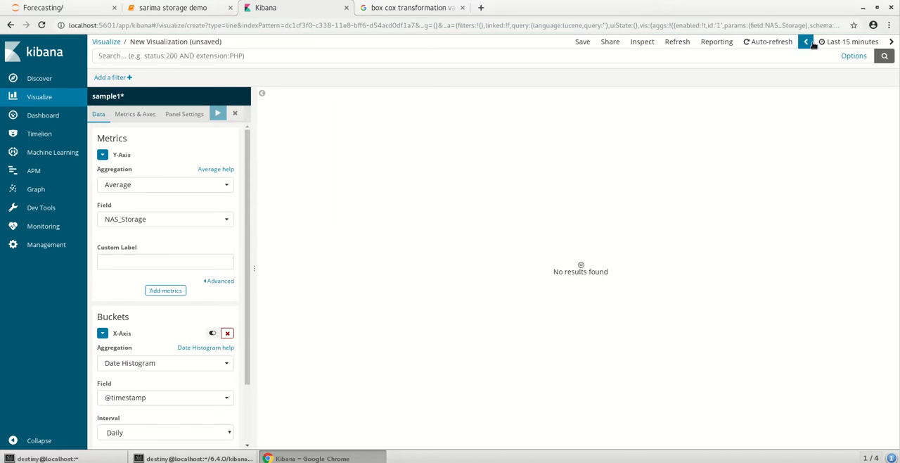
{"action": "left_click", "coordinate": [851, 40]}
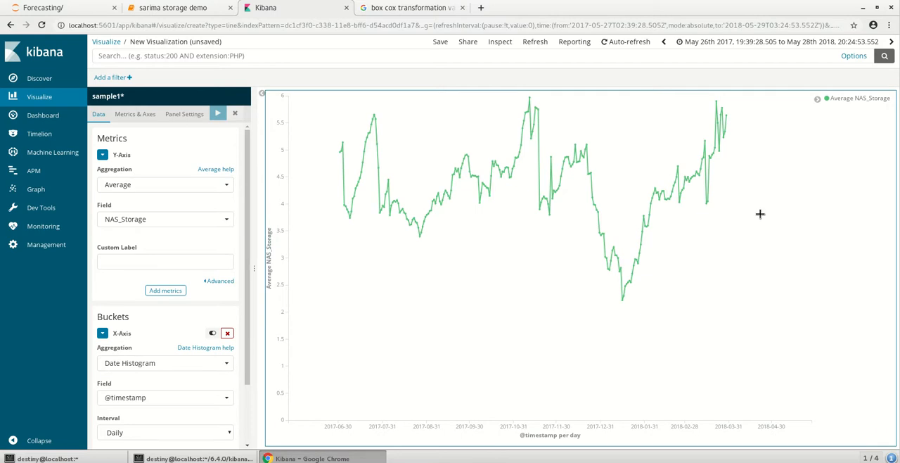
{"action": "mouse_move", "coordinate": [439, 194]}
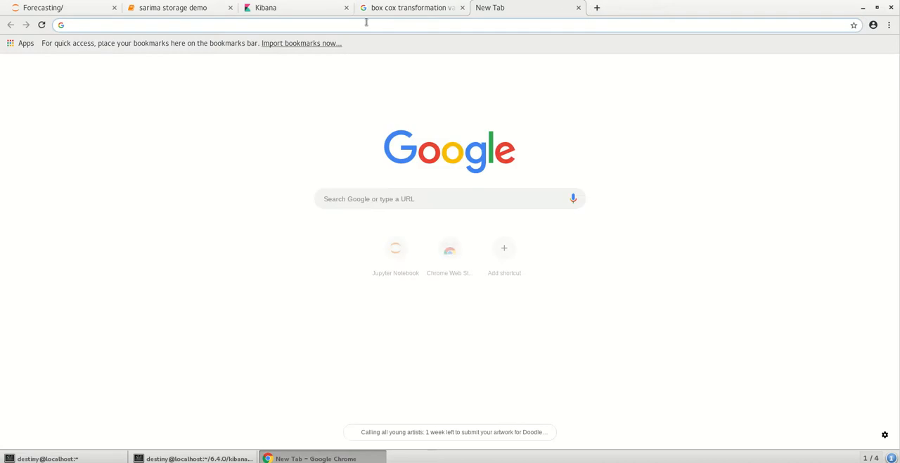
Step: Load the Kibana Visualize page in a second browser tab
{"action": "type", "text": "seasonal_order=(1,1,0,132),enforce_stationarity=False,enforce_invertibility=False"}
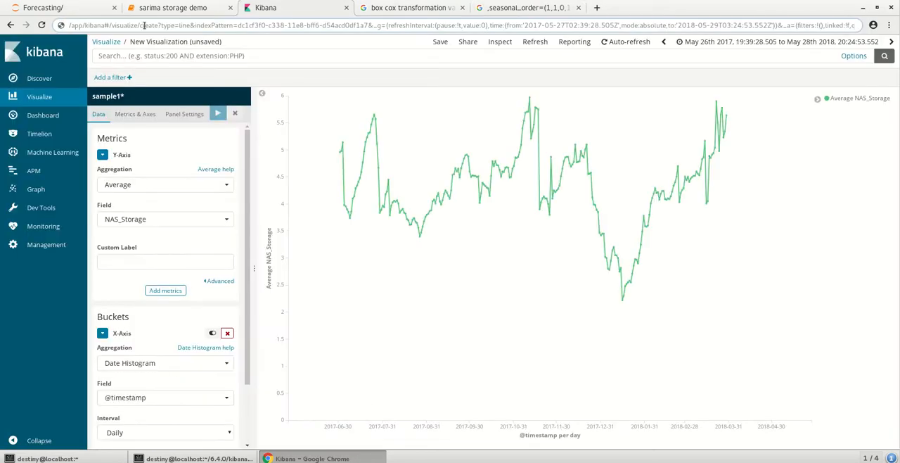
{"action": "left_click", "coordinate": [524, 8]}
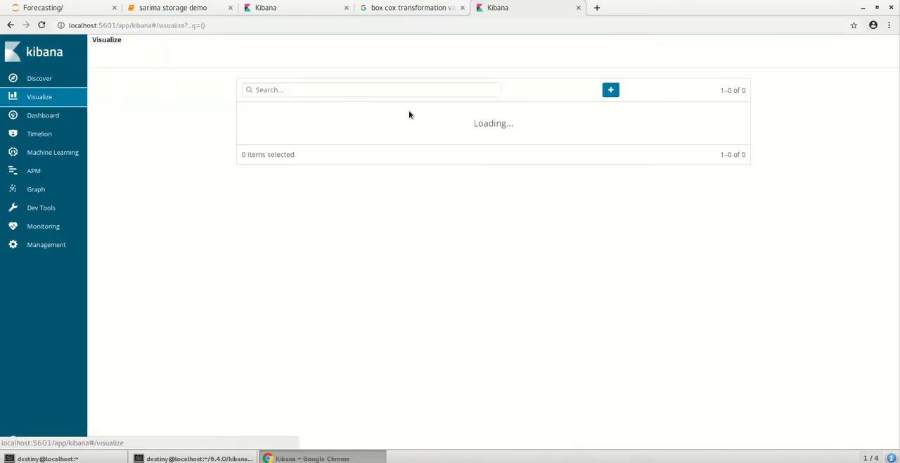
Step: Start a Line visualization on sample1_python* with Y-Axis Average of forecast
{"action": "left_click", "coordinate": [611, 90]}
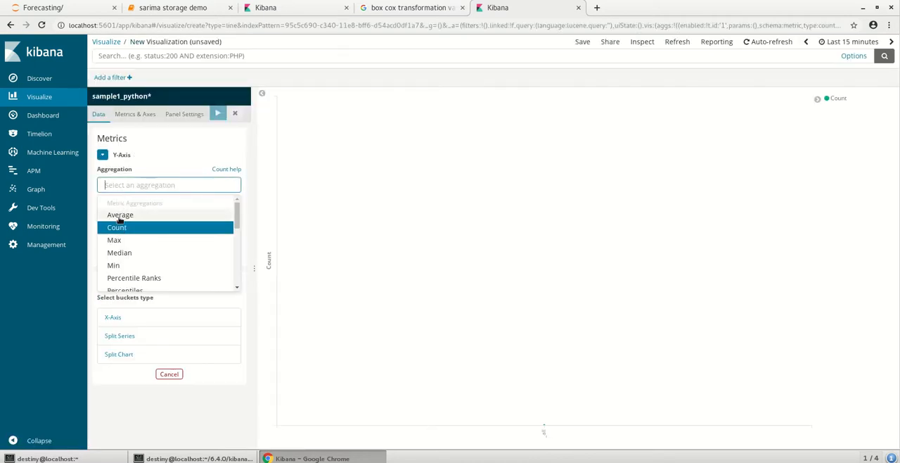
{"action": "left_click", "coordinate": [119, 214]}
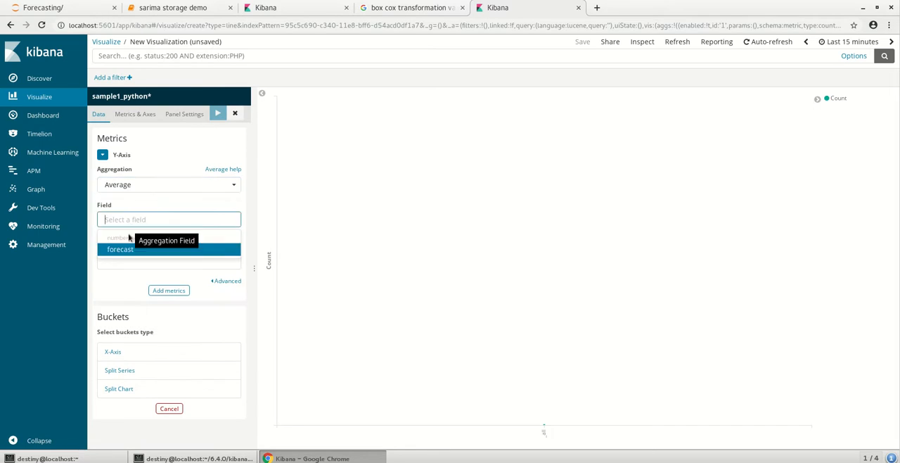
{"action": "left_click", "coordinate": [119, 249]}
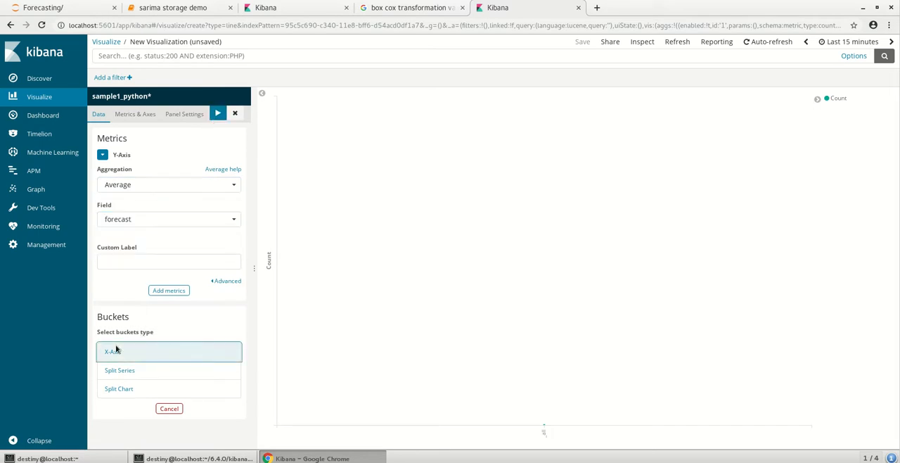
Step: Add an X-Axis bucket and widen the chart's time range
{"action": "left_click", "coordinate": [112, 352]}
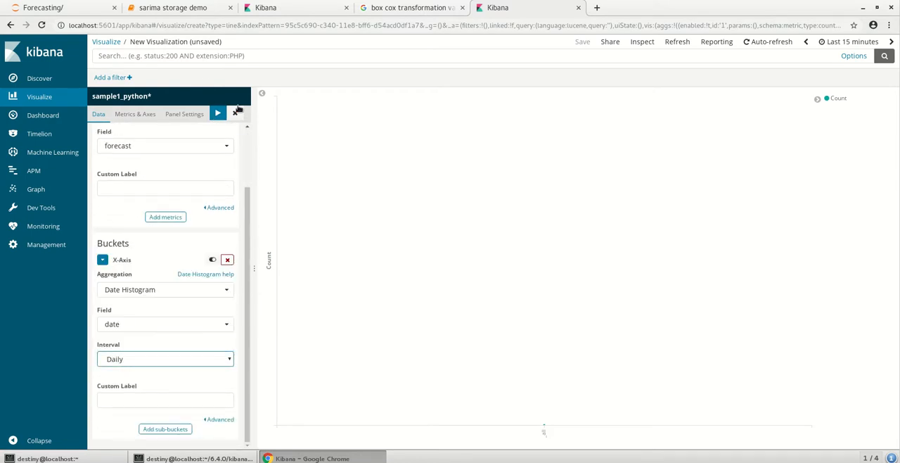
{"action": "left_click", "coordinate": [851, 42]}
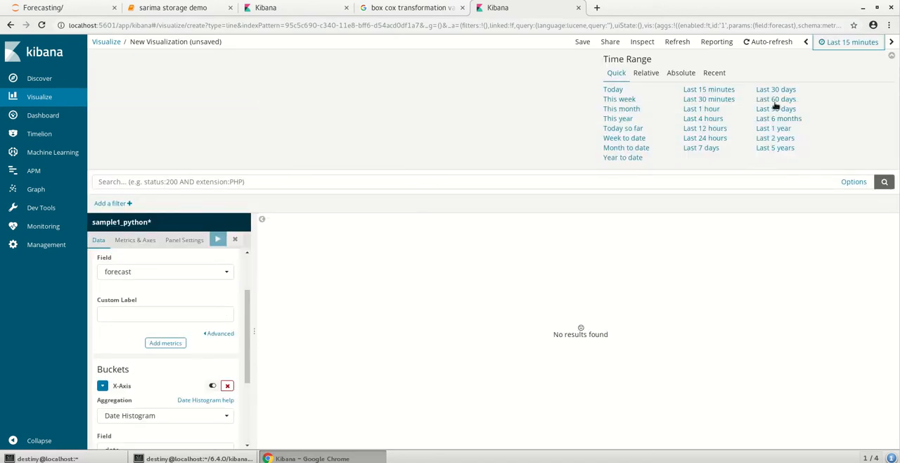
{"action": "left_click", "coordinate": [774, 138]}
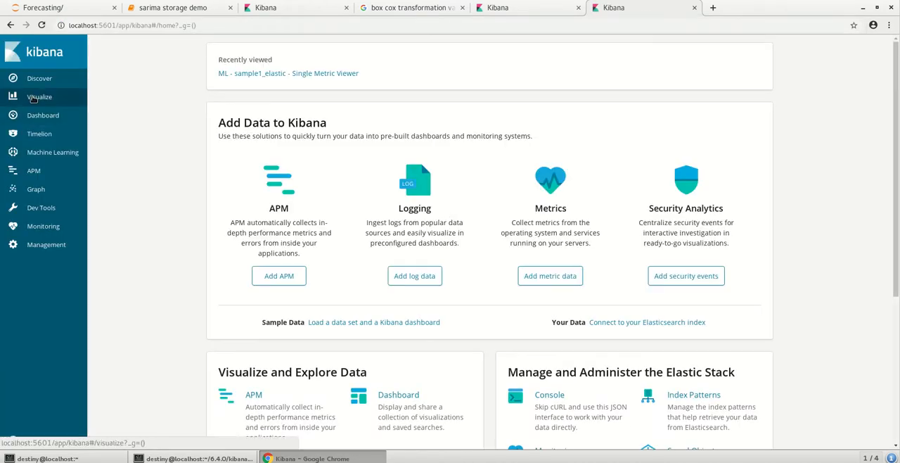
Step: Start a new index pattern in Management with Include system indices enabled
{"action": "left_click", "coordinate": [39, 96]}
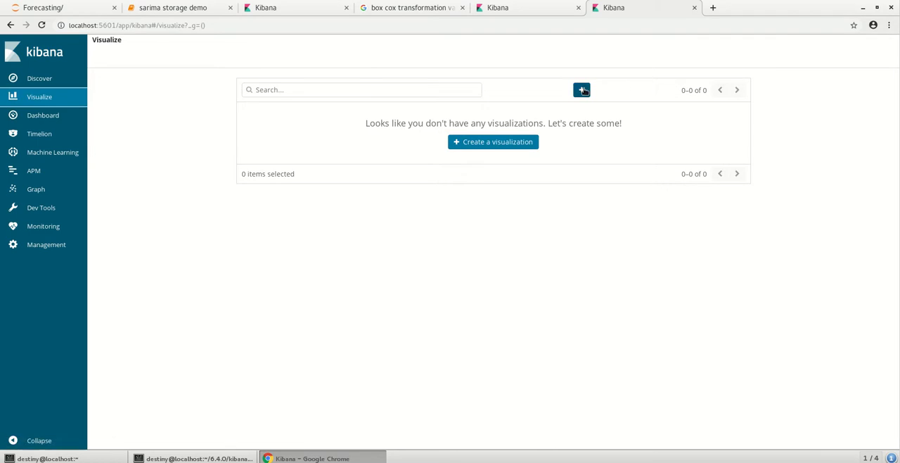
{"action": "left_click", "coordinate": [46, 245]}
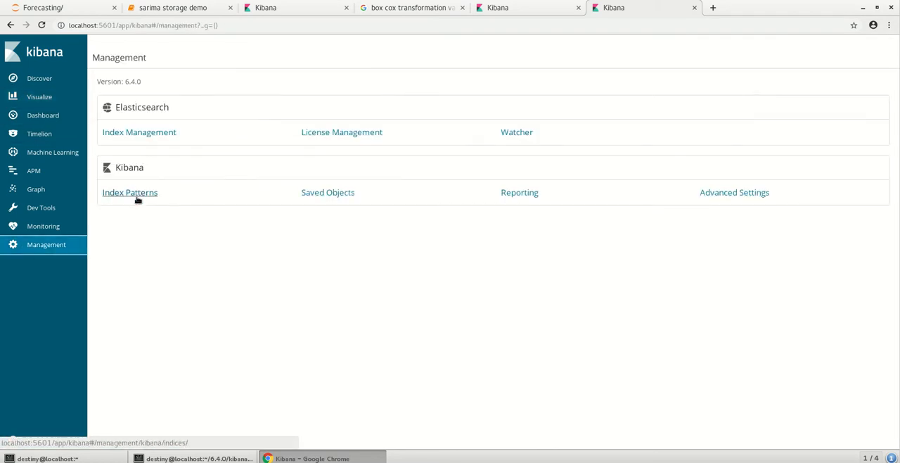
{"action": "left_click", "coordinate": [129, 191]}
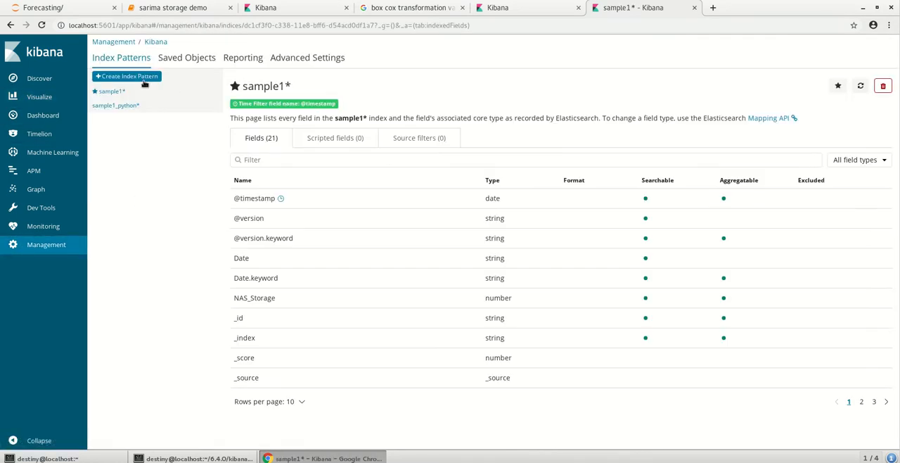
{"action": "left_click", "coordinate": [127, 76]}
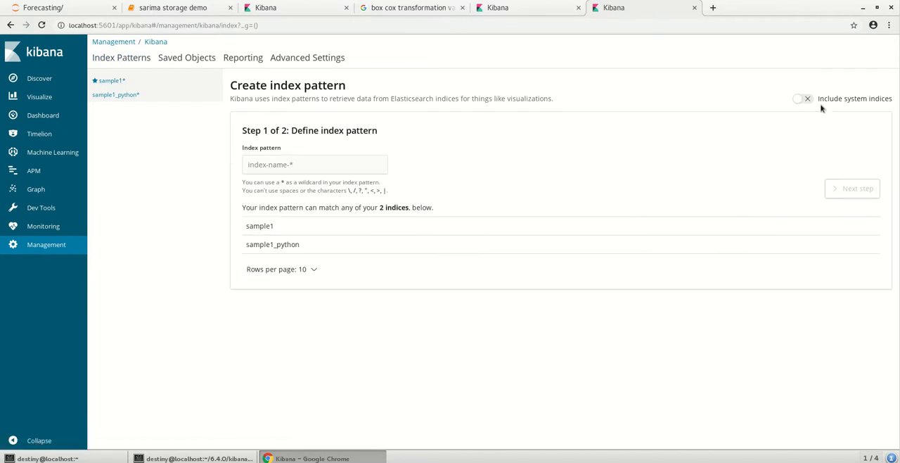
{"action": "left_click", "coordinate": [803, 99]}
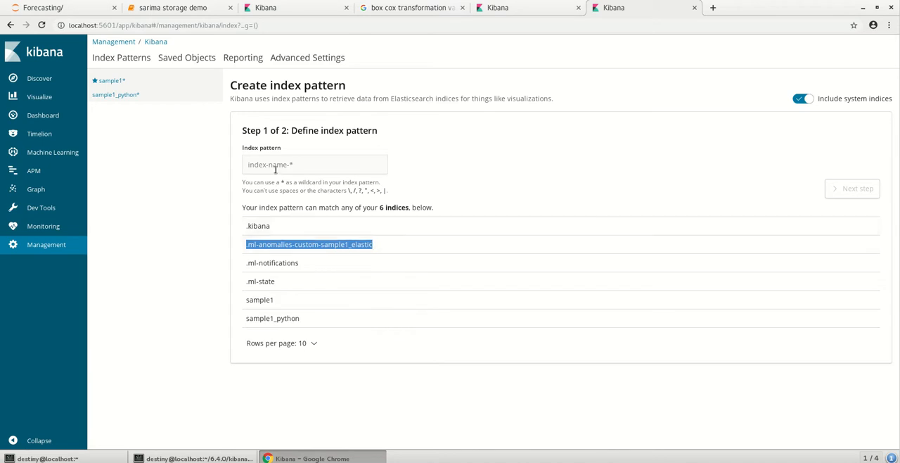
Step: Create the '.ml-anomalies-custom-sample1_elastic' pattern with timestamp as its time field
{"action": "type", "text": ".ml-anomalies-custom-sample1_elastic"}
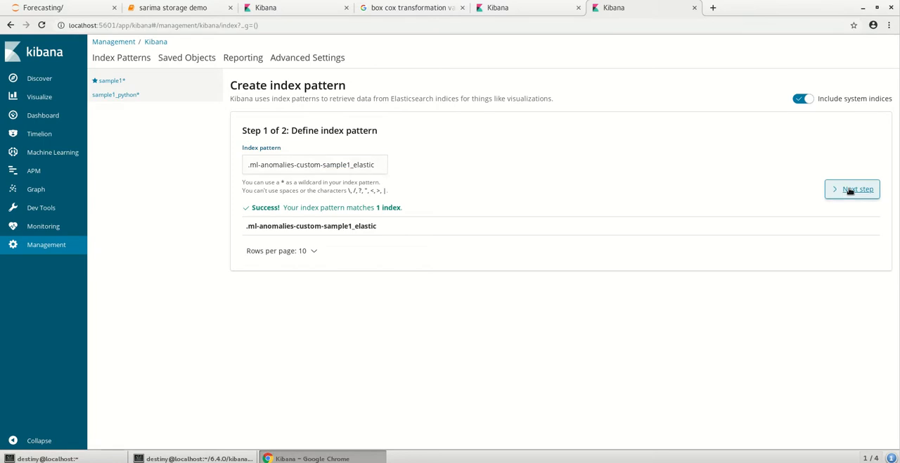
{"action": "left_click", "coordinate": [852, 189]}
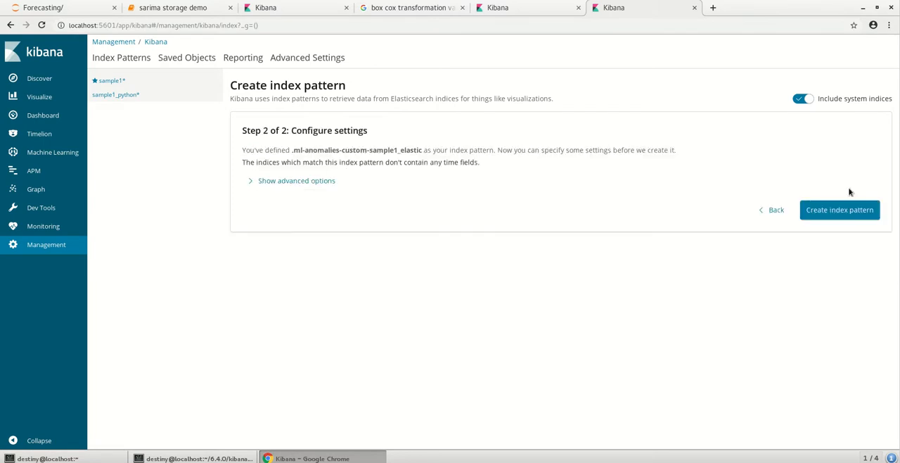
{"action": "left_click", "coordinate": [337, 176]}
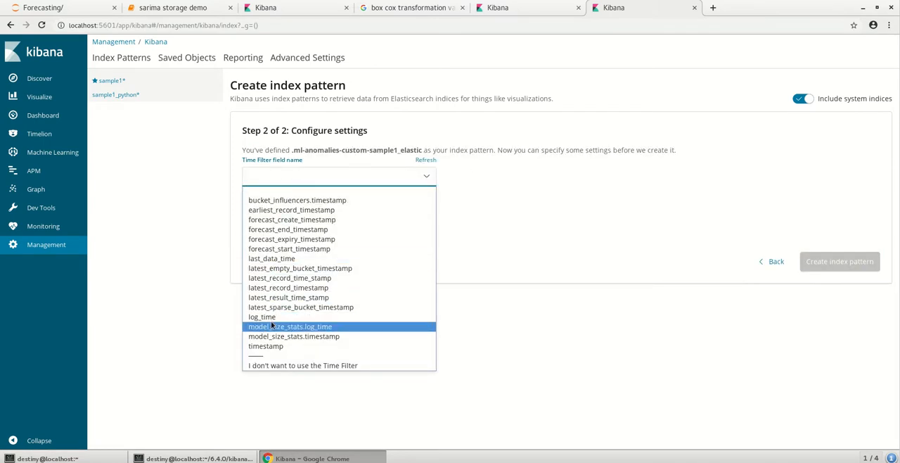
{"action": "left_click", "coordinate": [266, 346]}
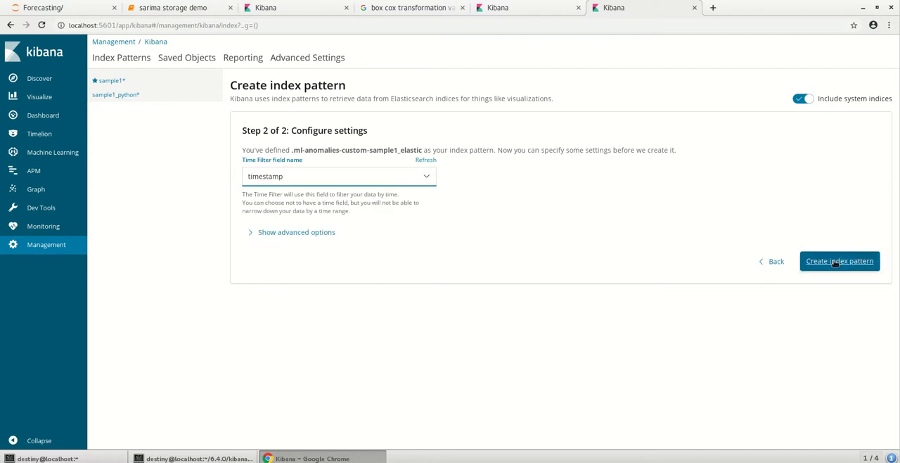
{"action": "left_click", "coordinate": [838, 262]}
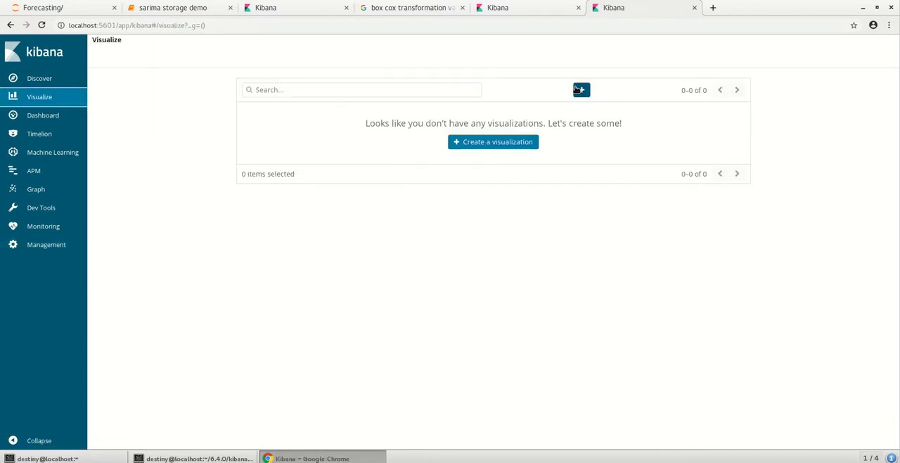
Step: Start a line chart on the .ml-anomalies index with Y-axis Average of forecast_prediction
{"action": "left_click", "coordinate": [493, 141]}
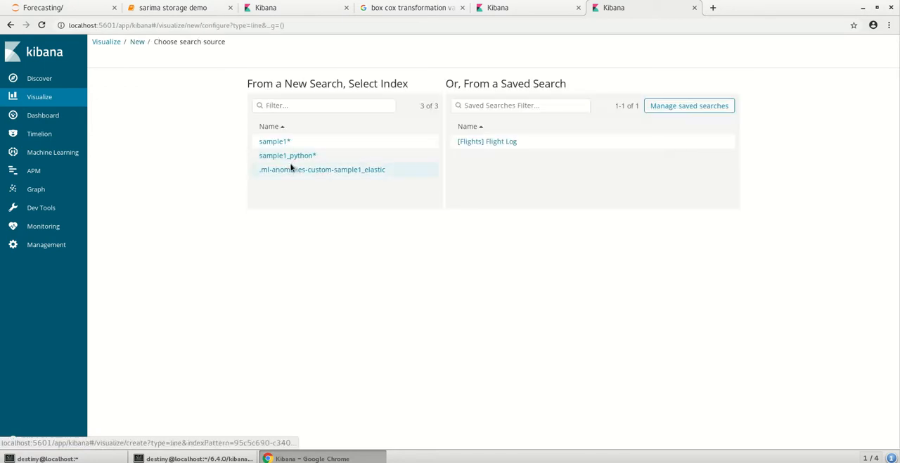
{"action": "left_click", "coordinate": [323, 169]}
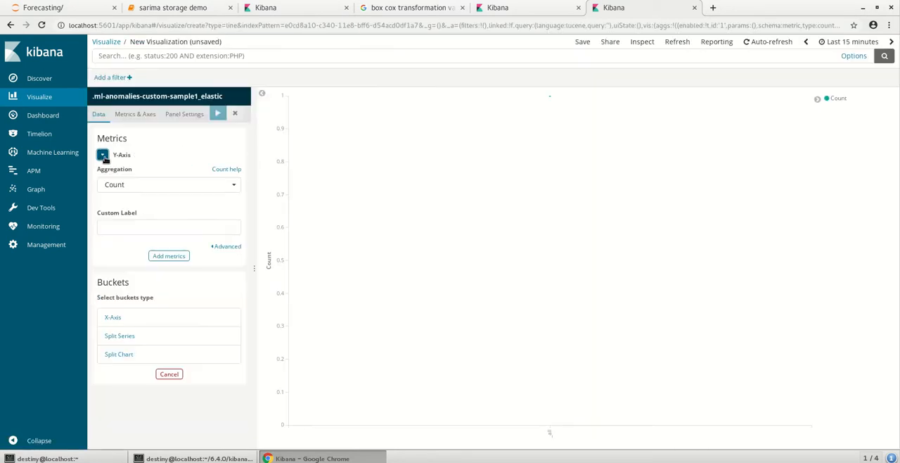
{"action": "left_click", "coordinate": [169, 184]}
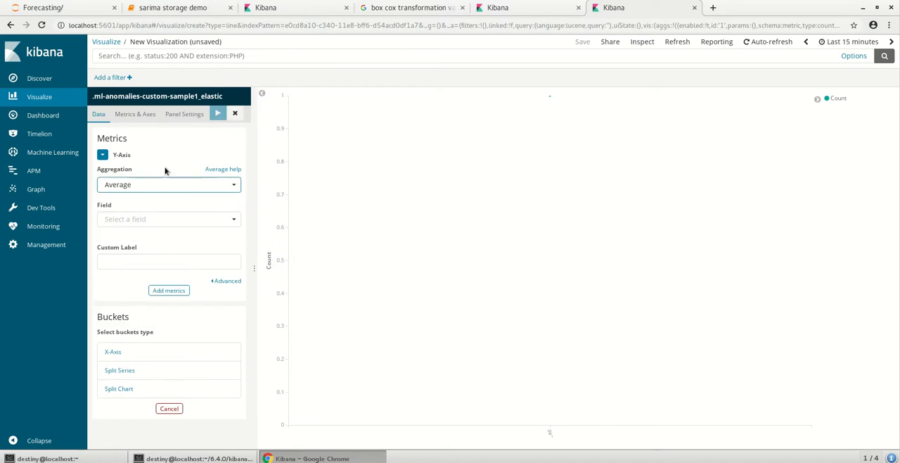
{"action": "left_click", "coordinate": [169, 219]}
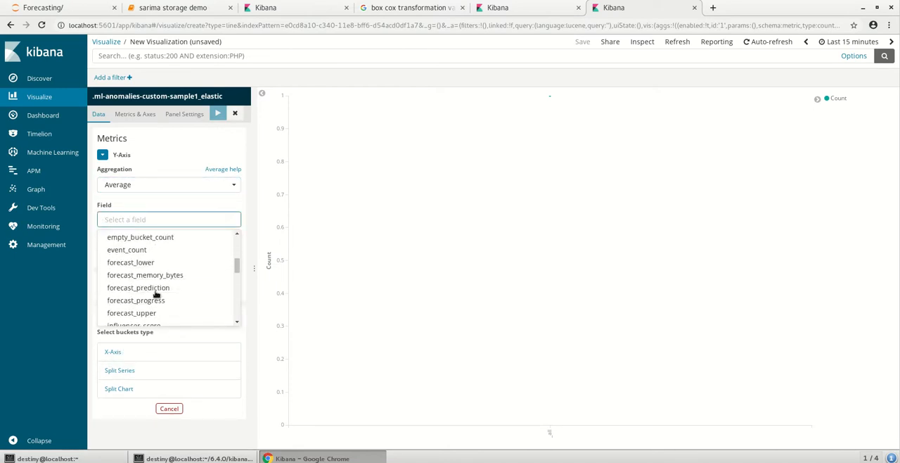
{"action": "left_click", "coordinate": [138, 287]}
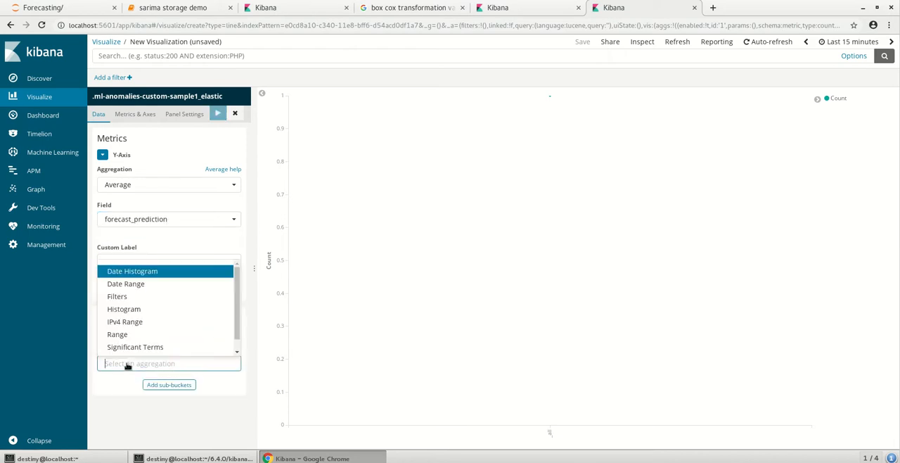
Step: Bucket the X-axis as a daily Date Histogram and widen the time range to show forecasts
{"action": "left_click", "coordinate": [133, 270]}
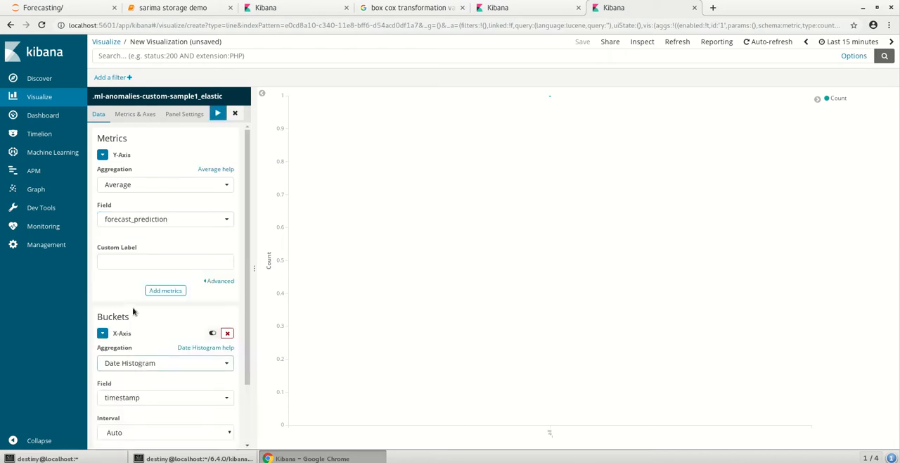
{"action": "left_click", "coordinate": [166, 432]}
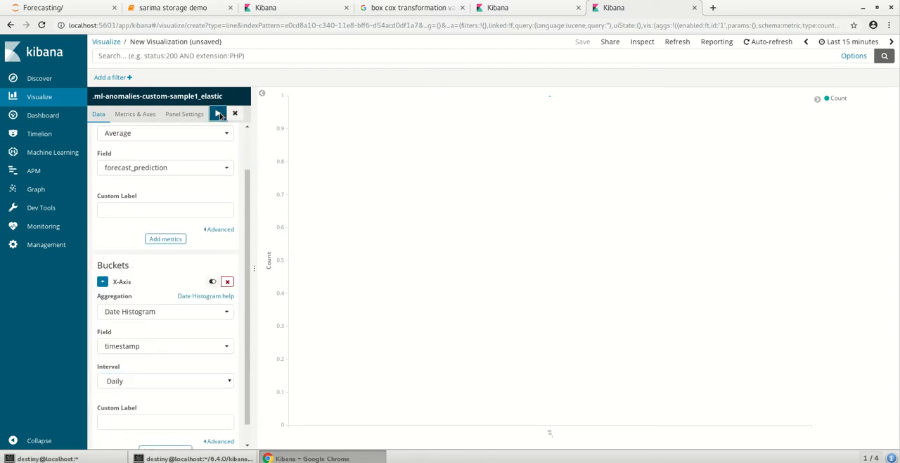
{"action": "left_click", "coordinate": [848, 42]}
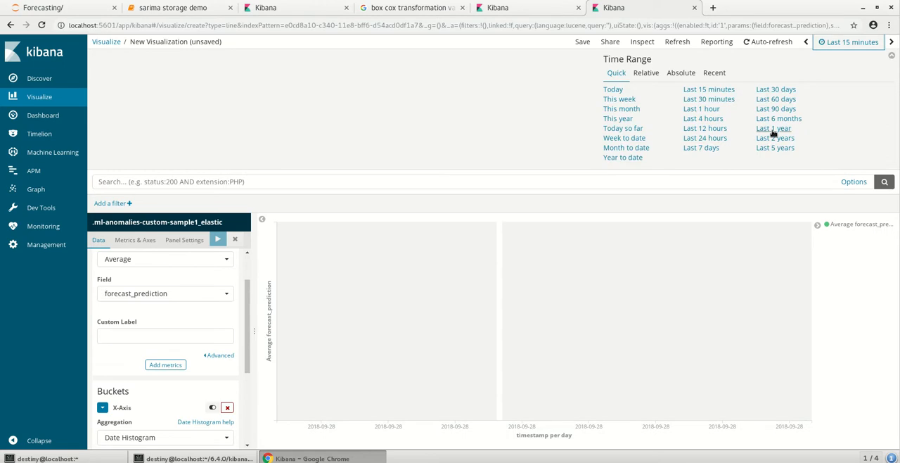
{"action": "left_click", "coordinate": [774, 128]}
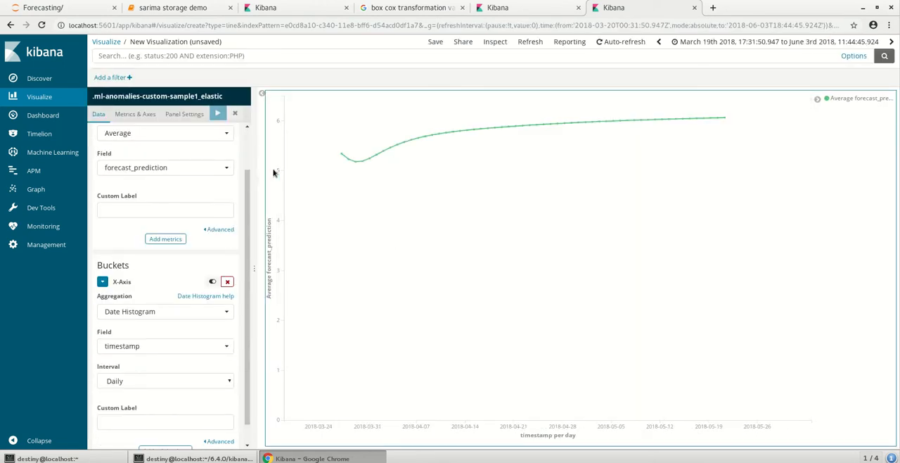
{"action": "mouse_move", "coordinate": [425, 135]}
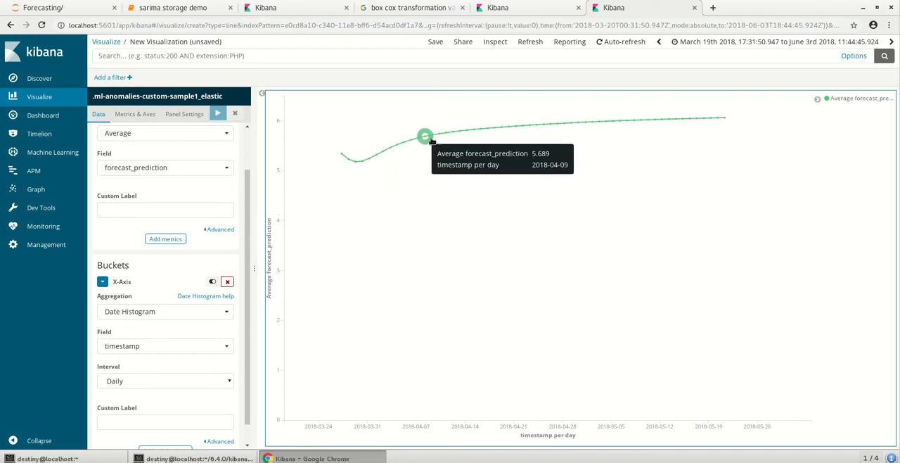
{"action": "mouse_move", "coordinate": [592, 121]}
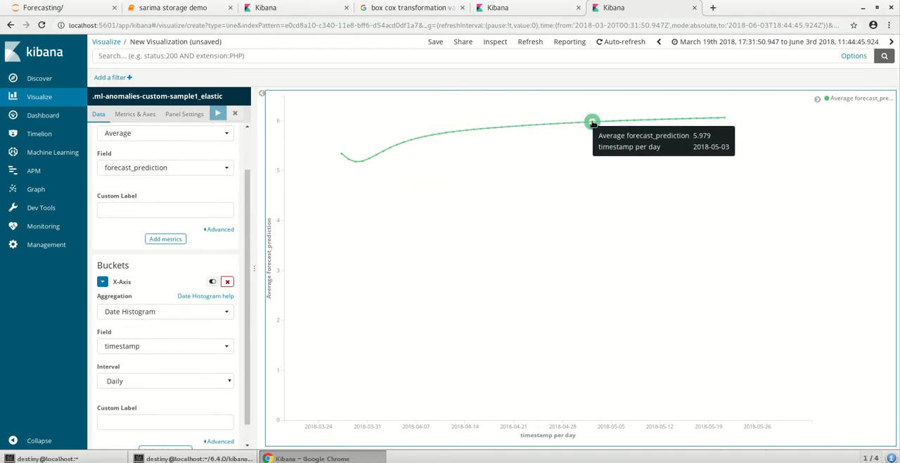
{"action": "mouse_move", "coordinate": [602, 42]}
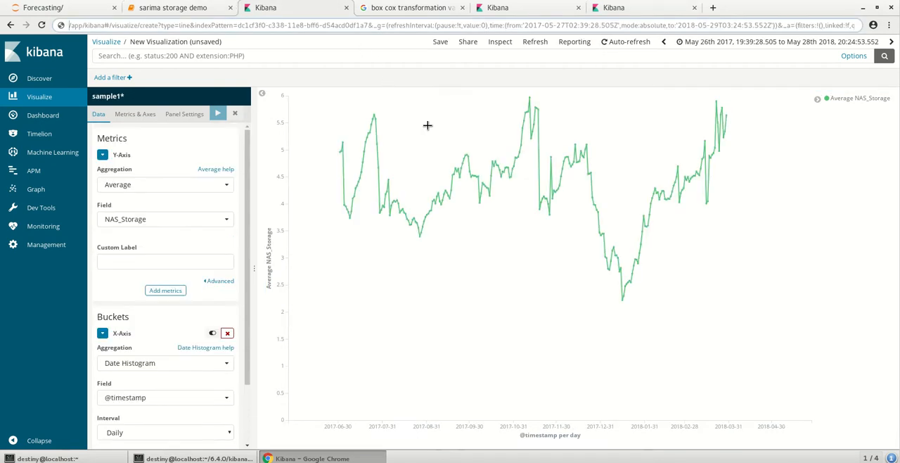
{"action": "mouse_move", "coordinate": [556, 166]}
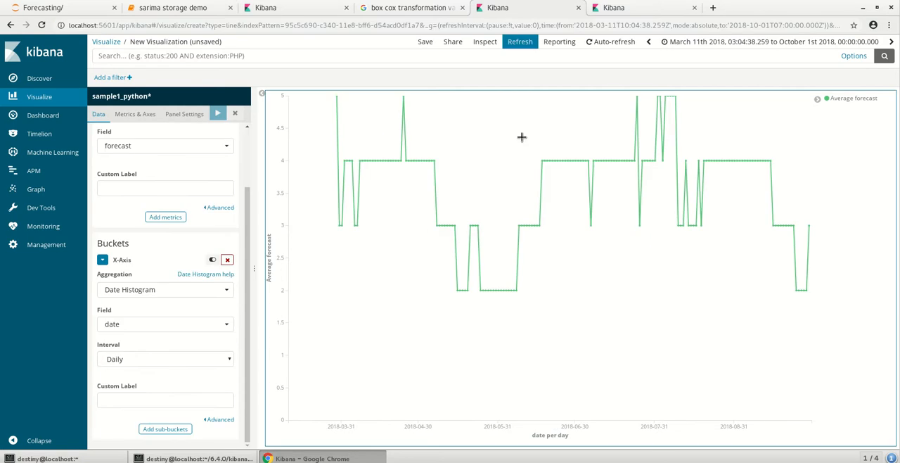
{"action": "mouse_move", "coordinate": [324, 128]}
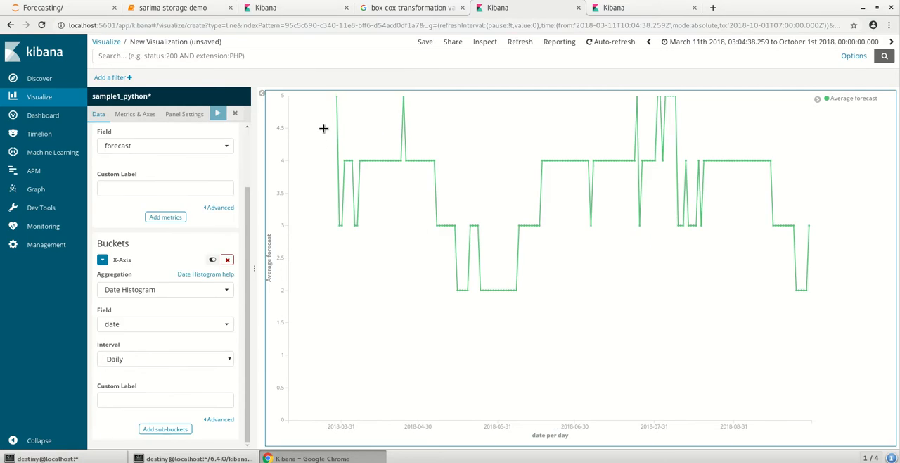
{"action": "mouse_move", "coordinate": [833, 149]}
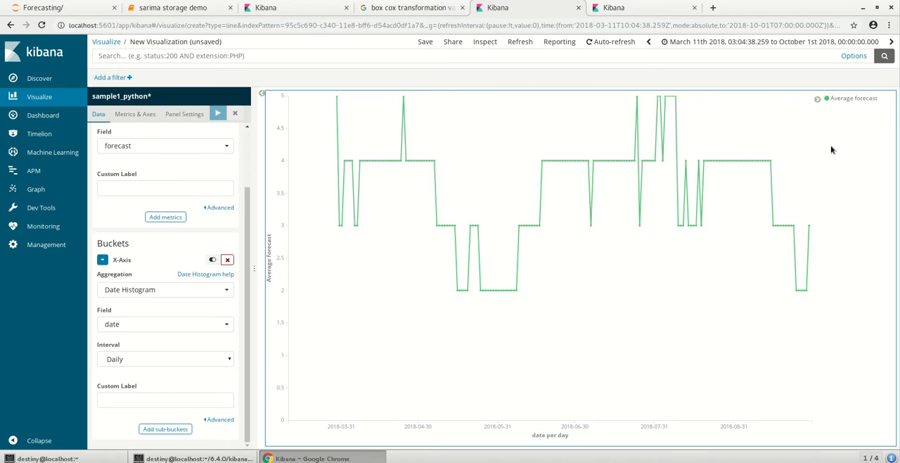
Step: Switch browser tabs to the sample1_python* daily forecast line chart
{"action": "left_click", "coordinate": [172, 9]}
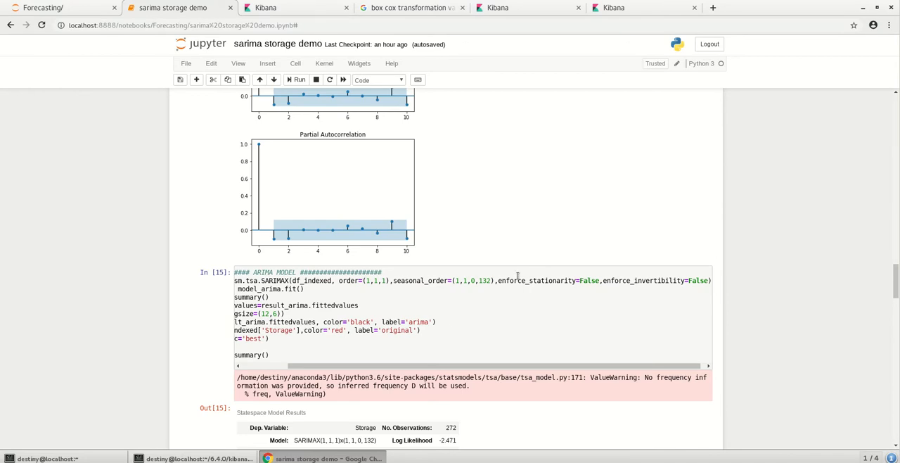
{"action": "scroll", "scroll_direction": "down", "scroll_amount": 3}
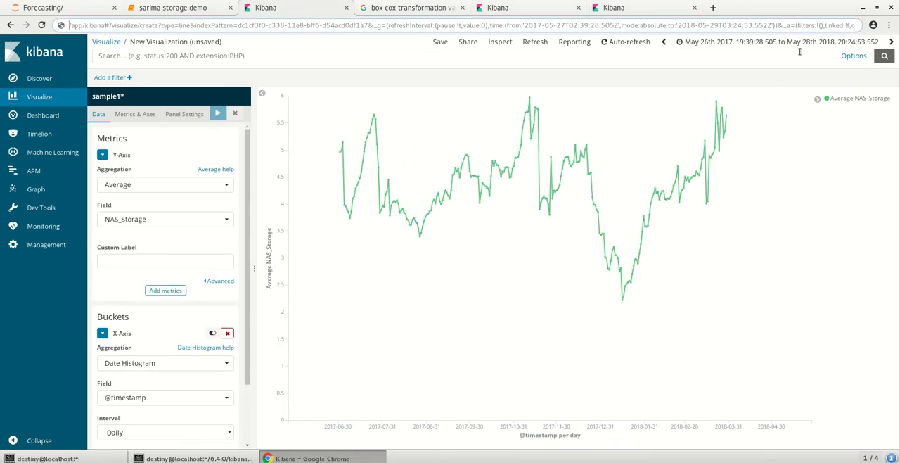
{"action": "mouse_move", "coordinate": [754, 112]}
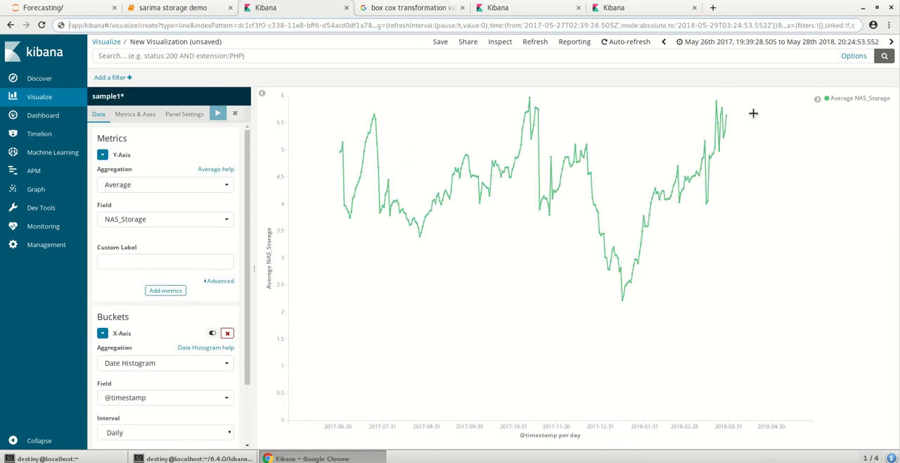